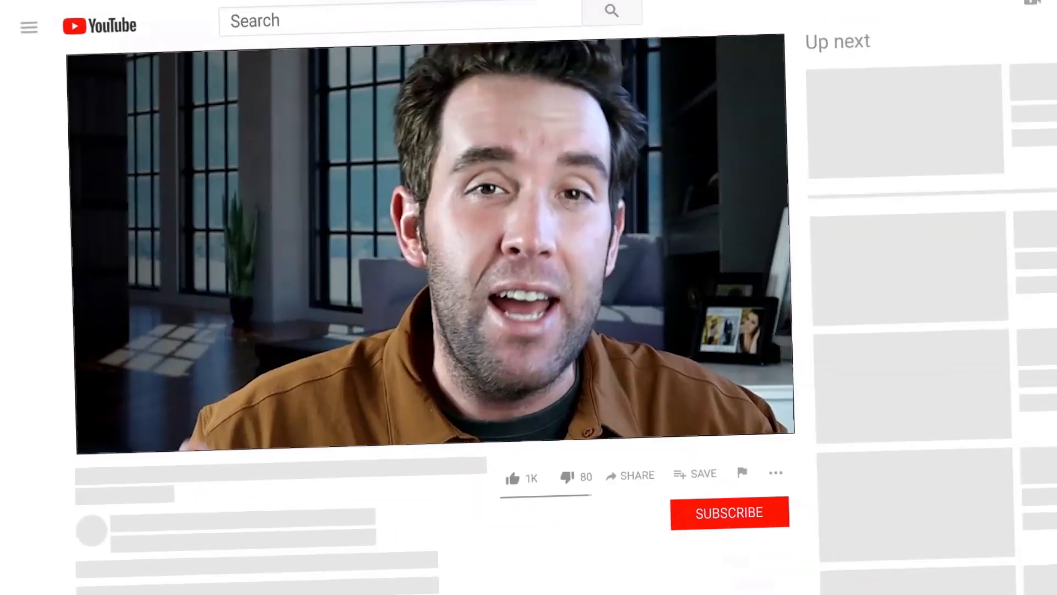
Go to opensea.io and land on the OpenSea home page
{"action": "left_click", "coordinate": [511, 477]}
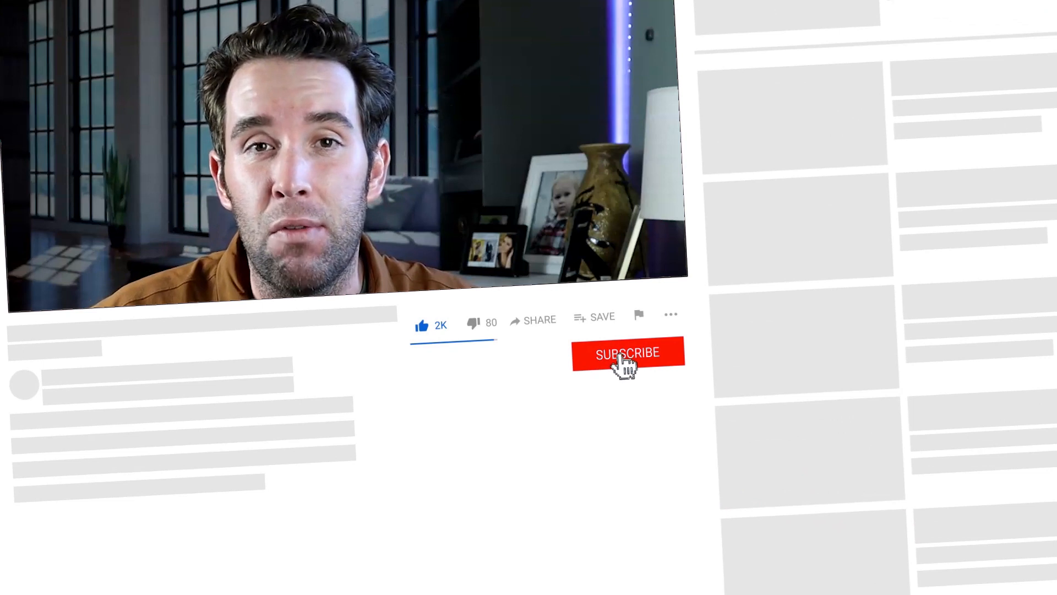
{"action": "left_click", "coordinate": [626, 353]}
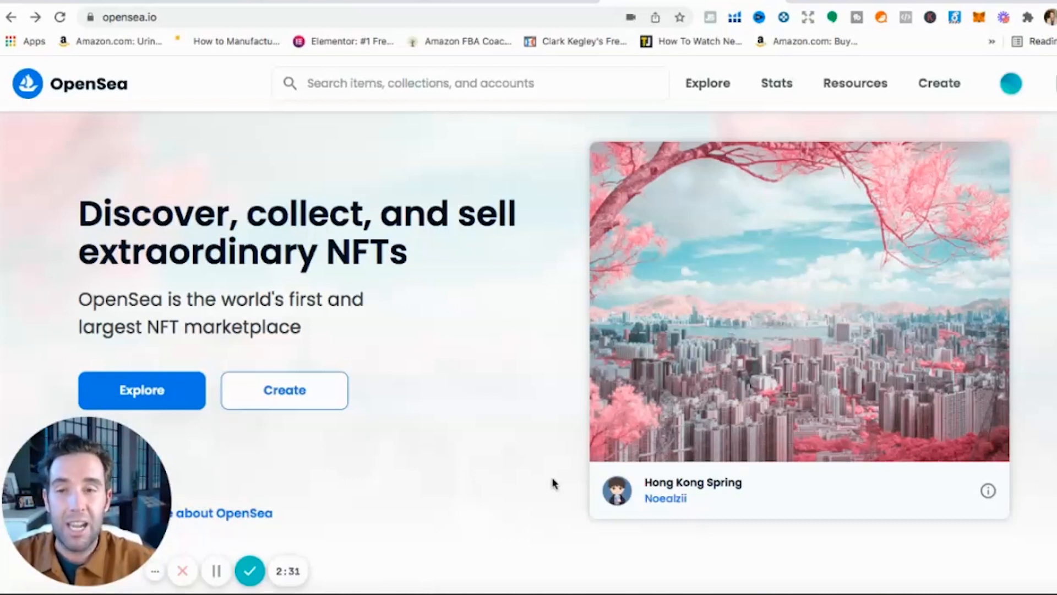
{"action": "mouse_move", "coordinate": [478, 343]}
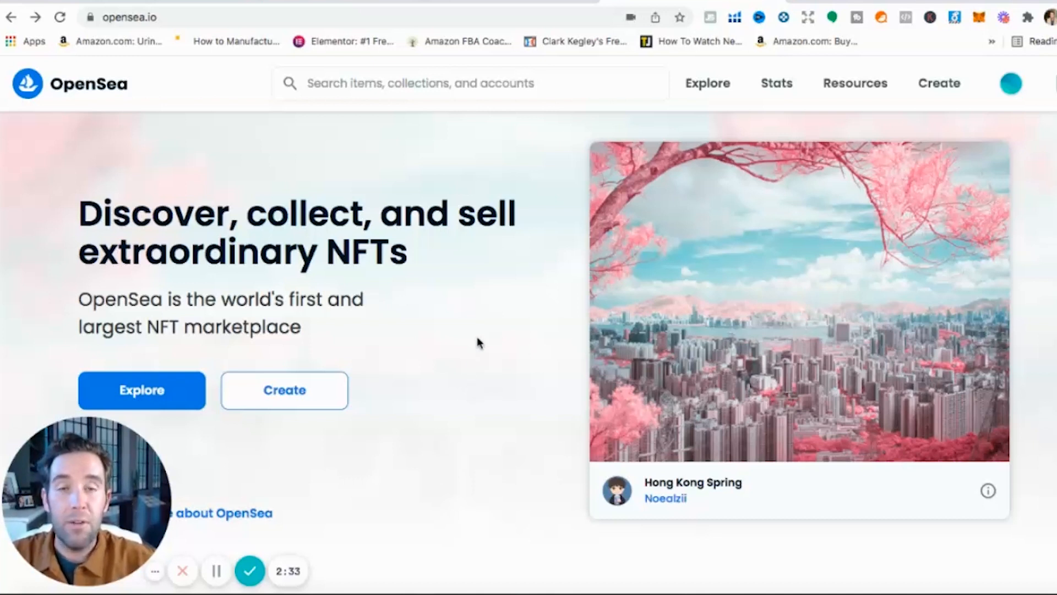
{"action": "mouse_move", "coordinate": [464, 298]}
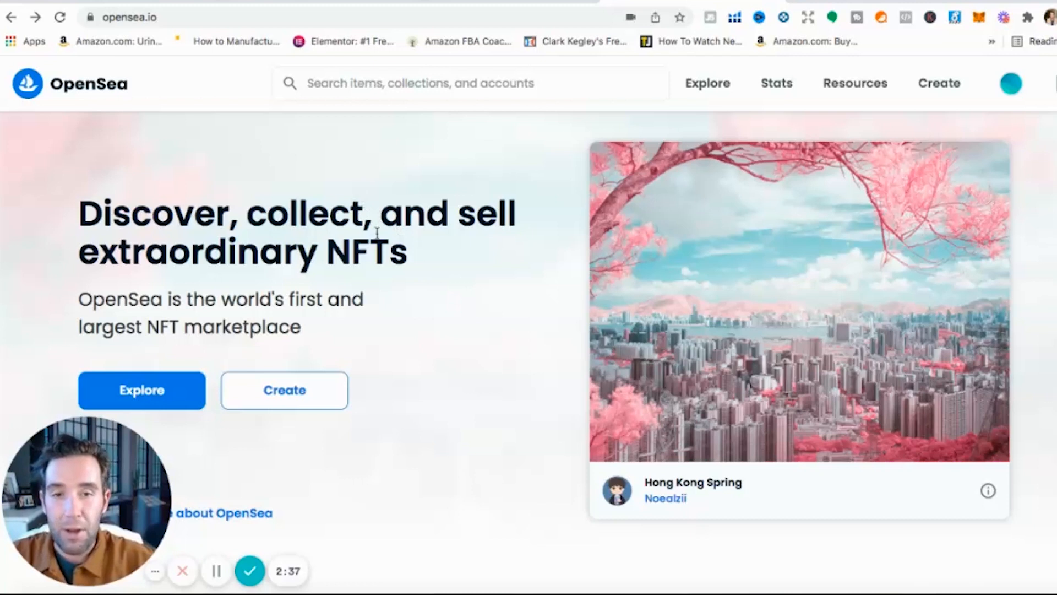
{"action": "mouse_move", "coordinate": [472, 337]}
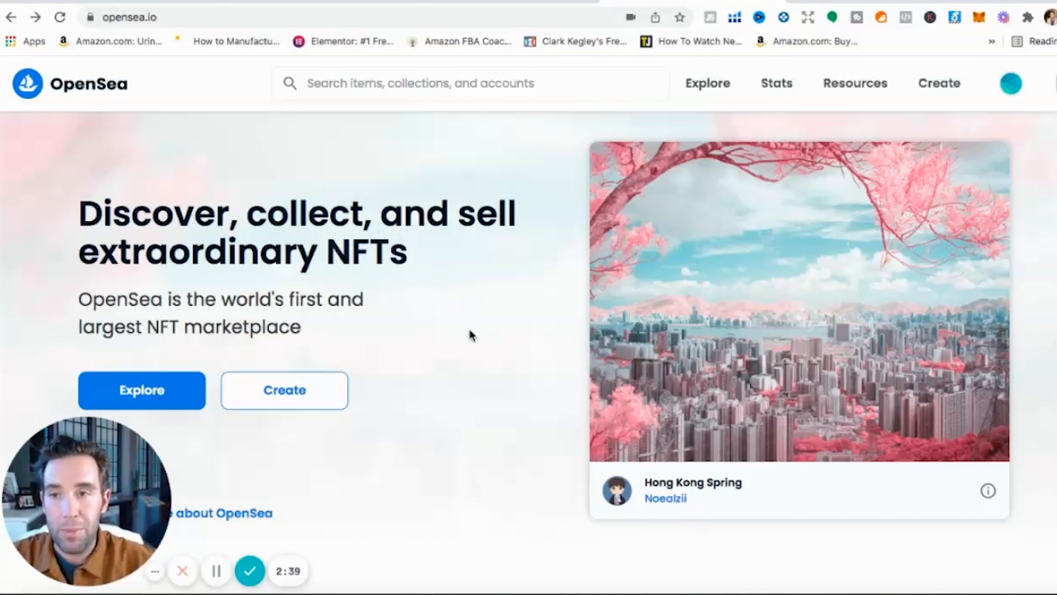
{"action": "mouse_move", "coordinate": [390, 308]}
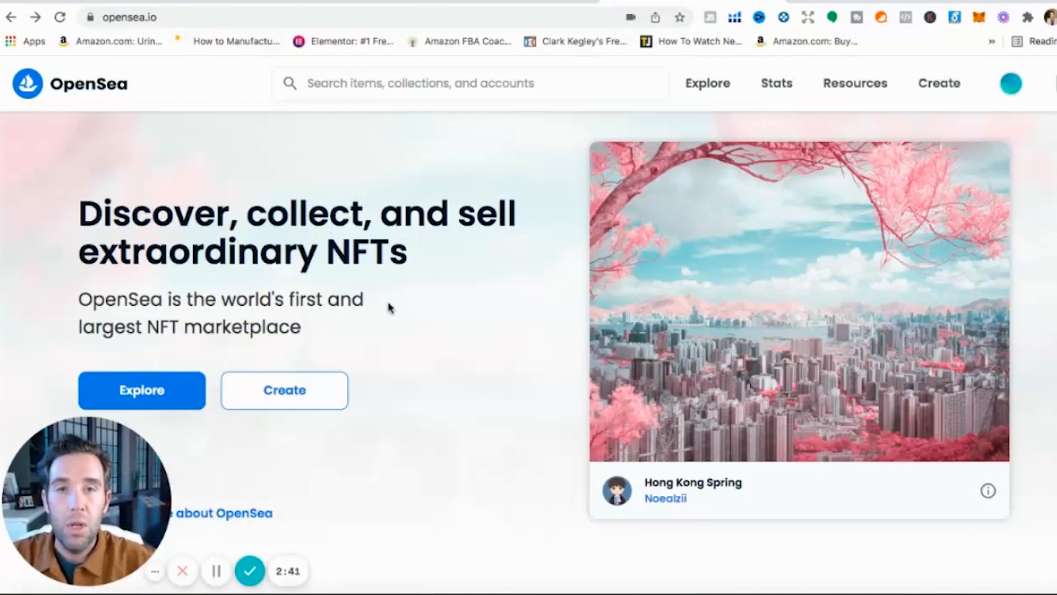
{"action": "scroll", "scroll_direction": "down", "scroll_amount": 3}
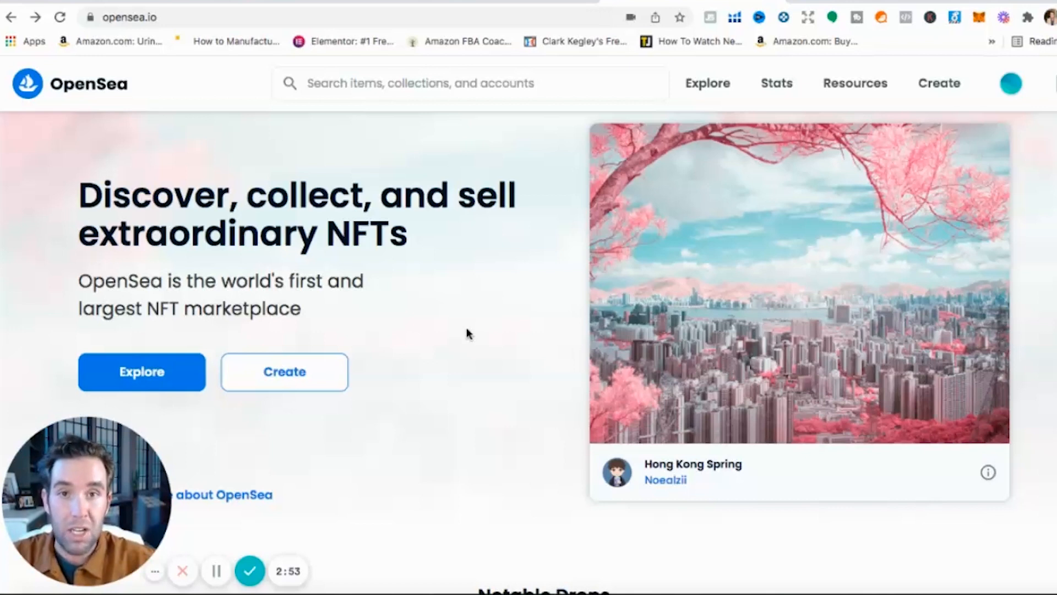
{"action": "mouse_move", "coordinate": [470, 351]}
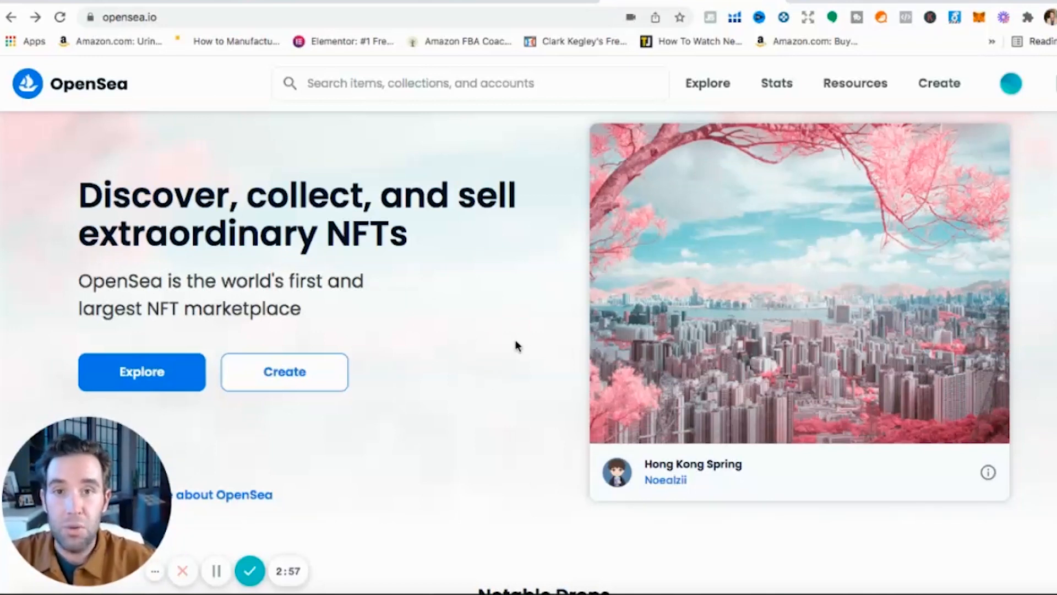
{"action": "mouse_move", "coordinate": [514, 364]}
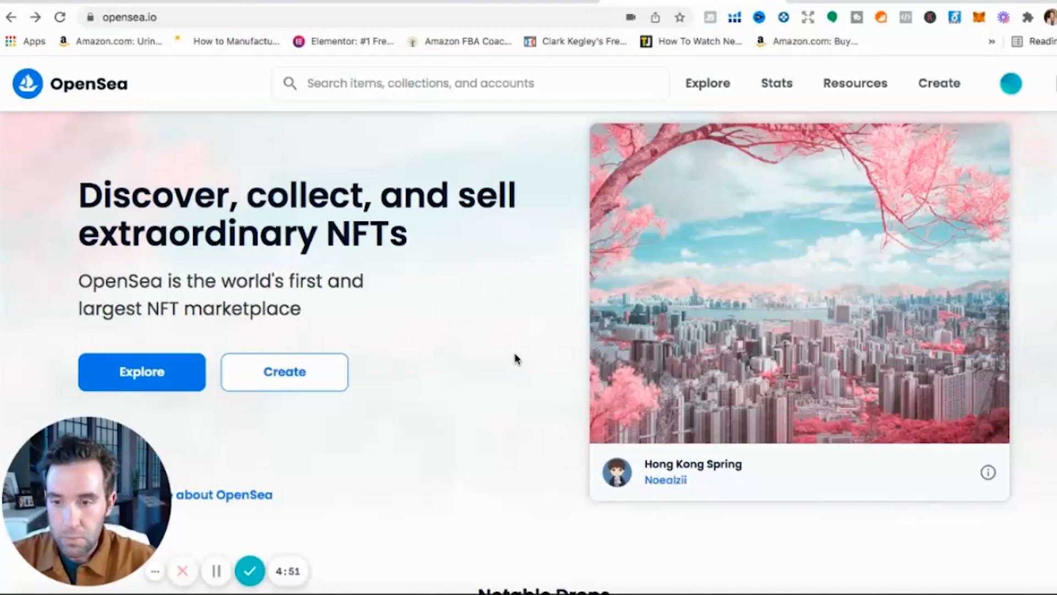
{"action": "mouse_move", "coordinate": [521, 313]}
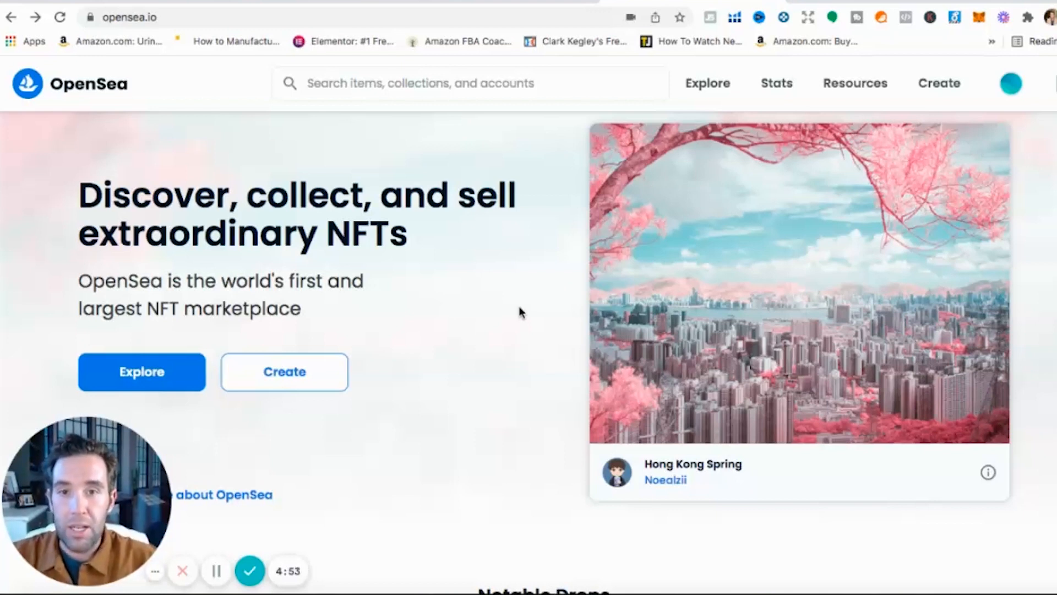
{"action": "mouse_move", "coordinate": [526, 399]}
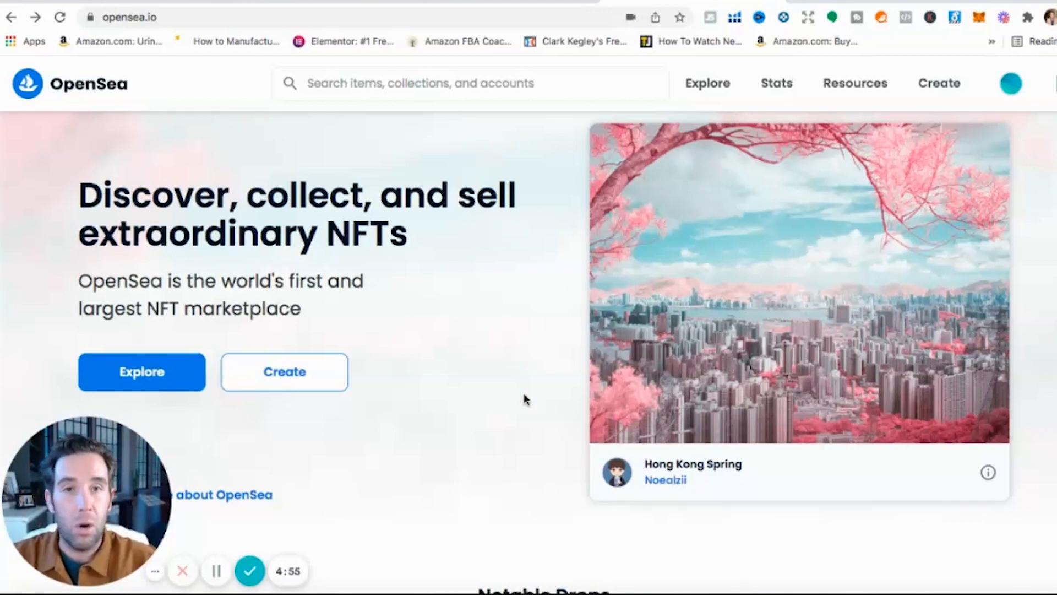
Reach the Top collections rankings and expand the 'last 7 days' time-range choices
{"action": "scroll", "scroll_direction": "down", "scroll_amount": 3}
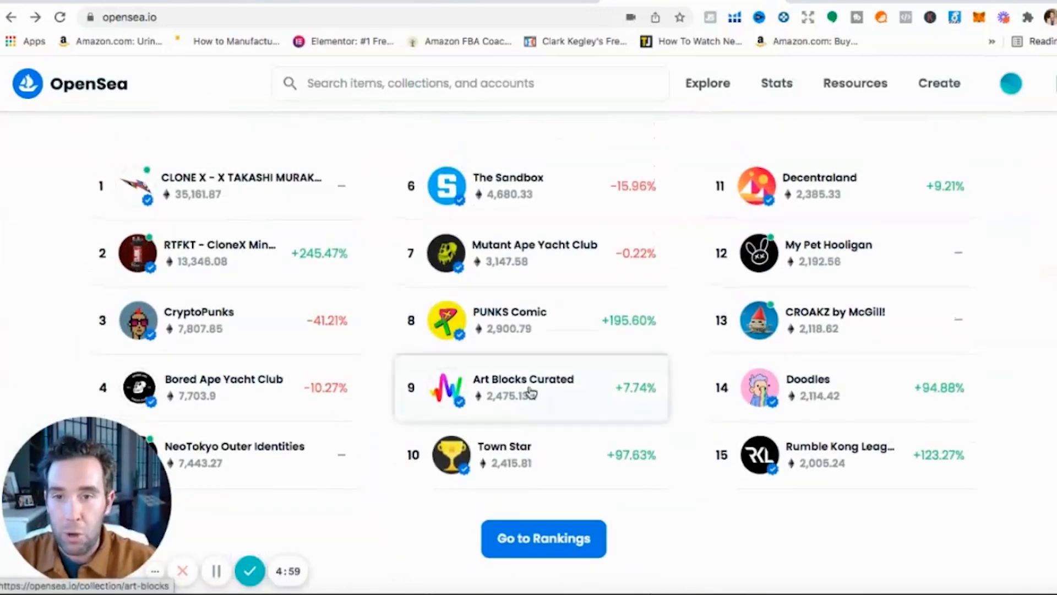
{"action": "mouse_move", "coordinate": [436, 258]}
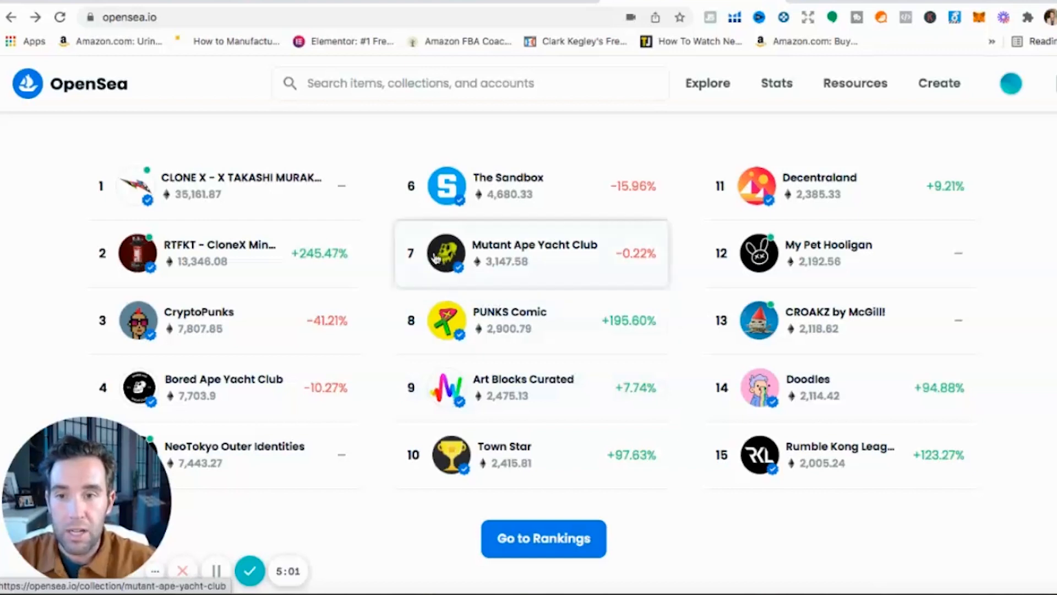
{"action": "scroll", "scroll_direction": "down", "scroll_amount": 3}
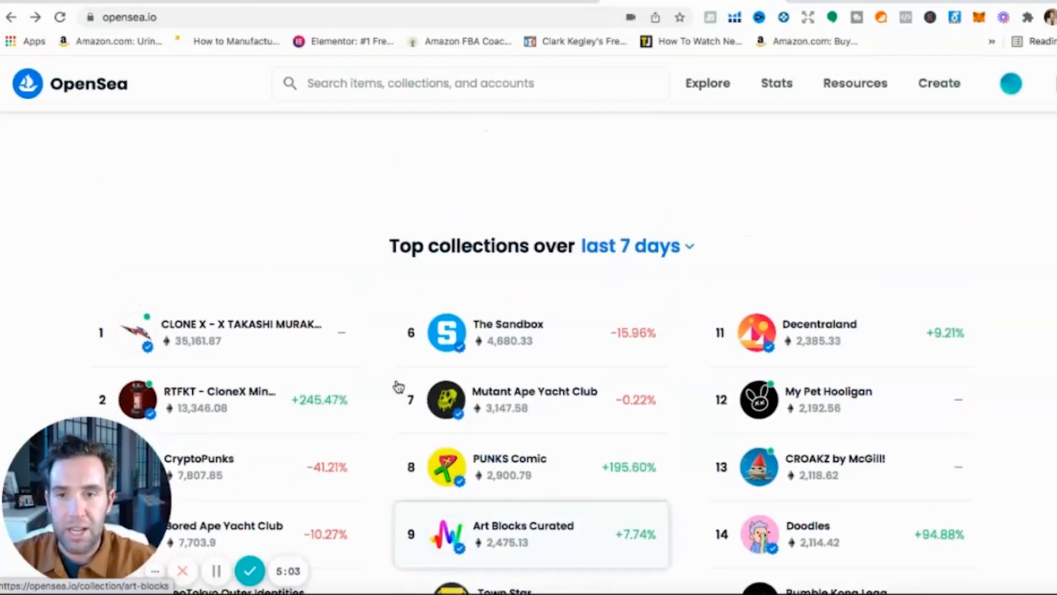
{"action": "left_click", "coordinate": [641, 166]}
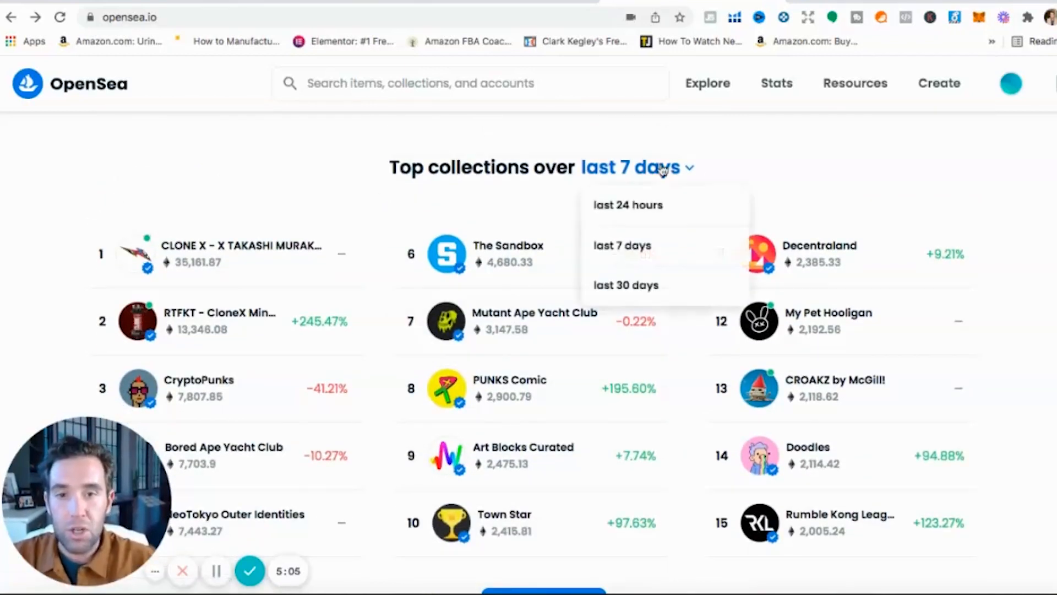
{"action": "mouse_move", "coordinate": [655, 273]}
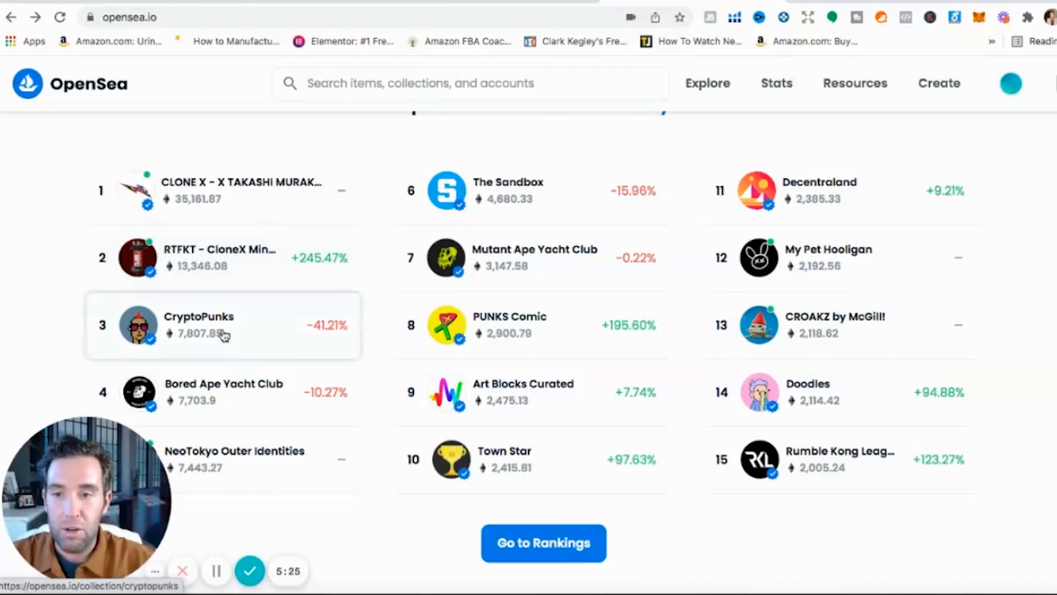
{"action": "left_click", "coordinate": [222, 334]}
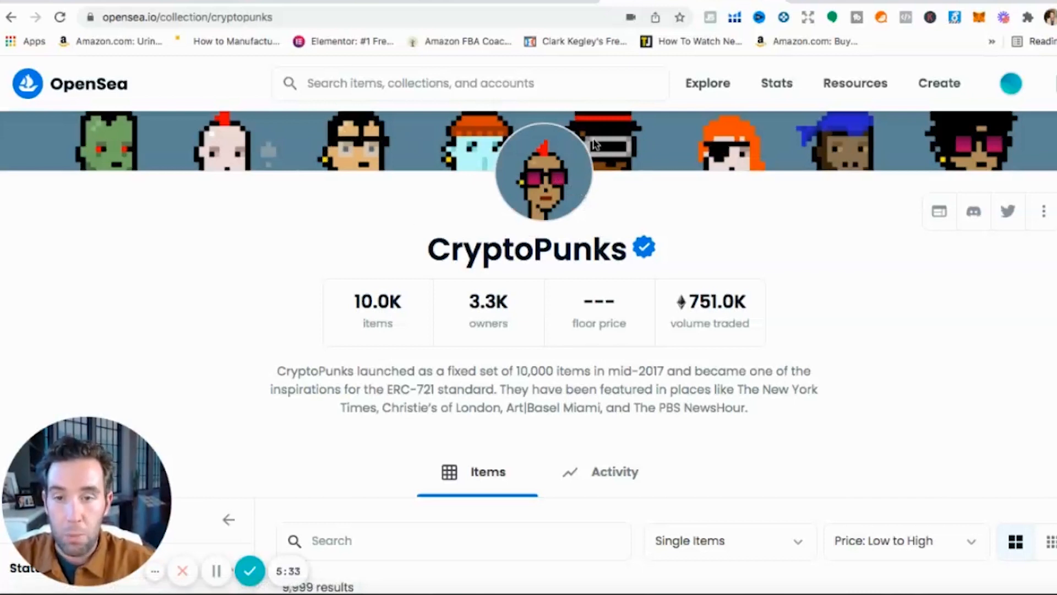
{"action": "mouse_move", "coordinate": [522, 213]}
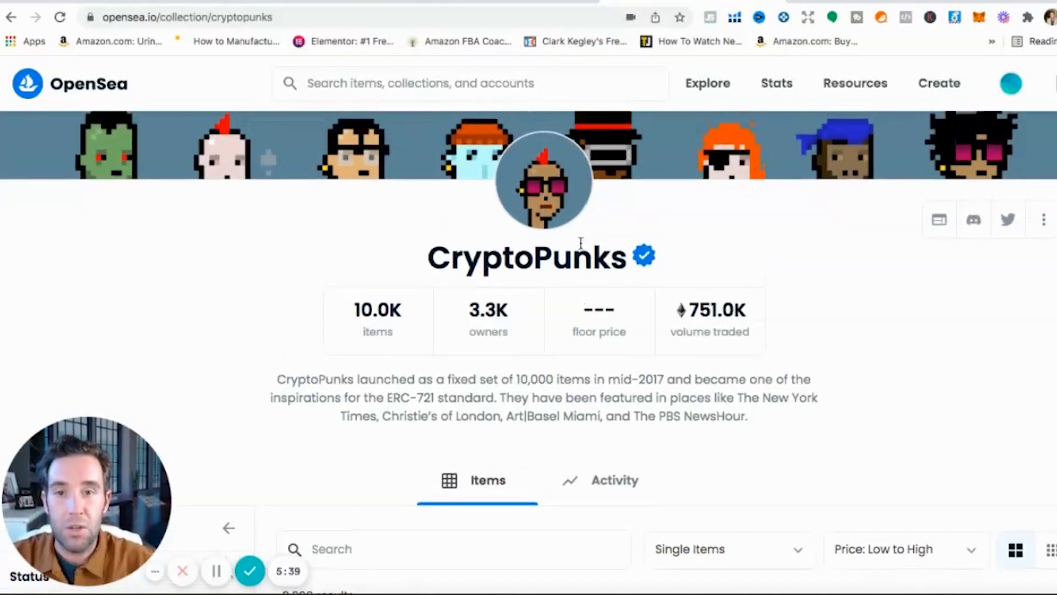
{"action": "scroll", "scroll_direction": "down", "scroll_amount": 3}
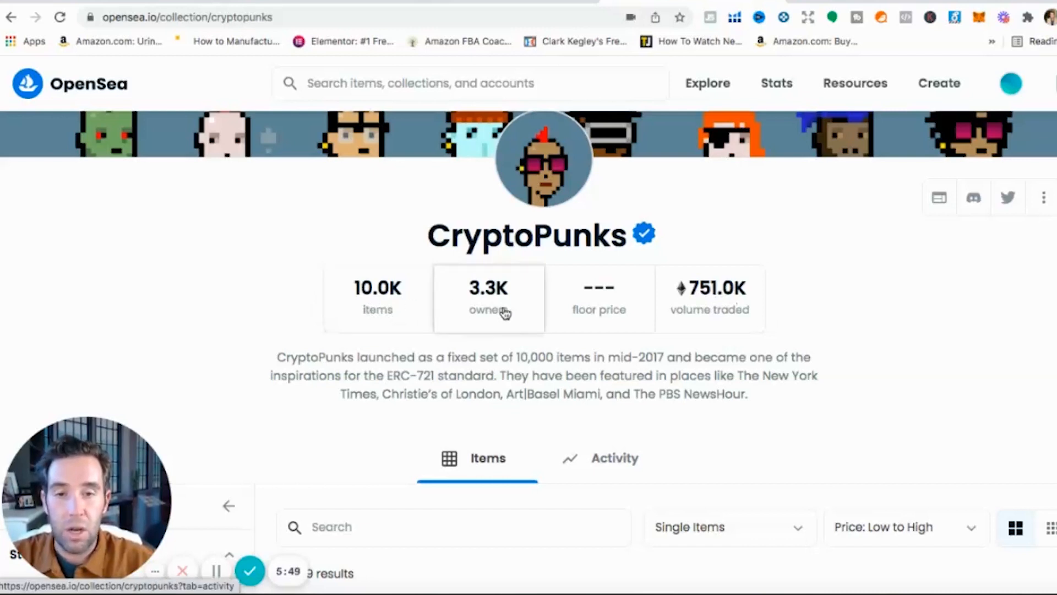
{"action": "scroll", "scroll_direction": "down", "scroll_amount": 3}
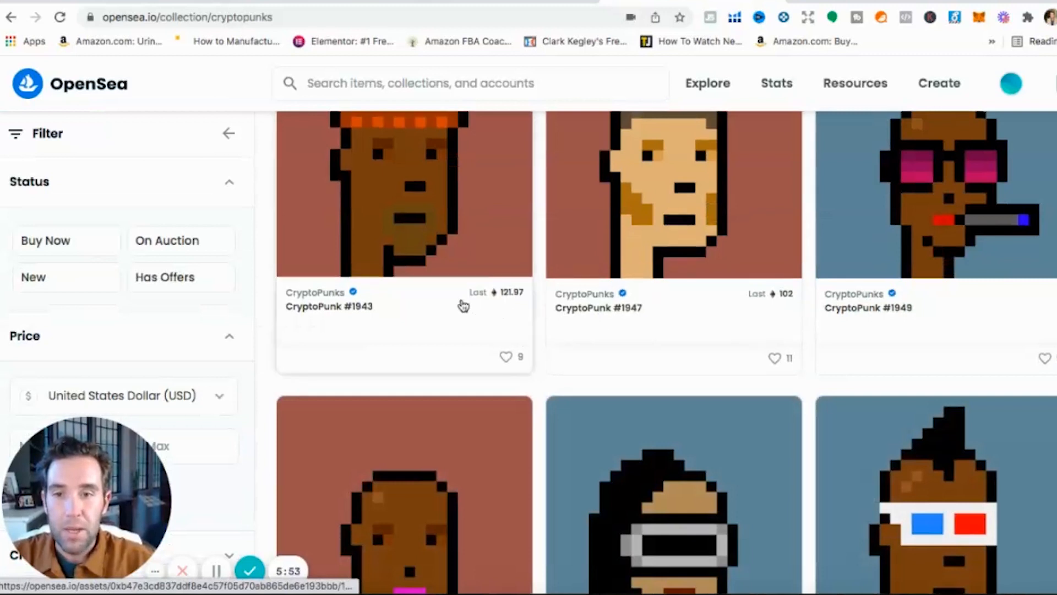
Scroll the CryptoPunks collection grid down to the row with CryptoPunk #1962
{"action": "scroll", "scroll_direction": "up", "scroll_amount": 3}
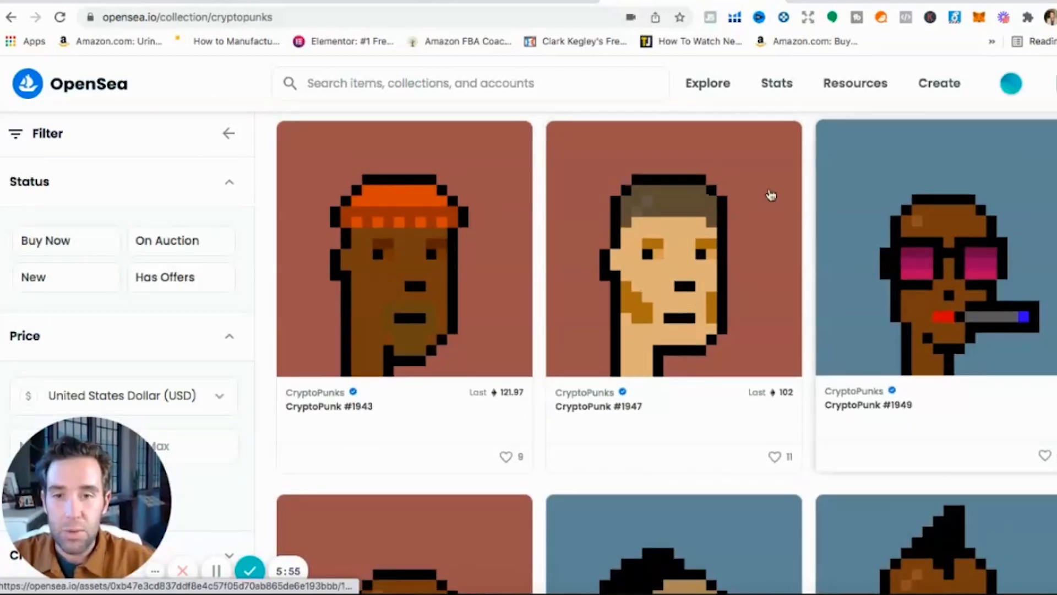
{"action": "scroll", "scroll_direction": "down", "scroll_amount": 3}
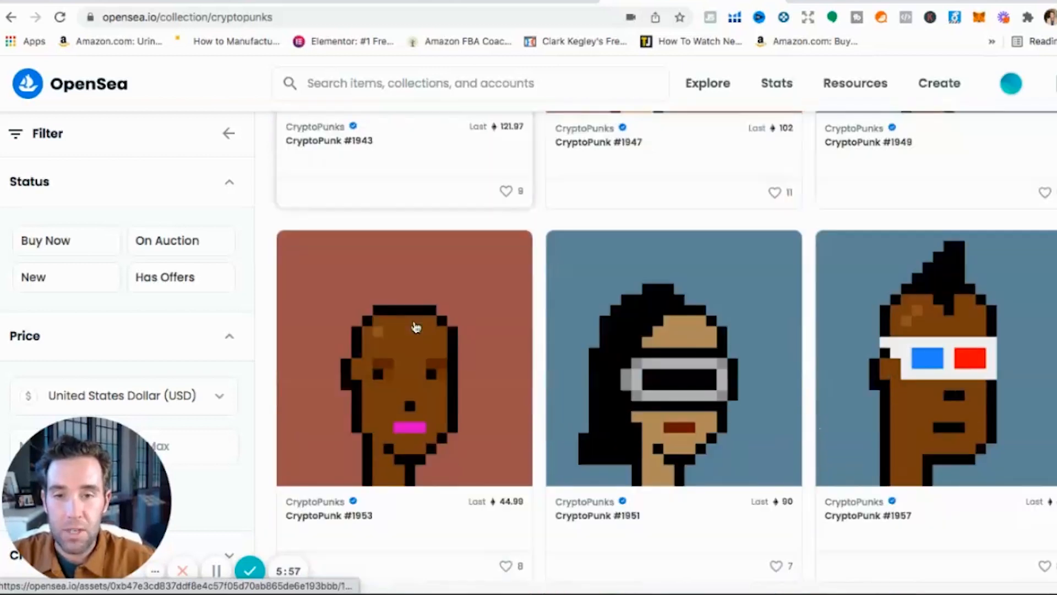
{"action": "scroll", "scroll_direction": "down", "scroll_amount": 3}
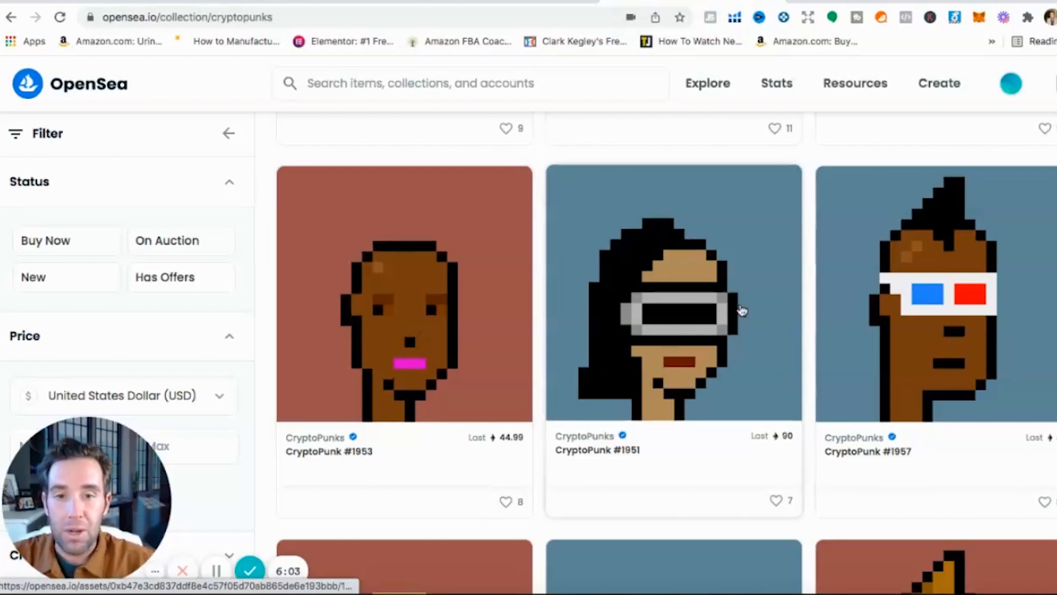
{"action": "scroll", "scroll_direction": "down", "scroll_amount": 3}
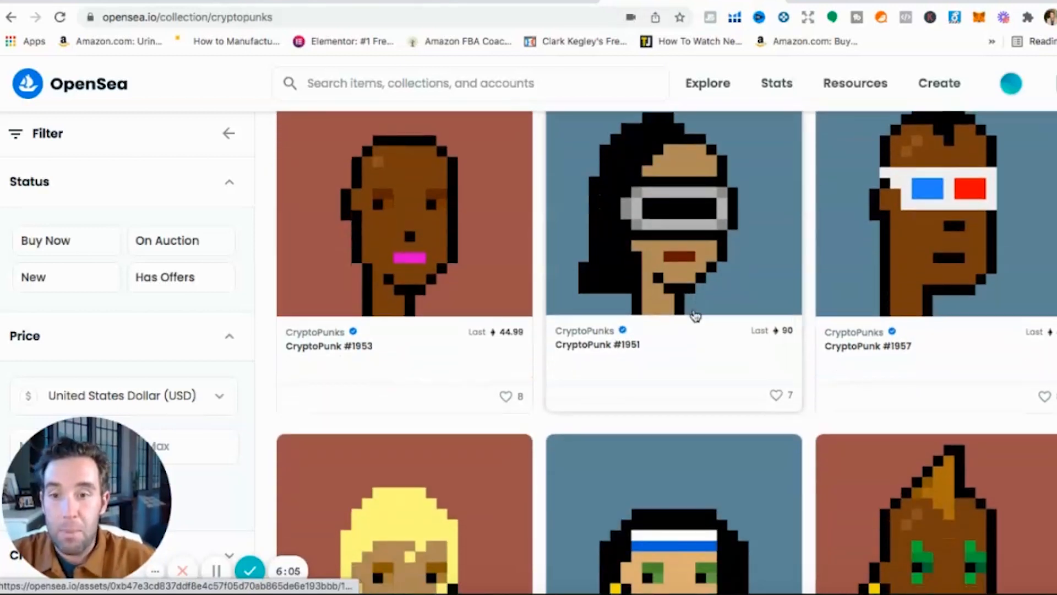
{"action": "scroll", "scroll_direction": "down", "scroll_amount": 3}
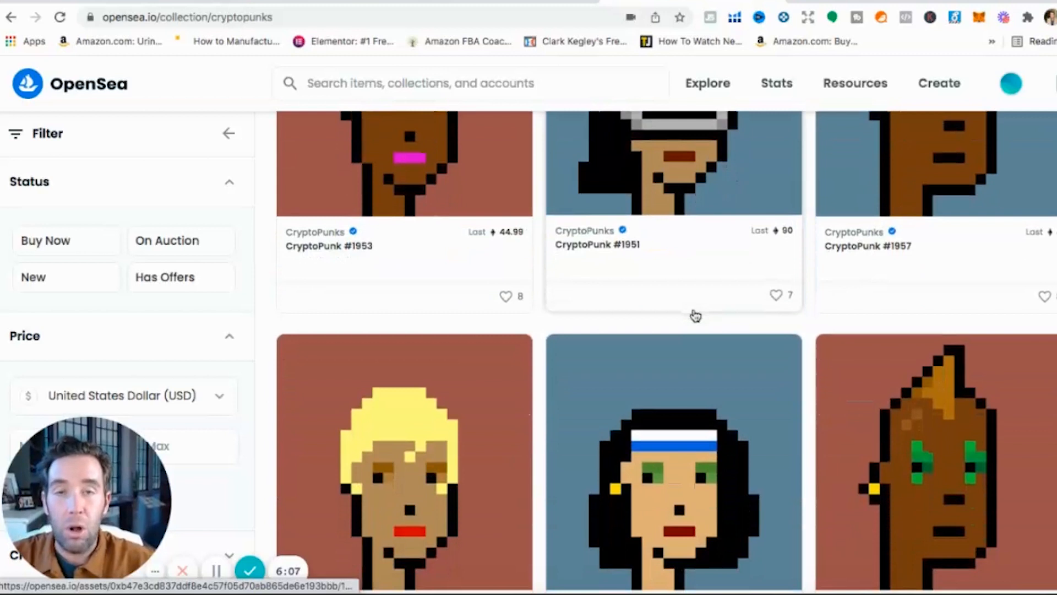
{"action": "scroll", "scroll_direction": "down", "scroll_amount": 3}
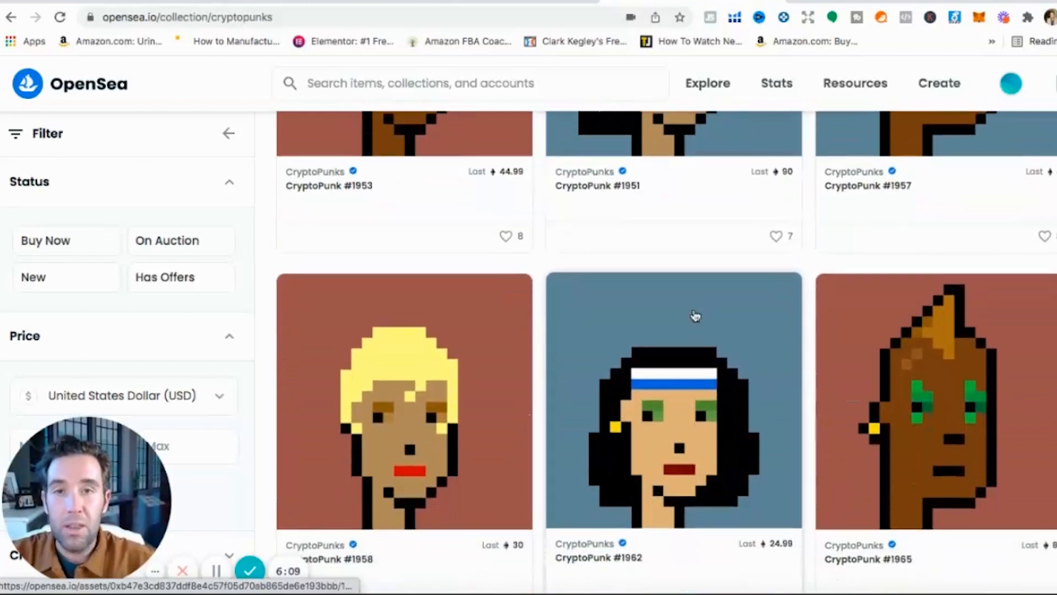
{"action": "scroll", "scroll_direction": "down", "scroll_amount": 3}
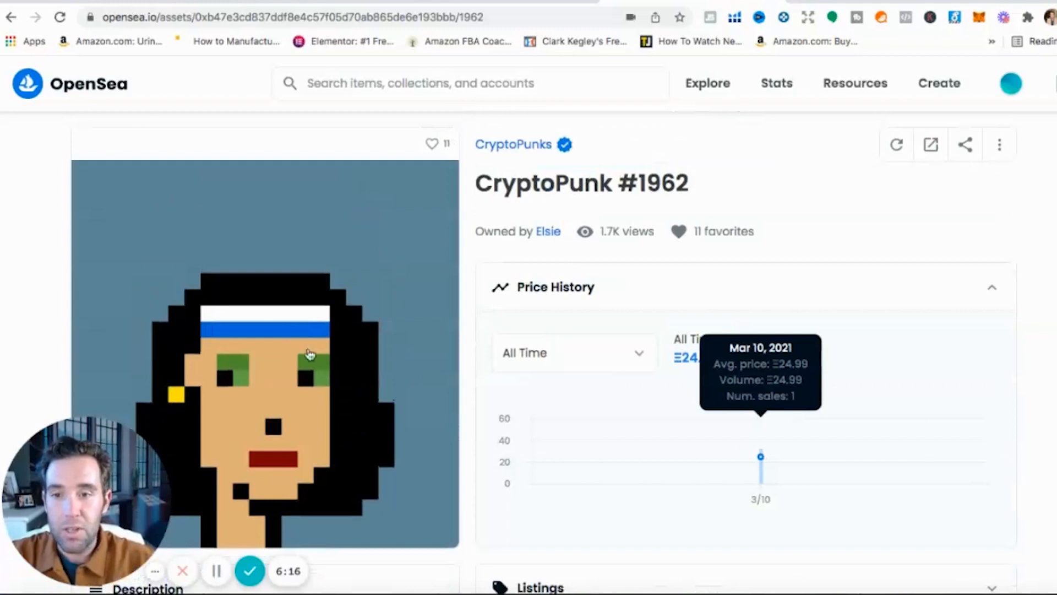
{"action": "mouse_move", "coordinate": [528, 231]}
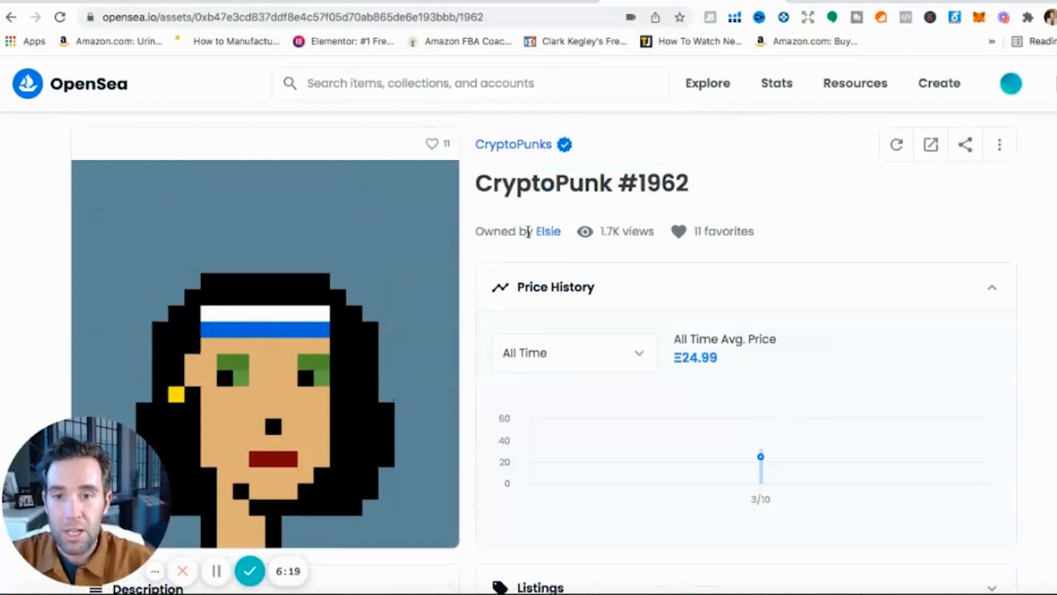
Highlight token #1962 in the title and move down past Price History to the Item Activity log
{"action": "triple_click", "coordinate": [519, 231]}
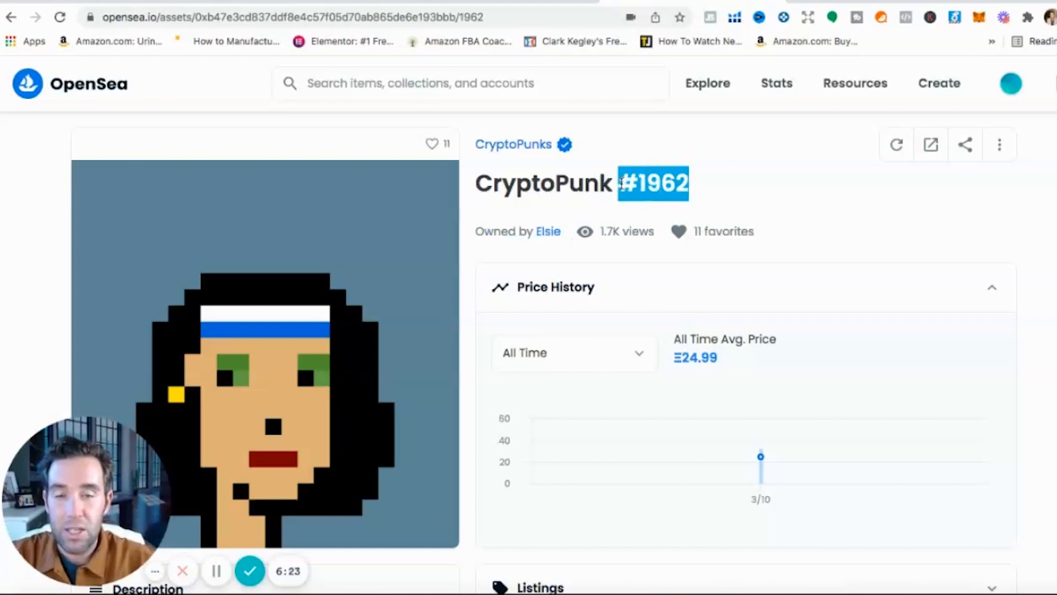
{"action": "mouse_move", "coordinate": [643, 258]}
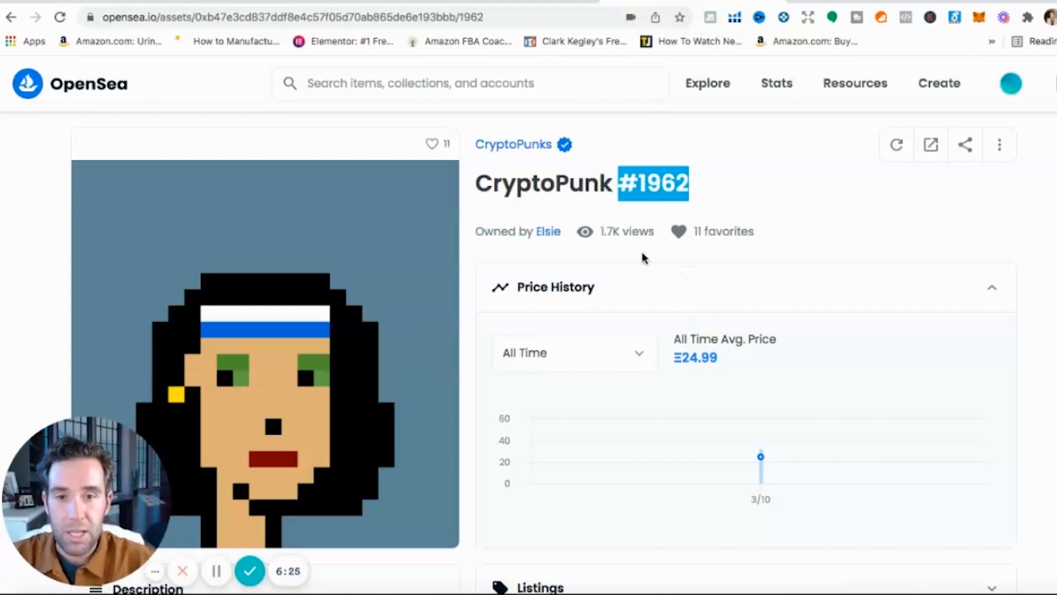
{"action": "mouse_move", "coordinate": [583, 231]}
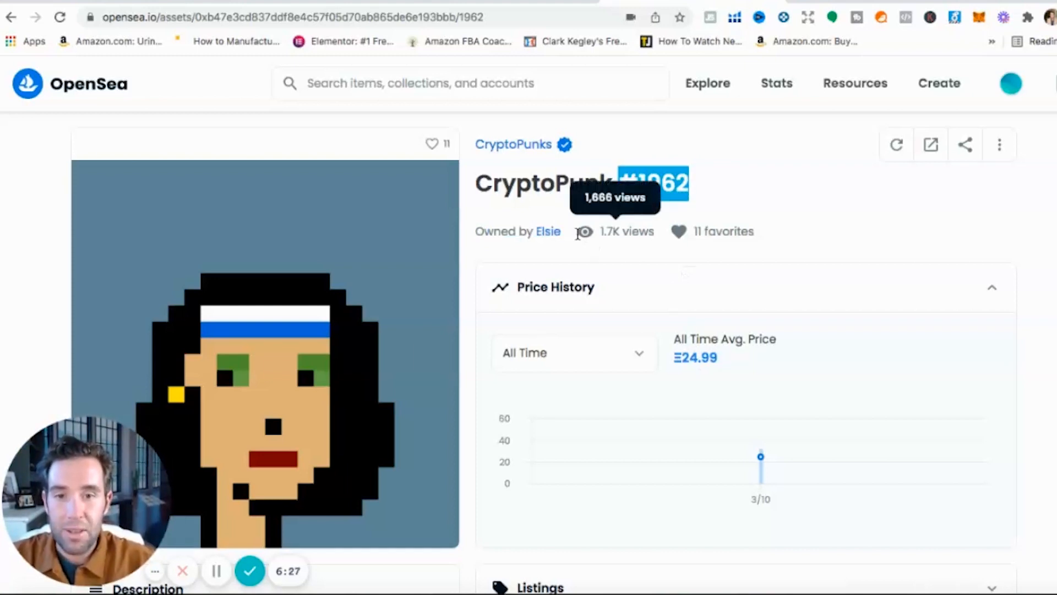
{"action": "mouse_move", "coordinate": [669, 245]}
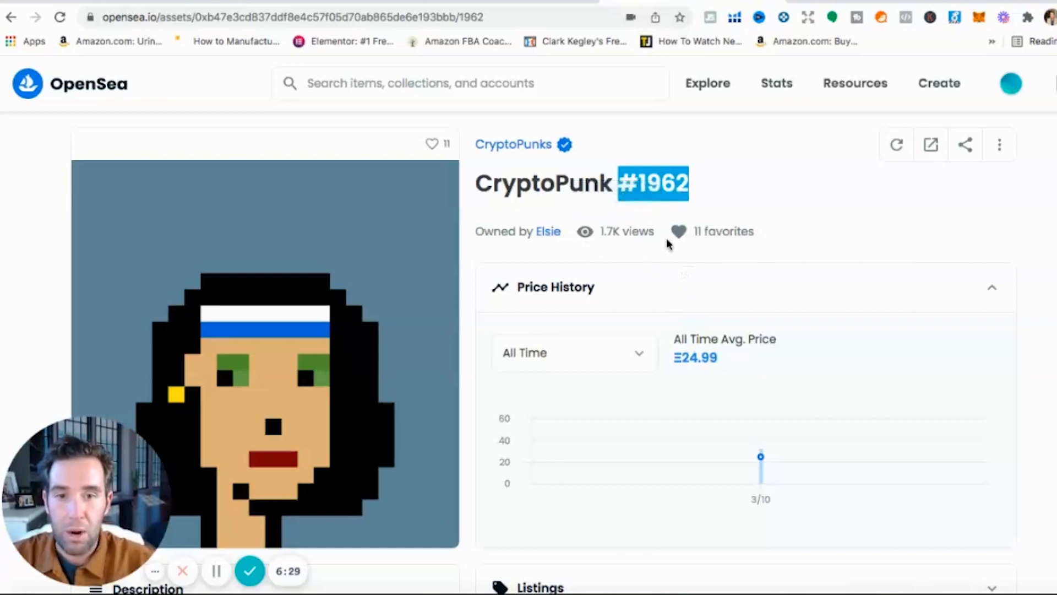
{"action": "scroll", "scroll_direction": "down", "scroll_amount": 3}
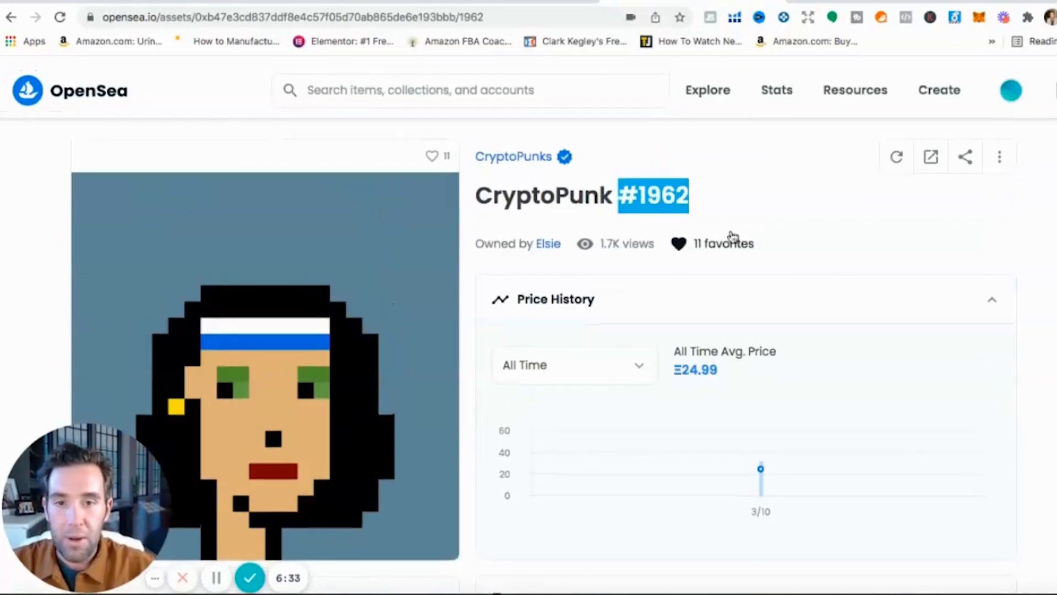
{"action": "scroll", "scroll_direction": "down", "scroll_amount": 3}
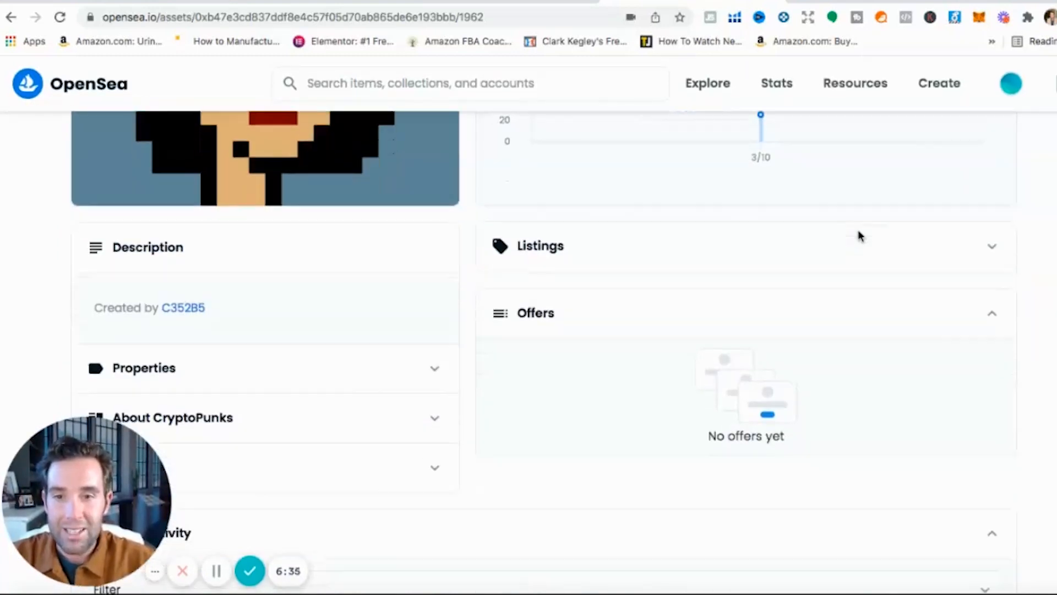
{"action": "scroll", "scroll_direction": "down", "scroll_amount": 3}
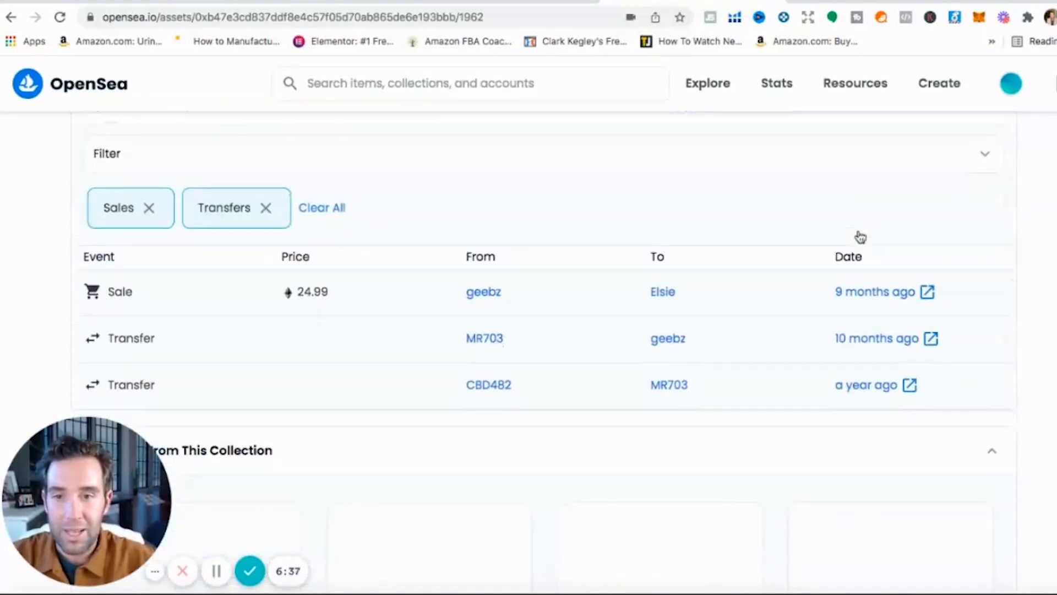
{"action": "double_click", "coordinate": [311, 292]}
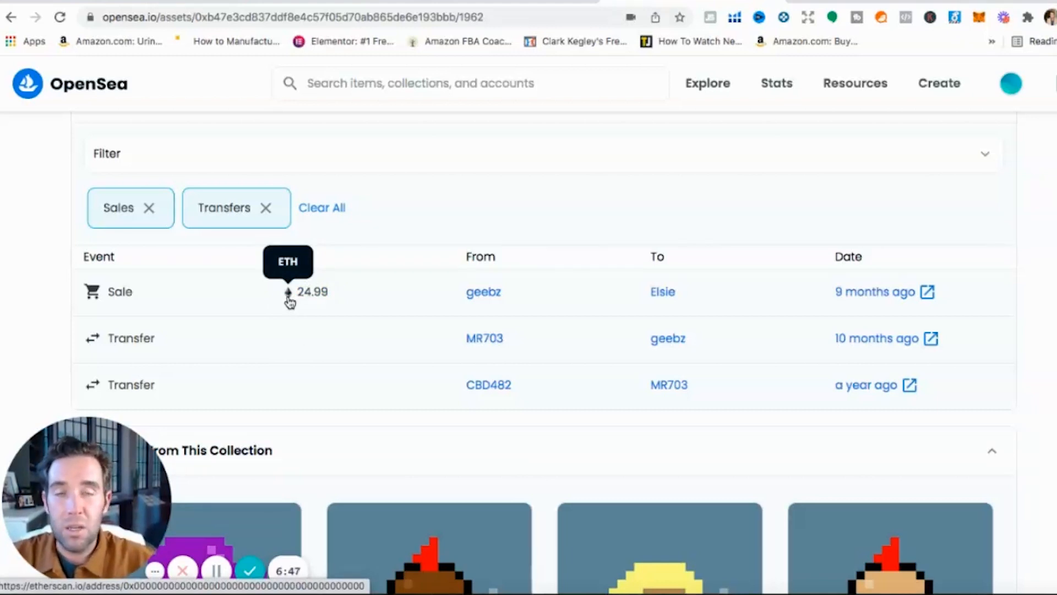
{"action": "mouse_move", "coordinate": [806, 72]}
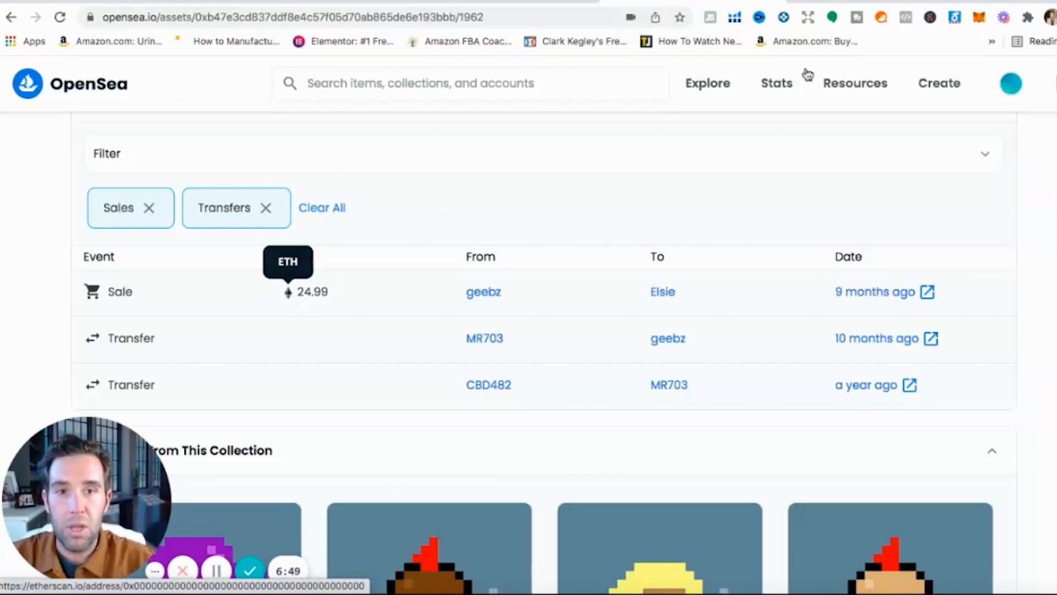
{"action": "mouse_move", "coordinate": [957, 208]}
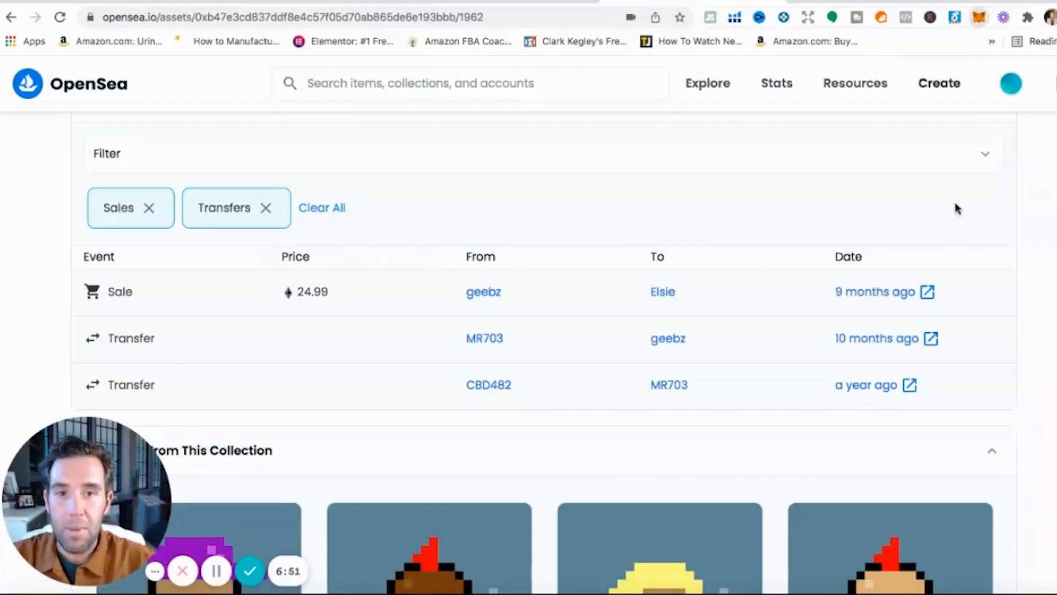
{"action": "mouse_move", "coordinate": [948, 275]}
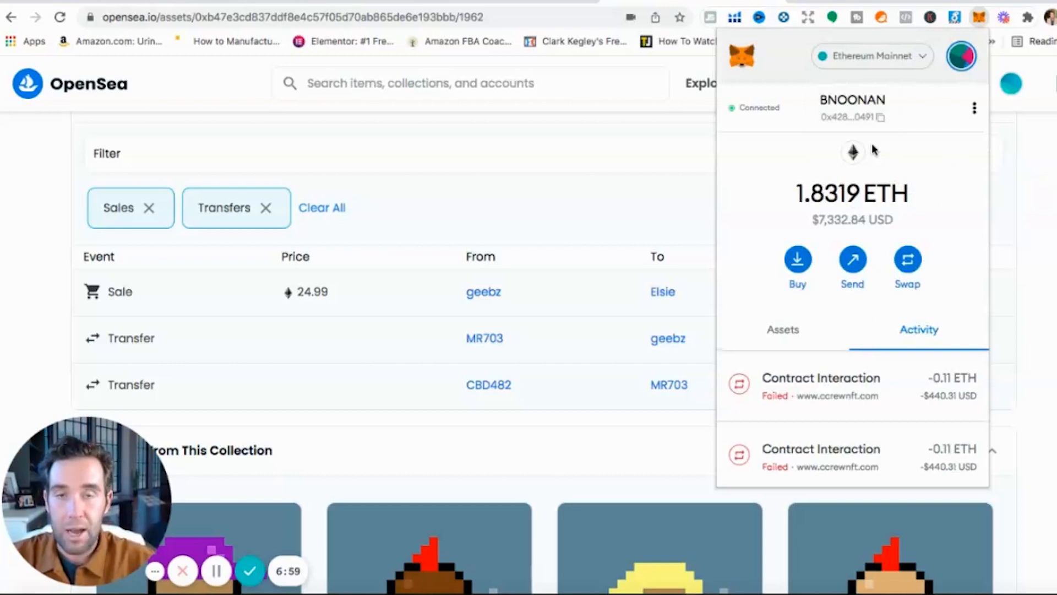
{"action": "mouse_move", "coordinate": [876, 161]}
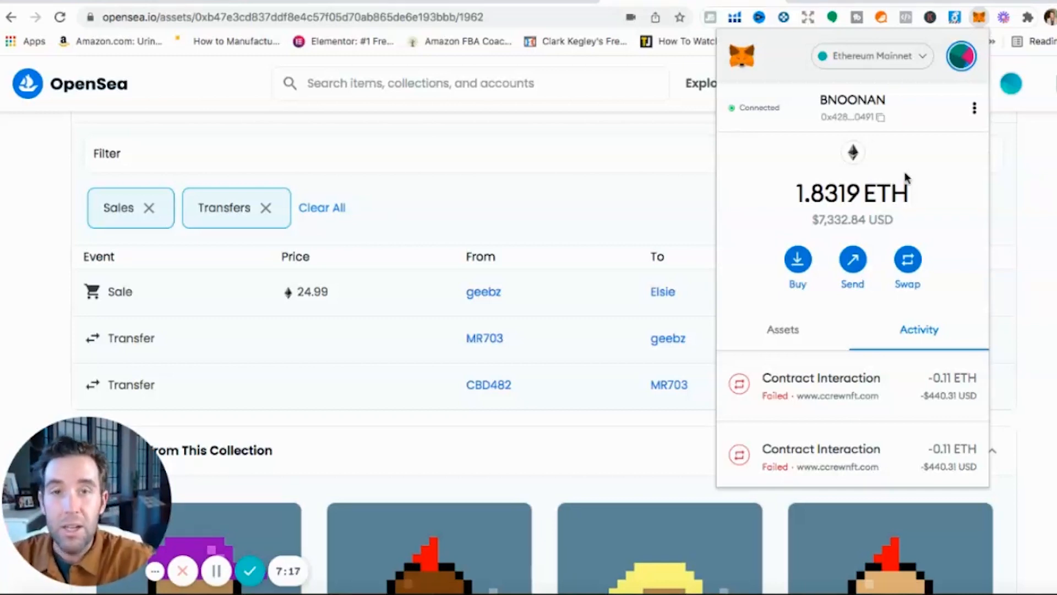
{"action": "mouse_move", "coordinate": [882, 219]}
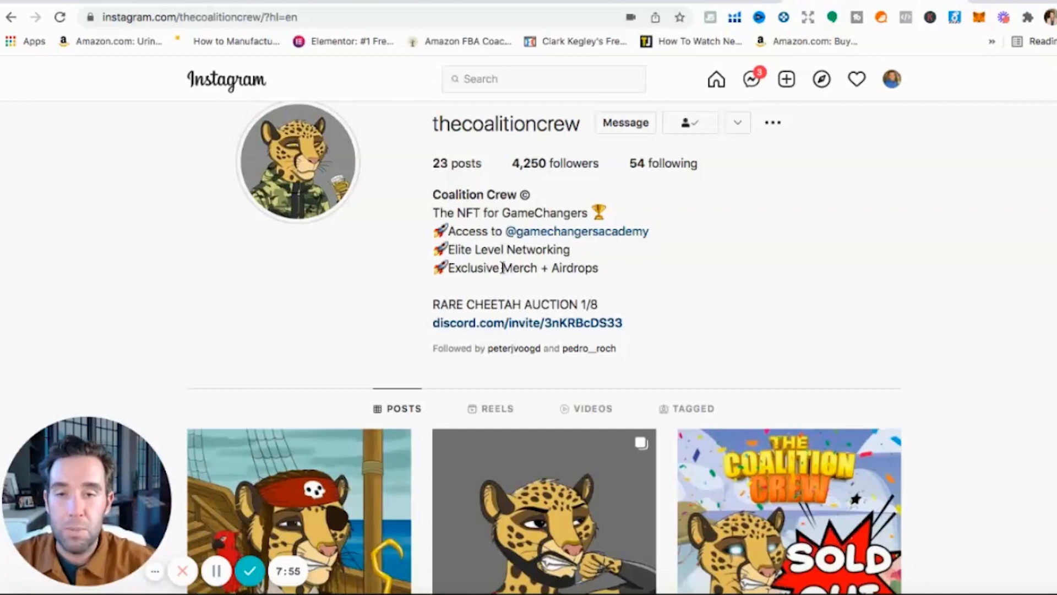
{"action": "mouse_move", "coordinate": [589, 285]}
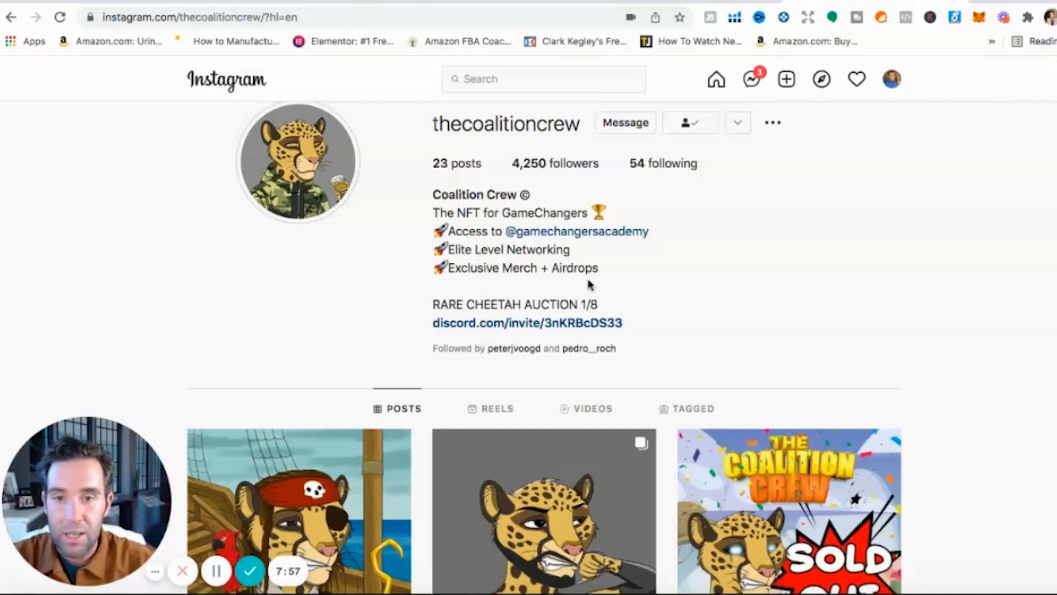
{"action": "mouse_move", "coordinate": [546, 224]}
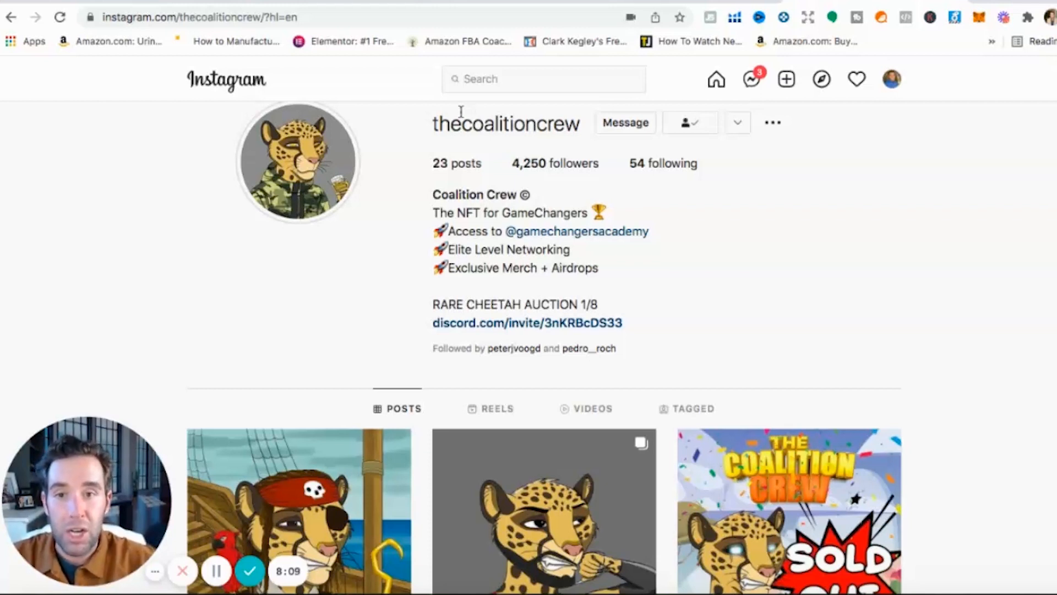
Highlight the discord.com invite link in the Coalition Crew Instagram bio
{"action": "double_click", "coordinate": [505, 124]}
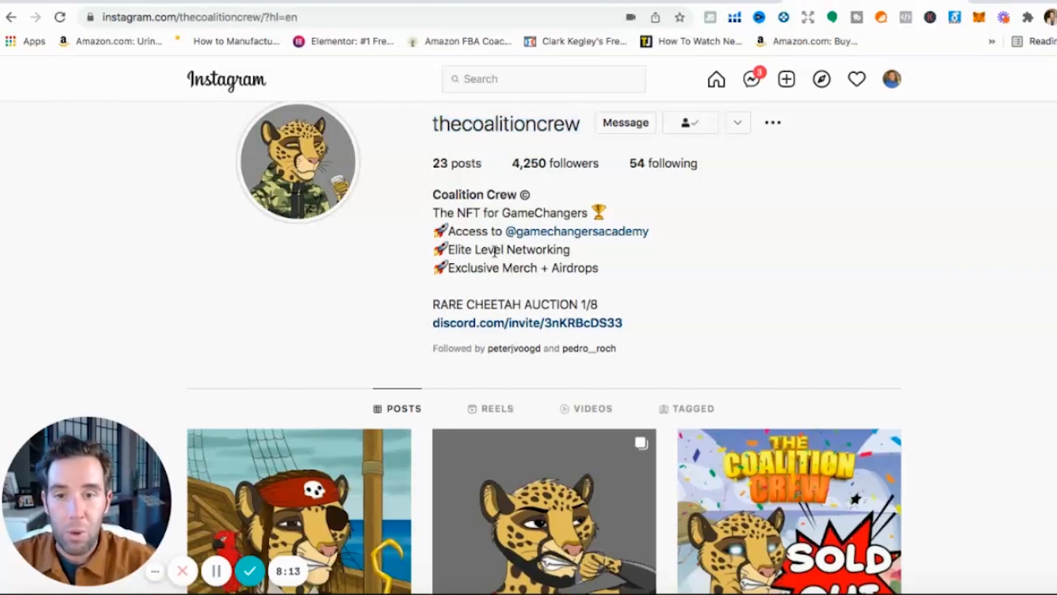
{"action": "mouse_move", "coordinate": [501, 291]}
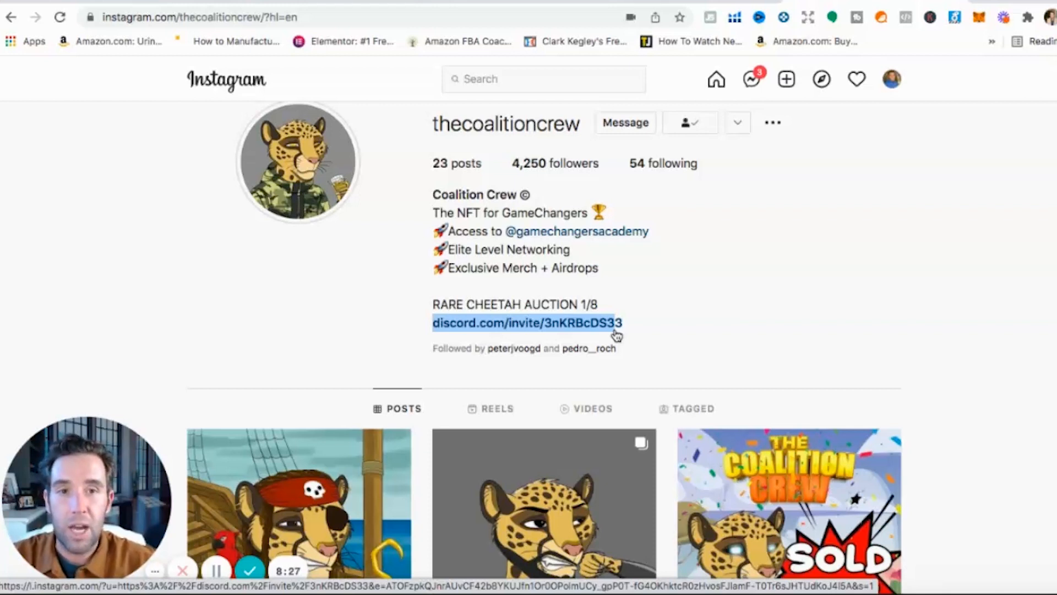
{"action": "mouse_move", "coordinate": [678, 251]}
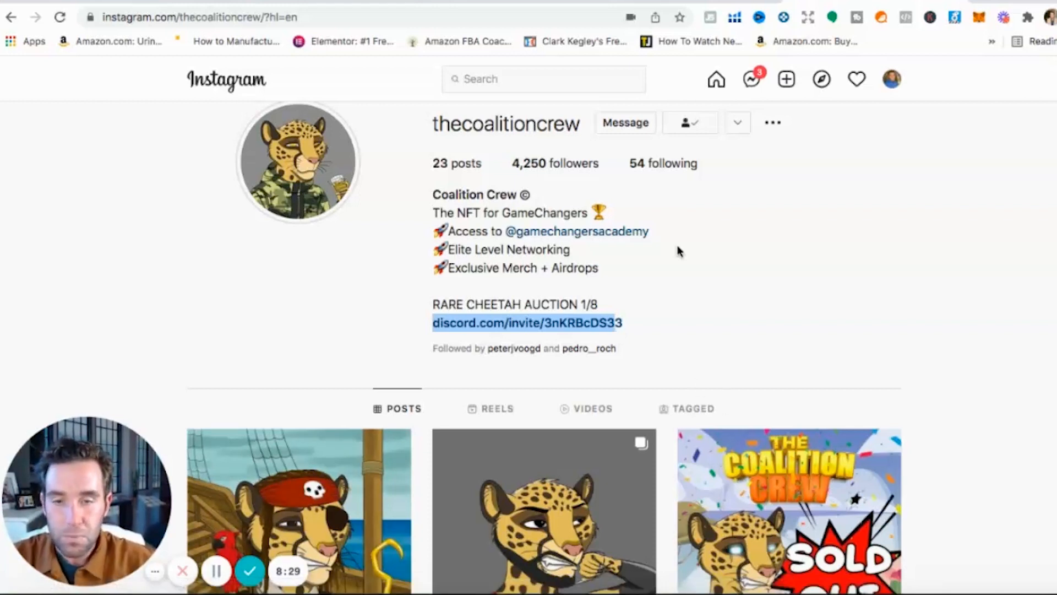
{"action": "mouse_move", "coordinate": [769, 162]}
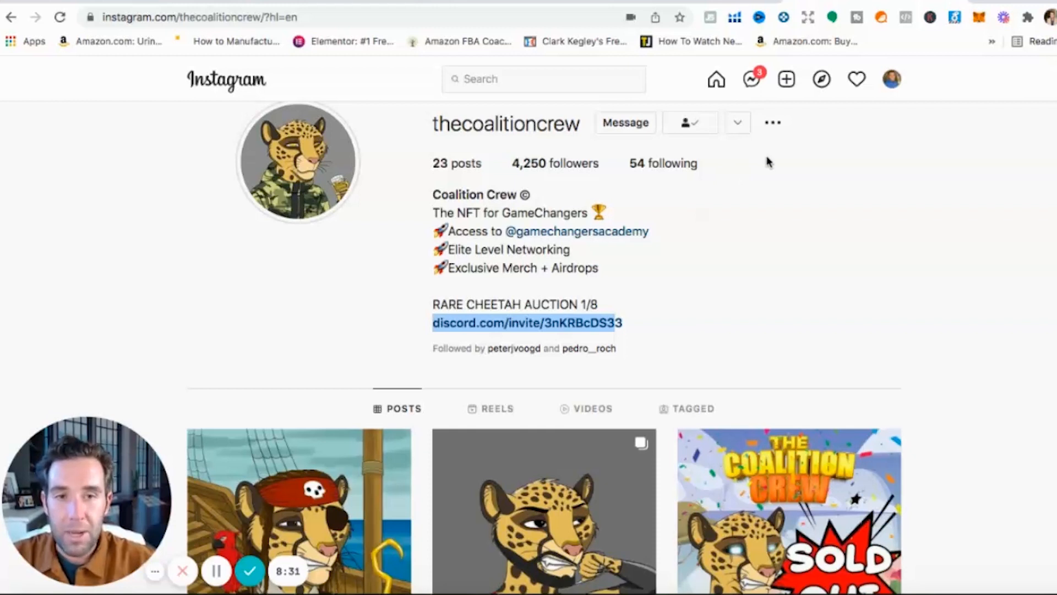
{"action": "mouse_move", "coordinate": [874, 91]}
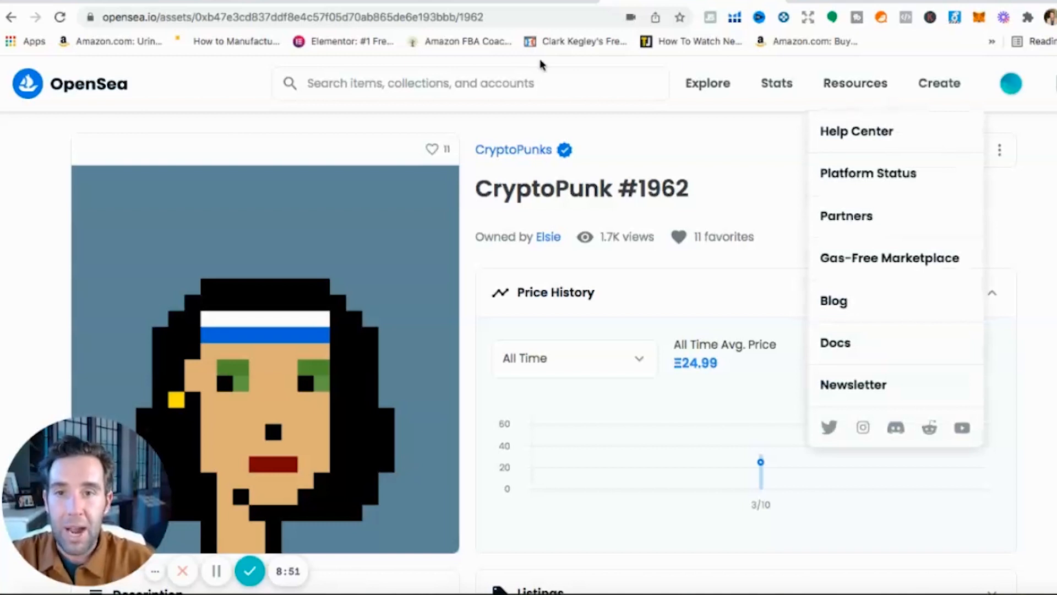
Leave the CryptoPunk #1962 item page with the browser Back arrow
{"action": "scroll", "scroll_direction": "down", "scroll_amount": 3}
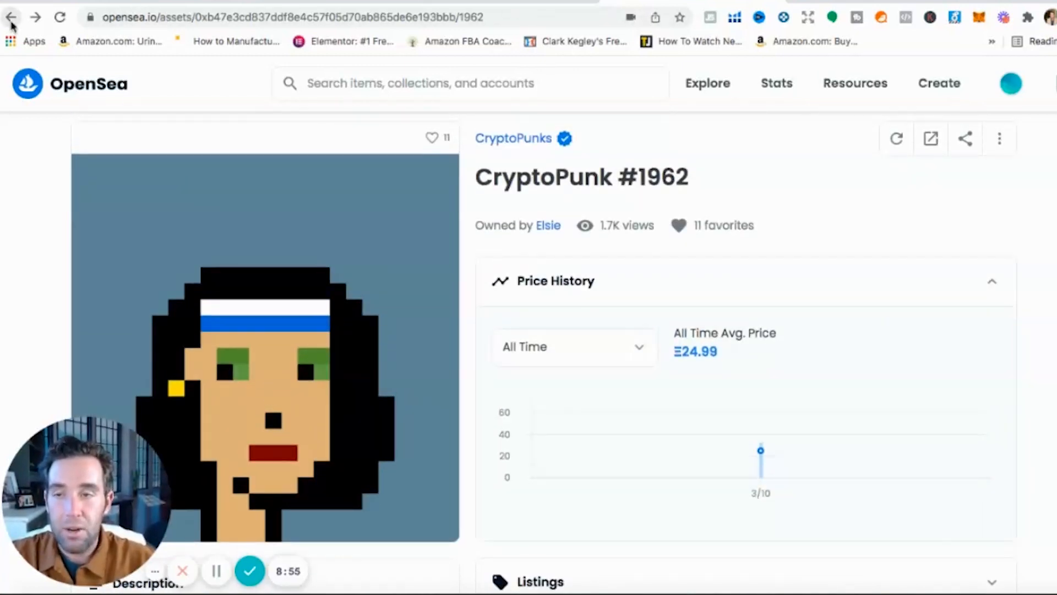
{"action": "left_click", "coordinate": [513, 138]}
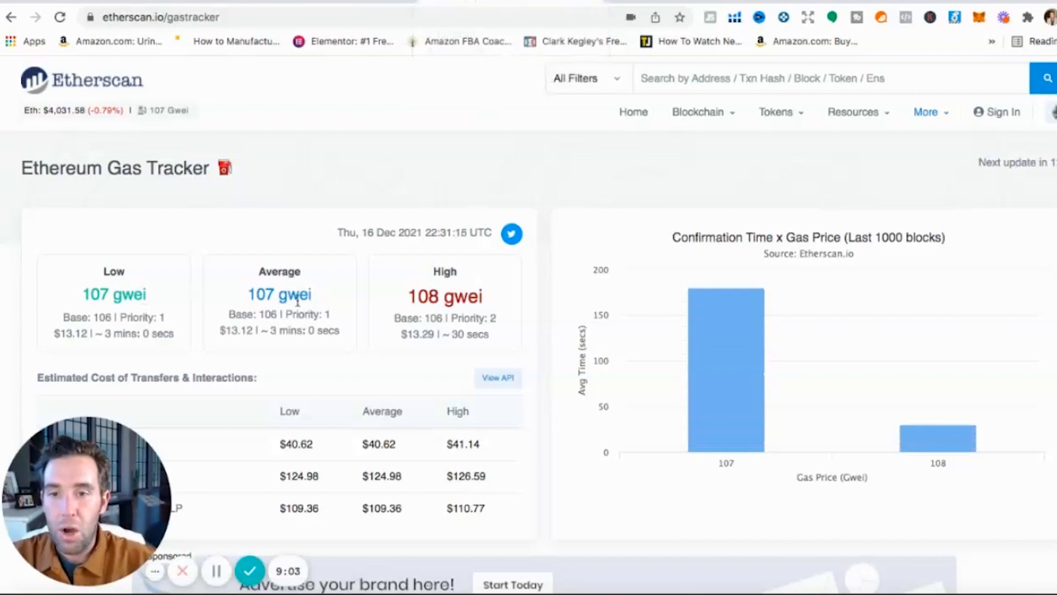
{"action": "mouse_move", "coordinate": [558, 383]}
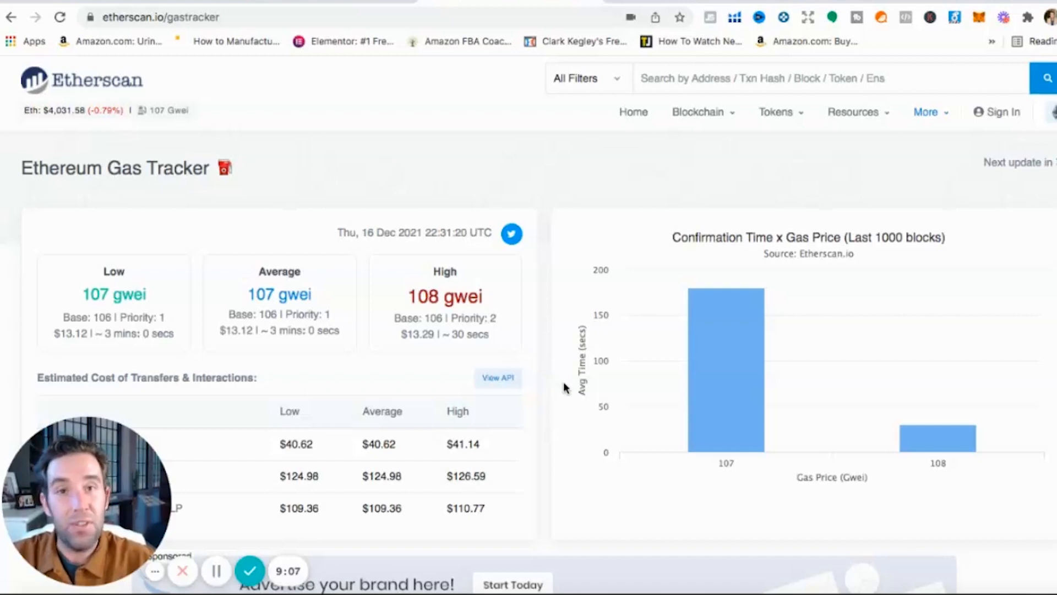
{"action": "scroll", "scroll_direction": "down", "scroll_amount": 3}
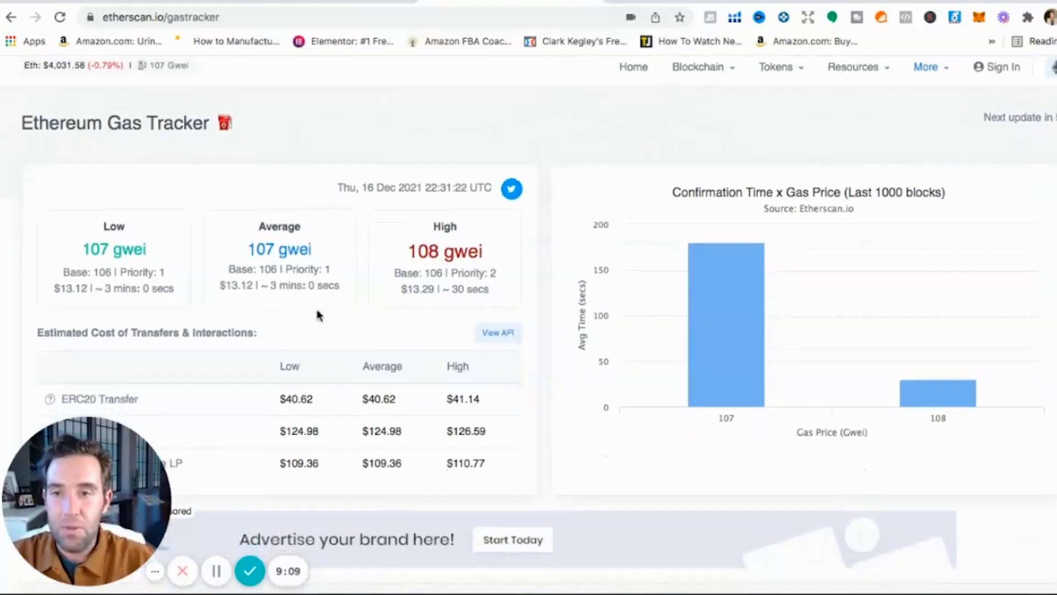
{"action": "mouse_move", "coordinate": [122, 240]}
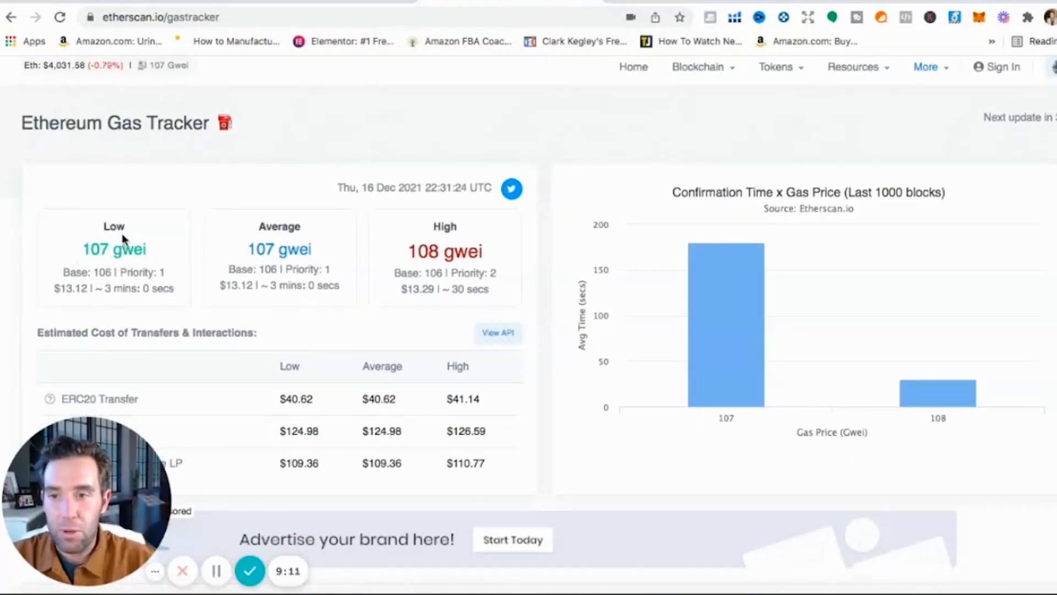
{"action": "mouse_move", "coordinate": [411, 224]}
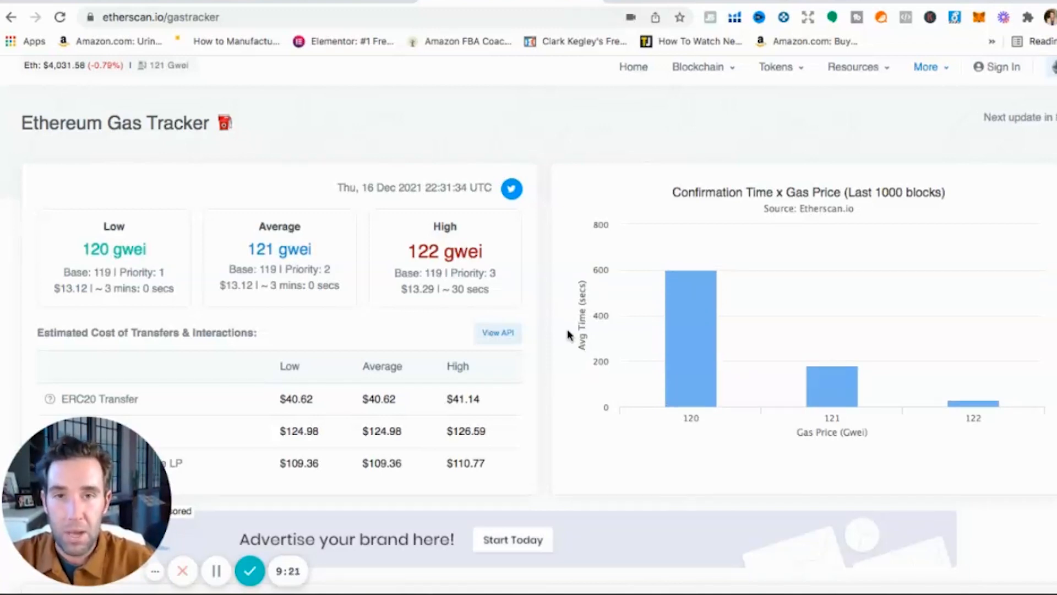
{"action": "mouse_move", "coordinate": [566, 342]}
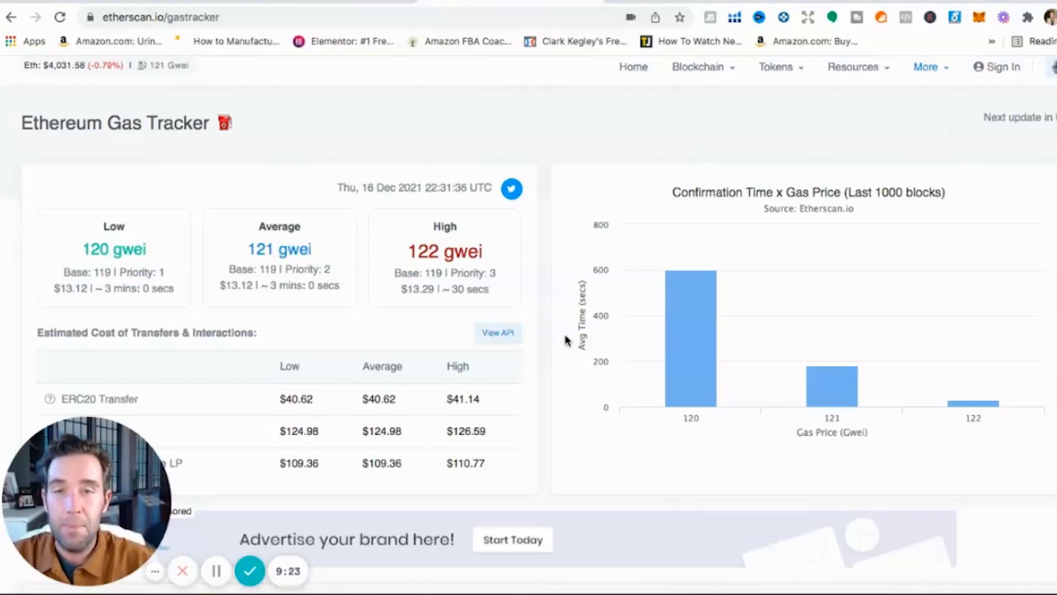
{"action": "mouse_move", "coordinate": [557, 355]}
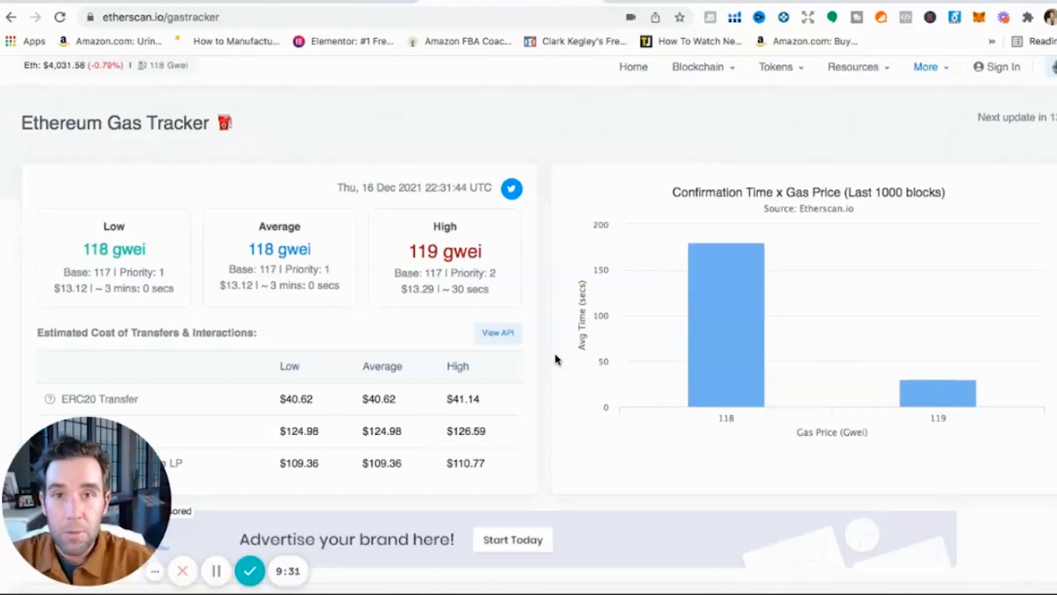
{"action": "mouse_move", "coordinate": [549, 375]}
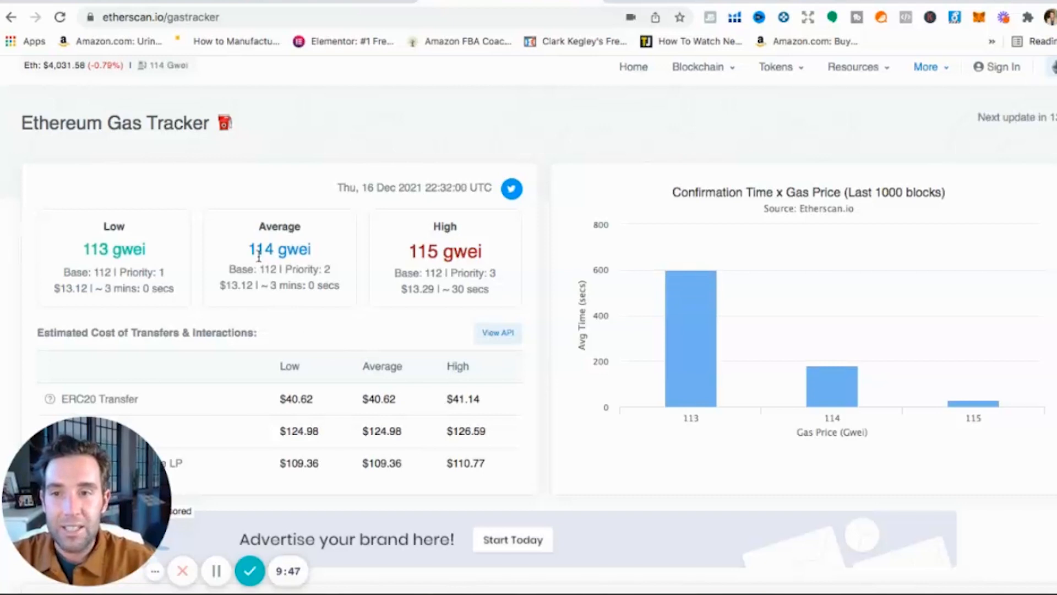
{"action": "mouse_move", "coordinate": [284, 285]}
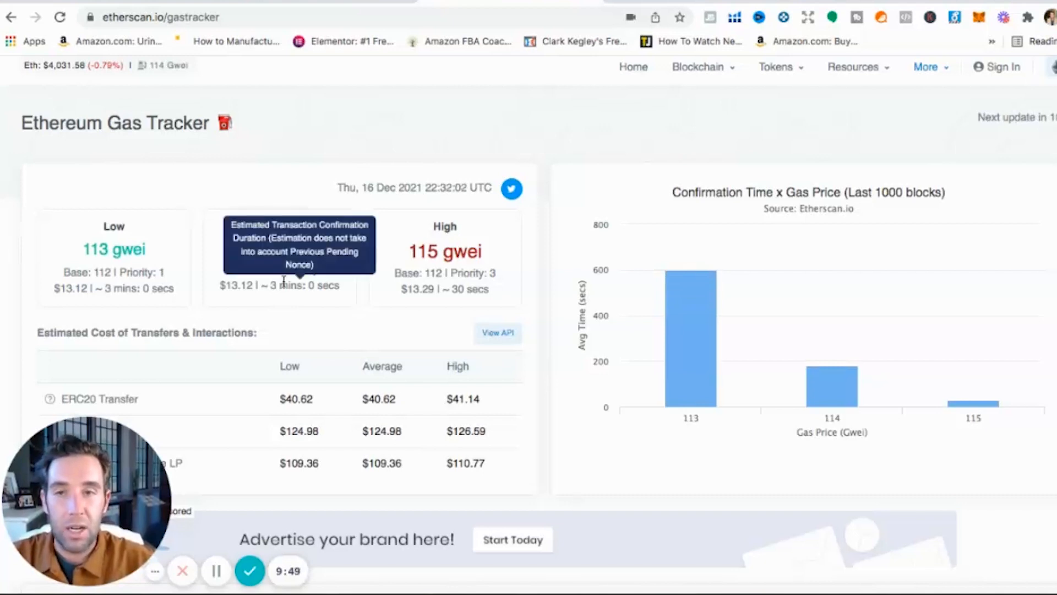
{"action": "mouse_move", "coordinate": [326, 249]}
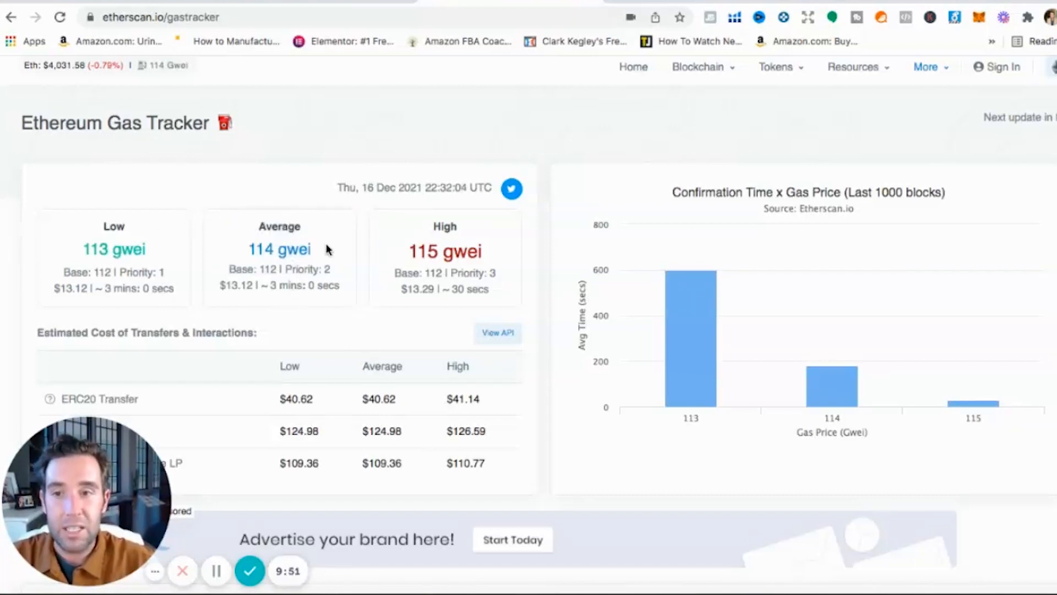
{"action": "mouse_move", "coordinate": [326, 256]}
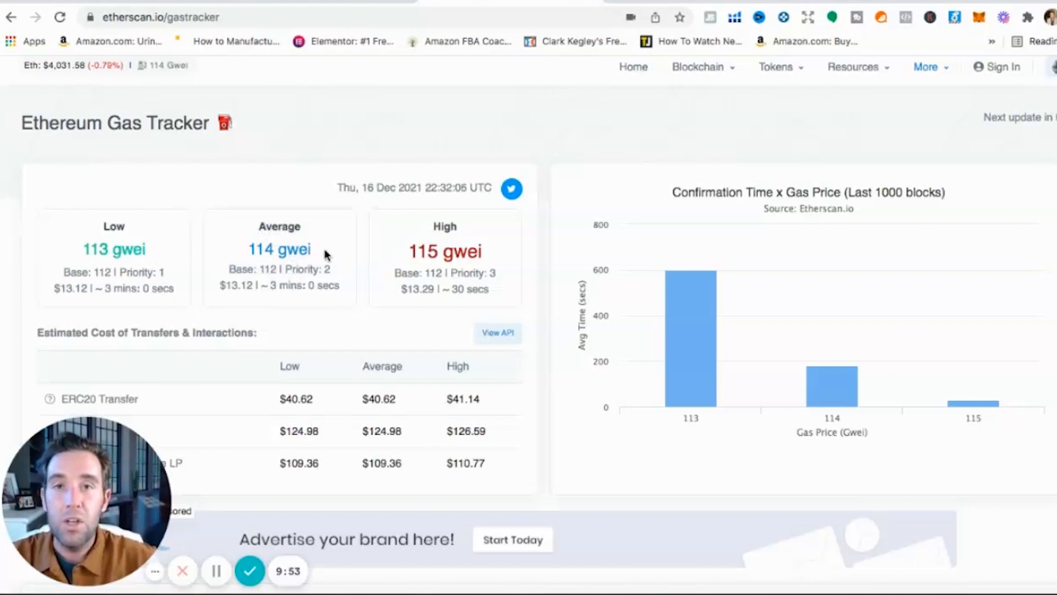
{"action": "mouse_move", "coordinate": [324, 333]}
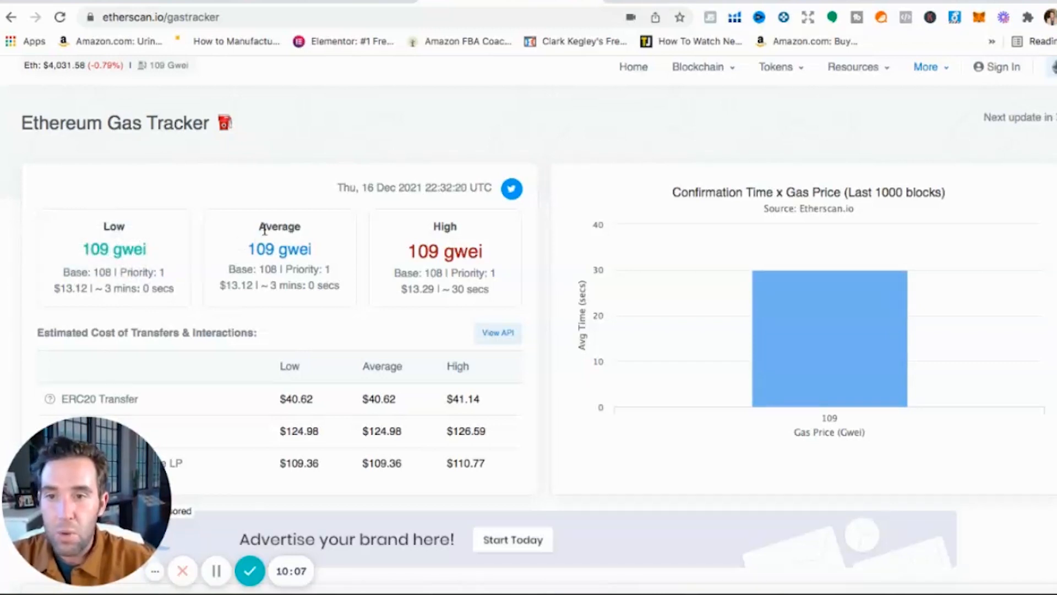
{"action": "mouse_move", "coordinate": [218, 290]}
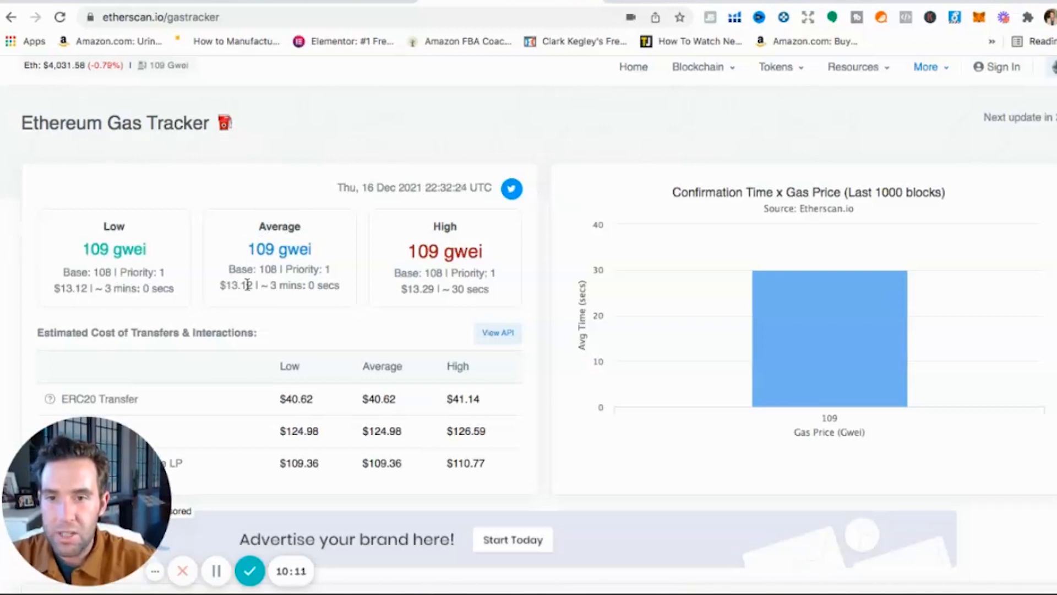
{"action": "scroll", "scroll_direction": "down", "scroll_amount": 3}
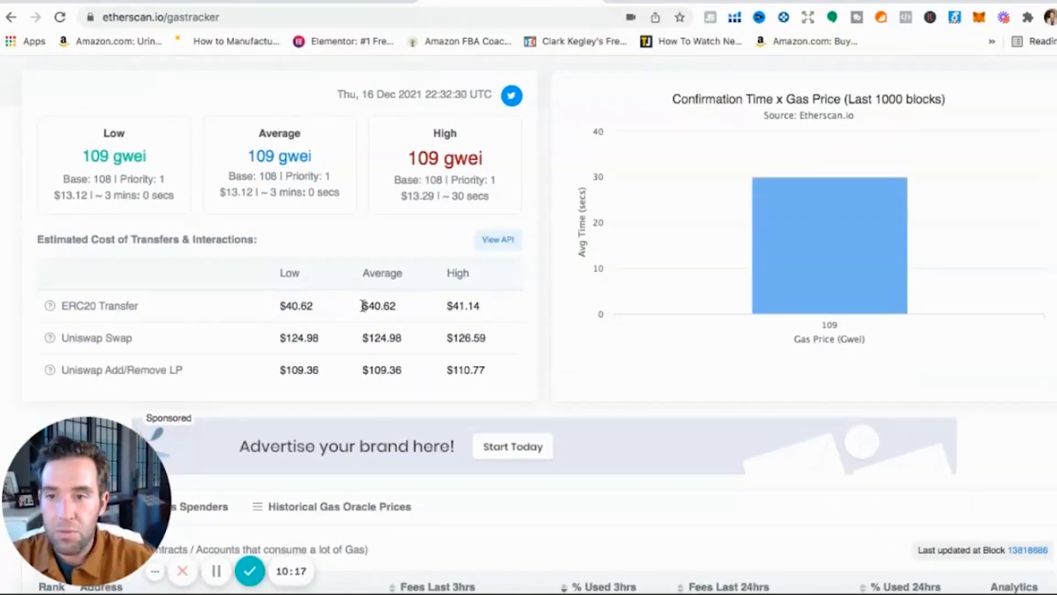
{"action": "double_click", "coordinate": [378, 306]}
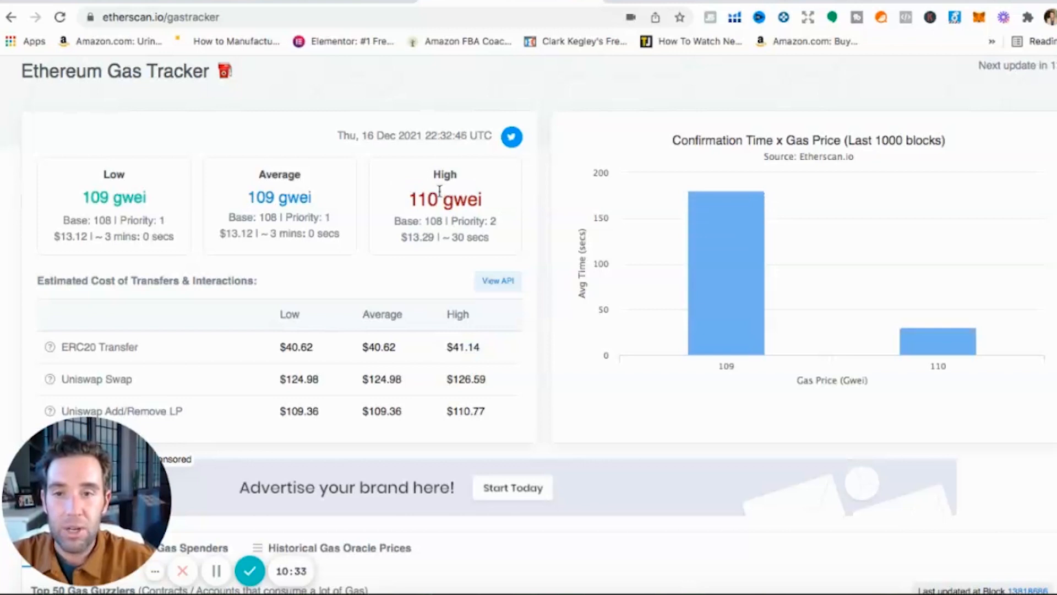
{"action": "double_click", "coordinate": [445, 199]}
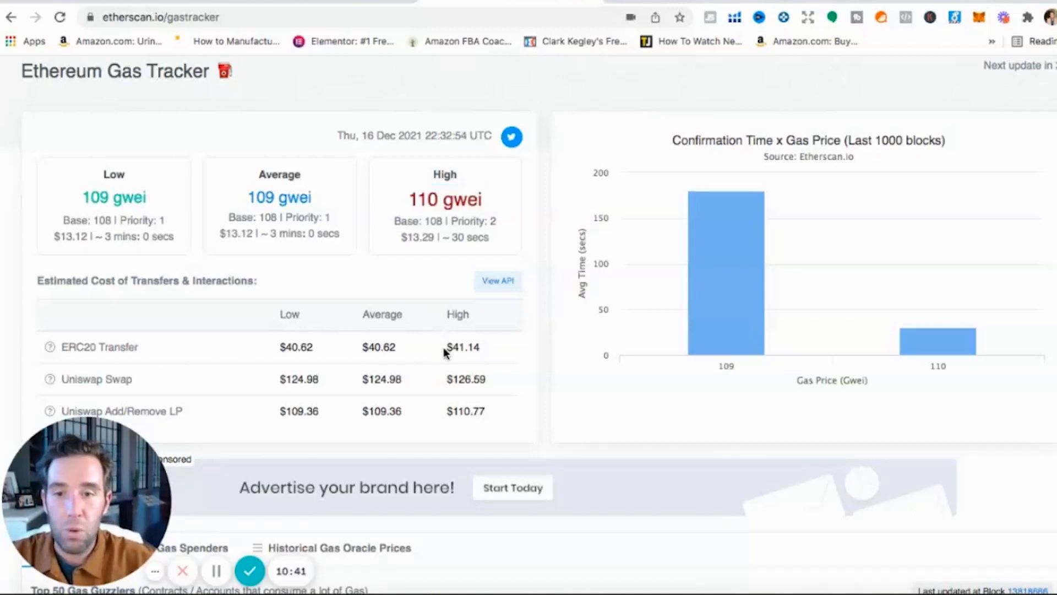
{"action": "double_click", "coordinate": [462, 347]}
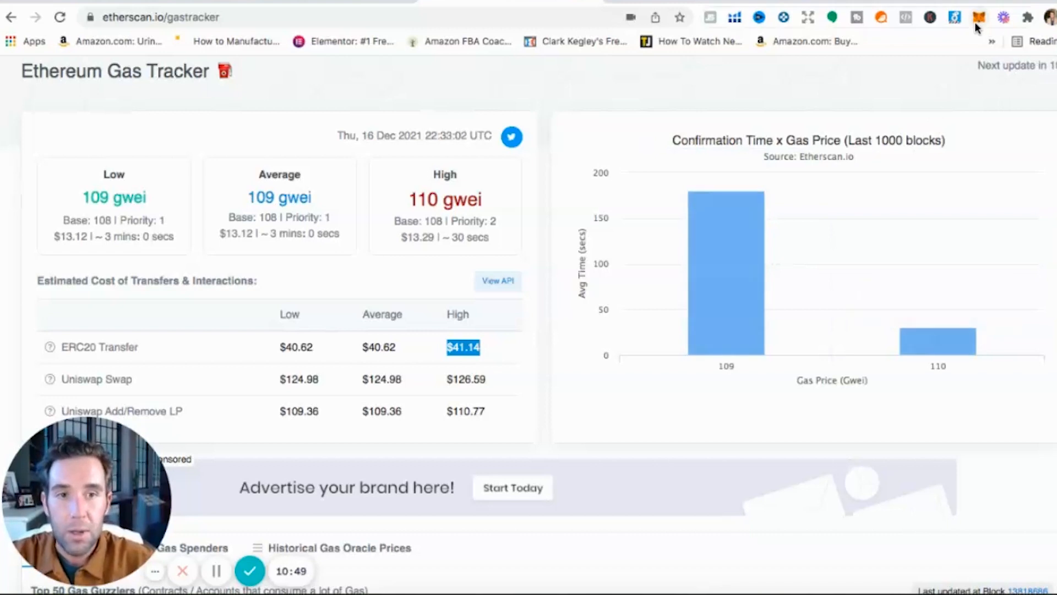
{"action": "mouse_move", "coordinate": [719, 198]}
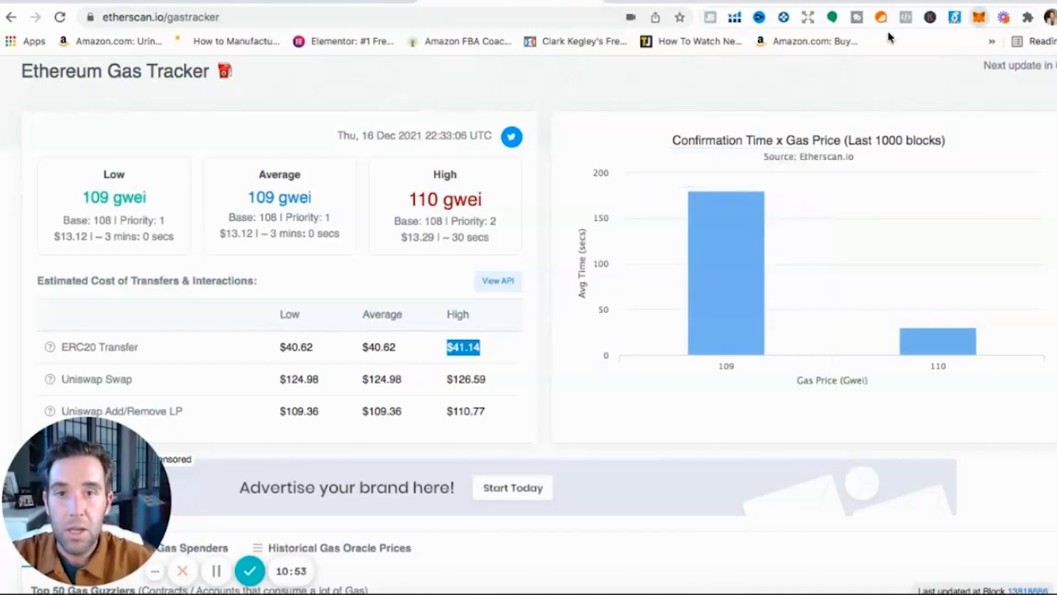
Show the MetaMask wallet's Activity list and scroll to earlier Receive entries
{"action": "left_click", "coordinate": [975, 16]}
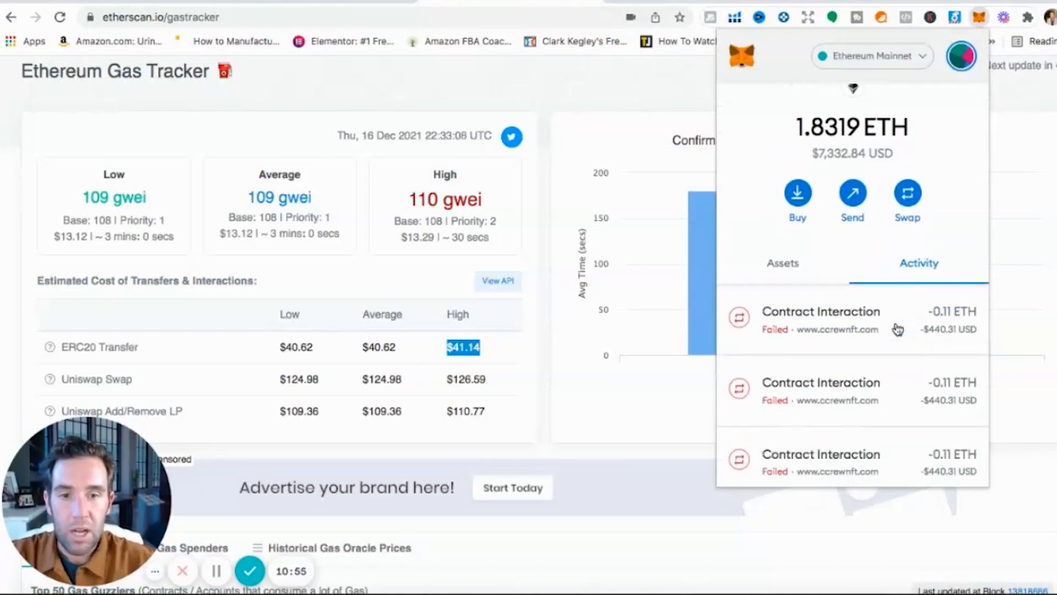
{"action": "scroll", "scroll_direction": "down", "scroll_amount": 3}
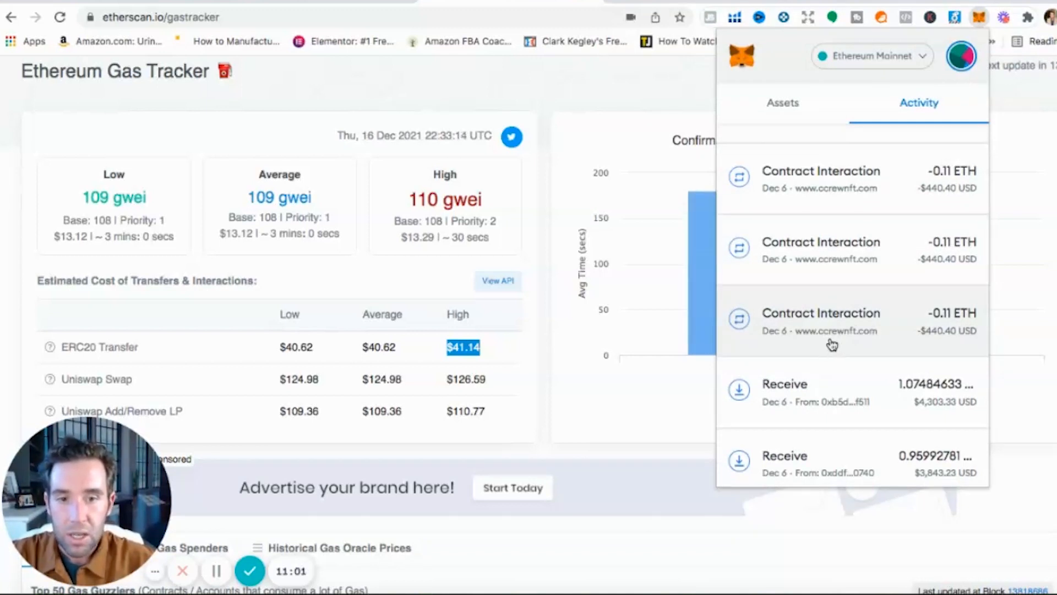
{"action": "mouse_move", "coordinate": [836, 346]}
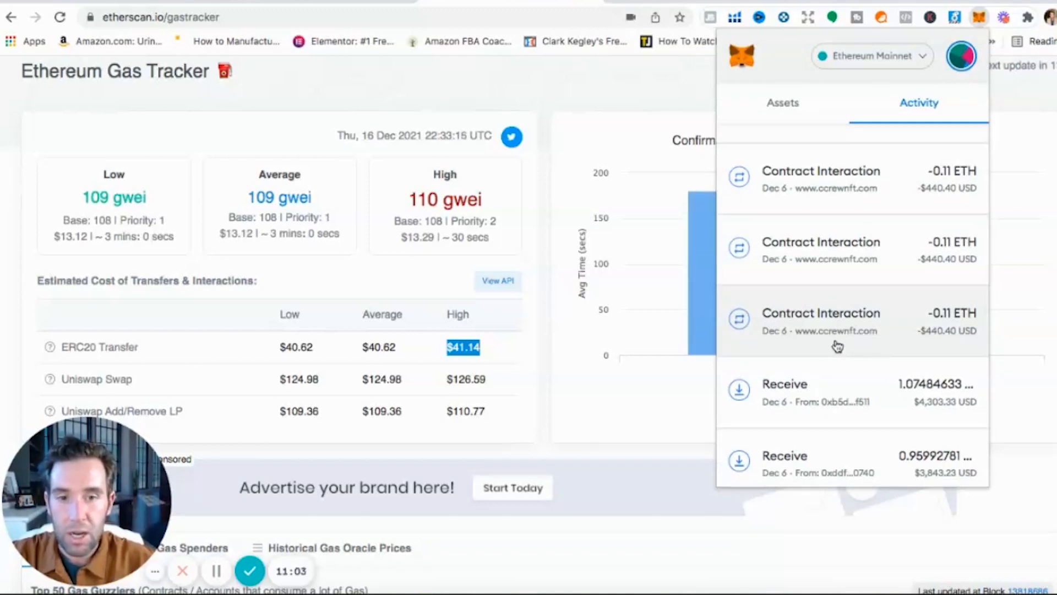
{"action": "mouse_move", "coordinate": [908, 340]}
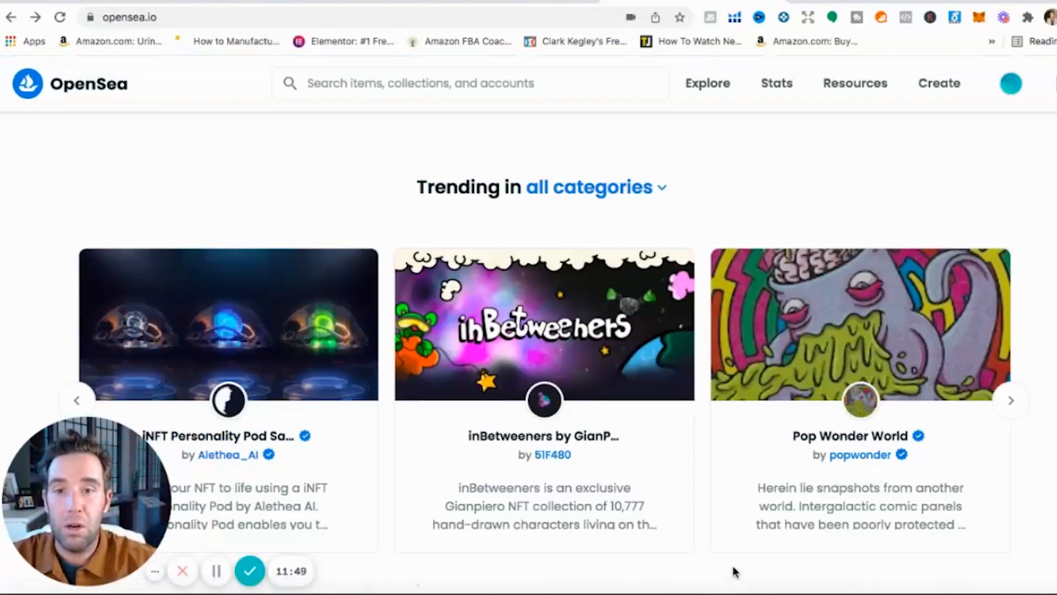
Go from the featured collections carousel to the inBetweeners by GianPiero collection page
{"action": "scroll", "scroll_direction": "down", "scroll_amount": 3}
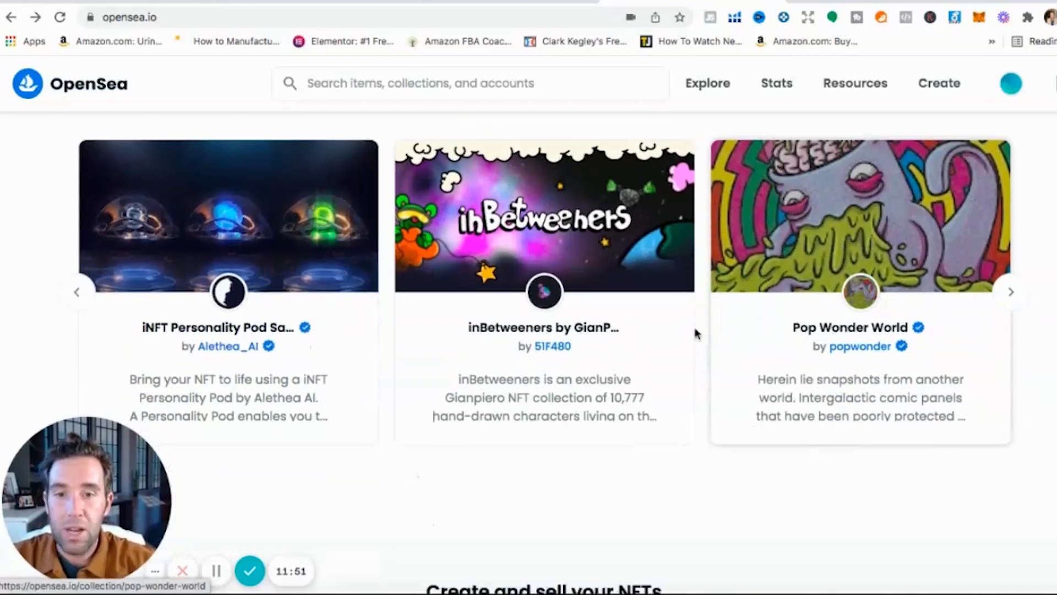
{"action": "mouse_move", "coordinate": [548, 240]}
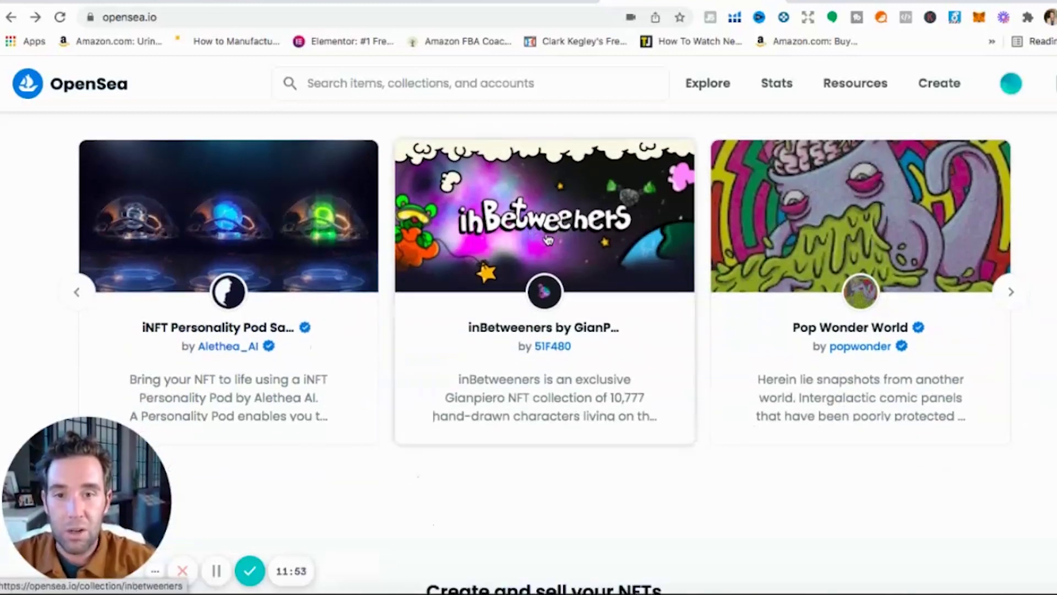
{"action": "left_click", "coordinate": [548, 238]}
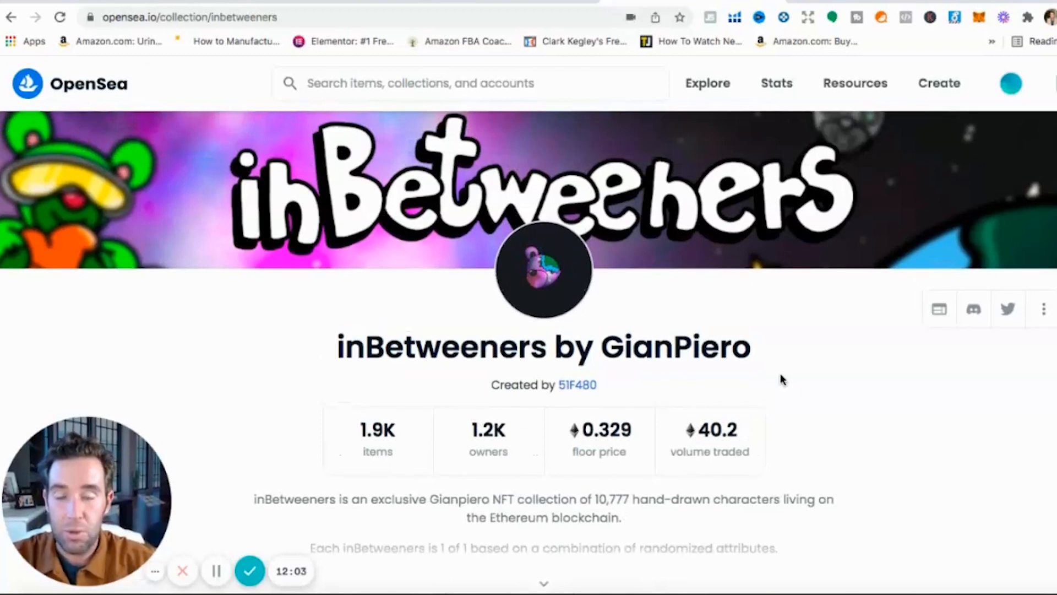
Browse down the inBetweeners grid of 'Guess Who?' items priced around 0.33 ETH
{"action": "scroll", "scroll_direction": "down", "scroll_amount": 3}
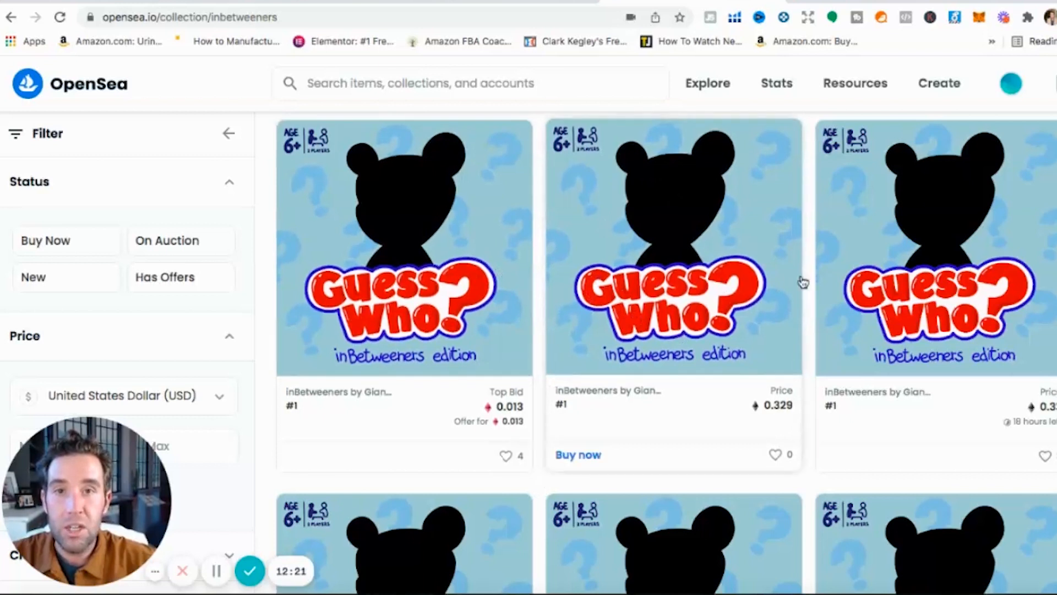
{"action": "scroll", "scroll_direction": "down", "scroll_amount": 3}
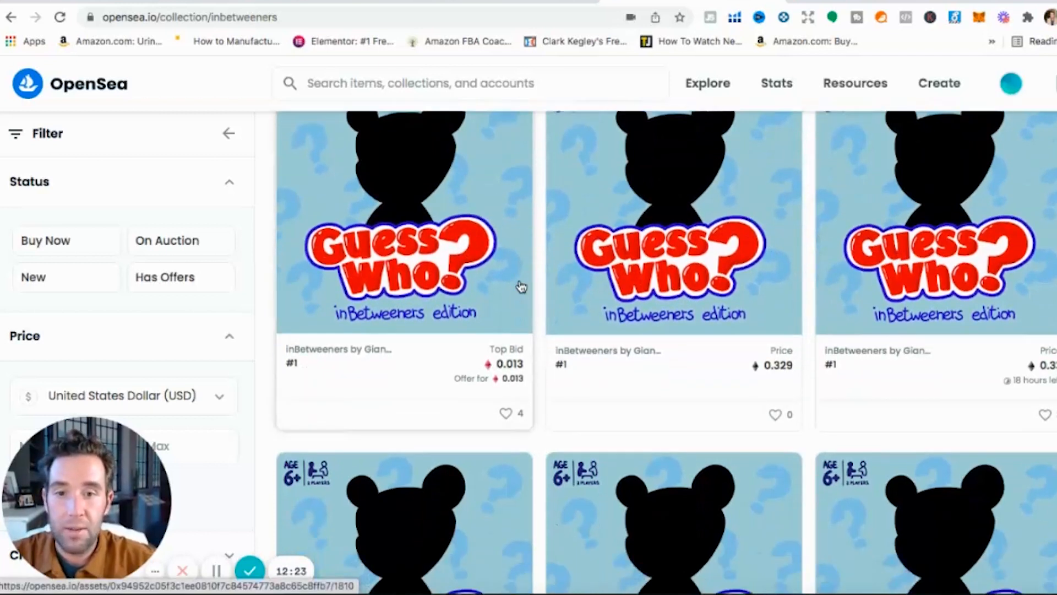
{"action": "scroll", "scroll_direction": "down", "scroll_amount": 3}
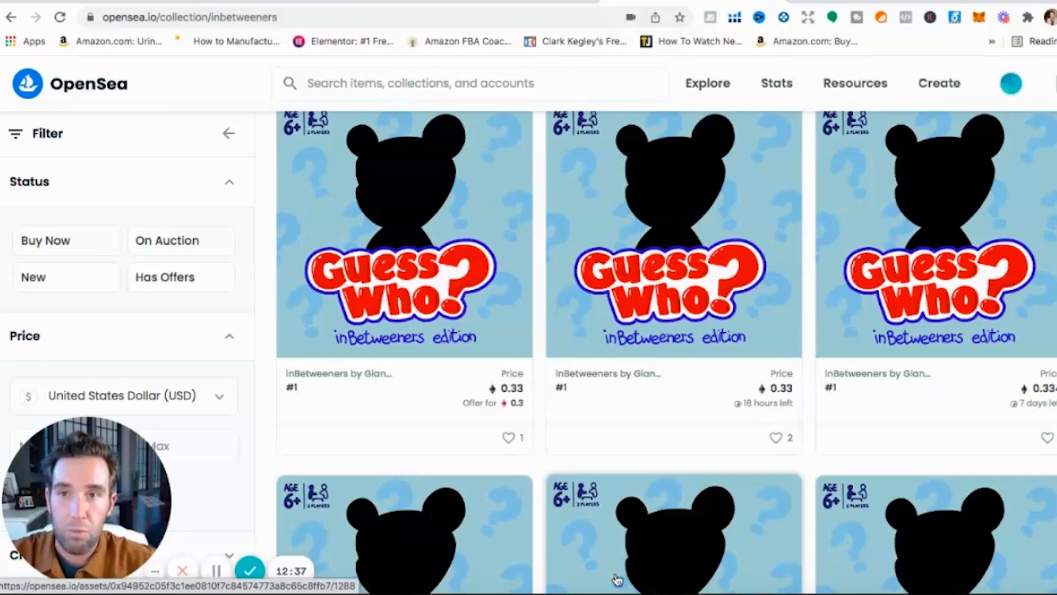
{"action": "mouse_move", "coordinate": [678, 541]}
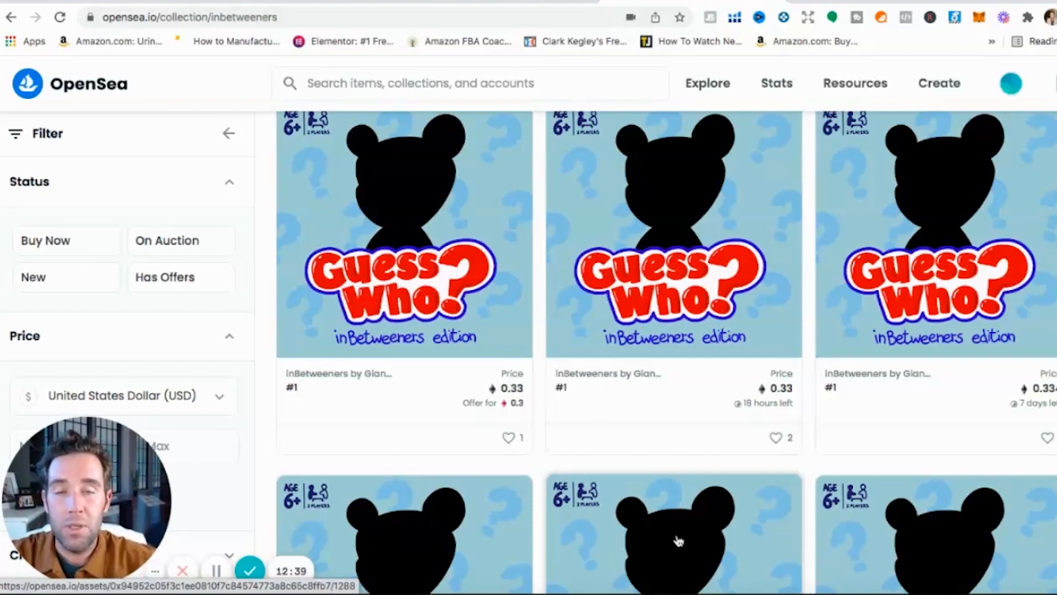
{"action": "mouse_move", "coordinate": [618, 495]}
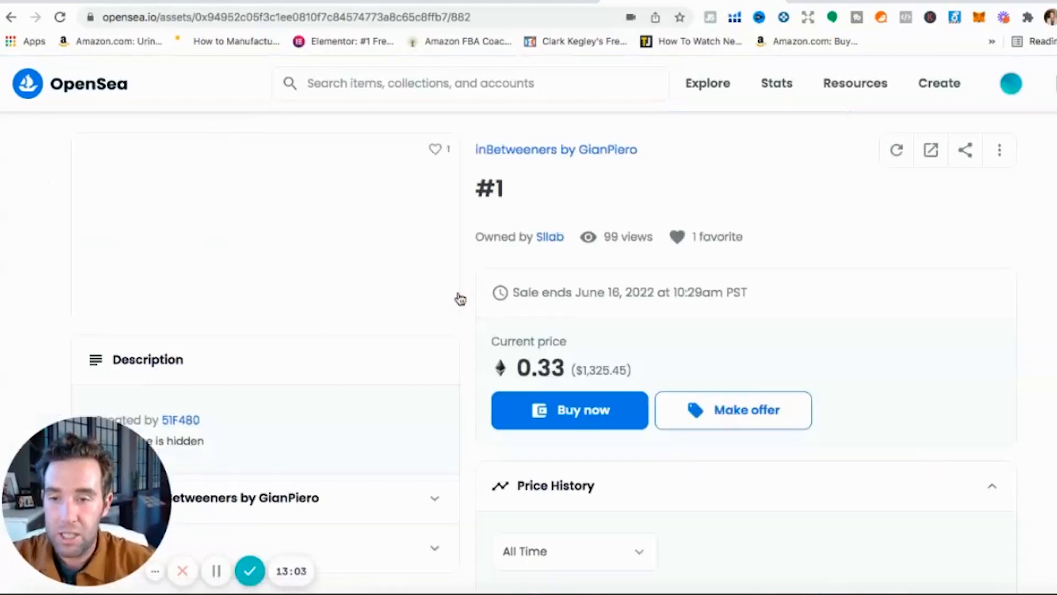
Expand the item's contract and token Details and pick out 'Ethereum blockchain' in the description
{"action": "scroll", "scroll_direction": "down", "scroll_amount": 3}
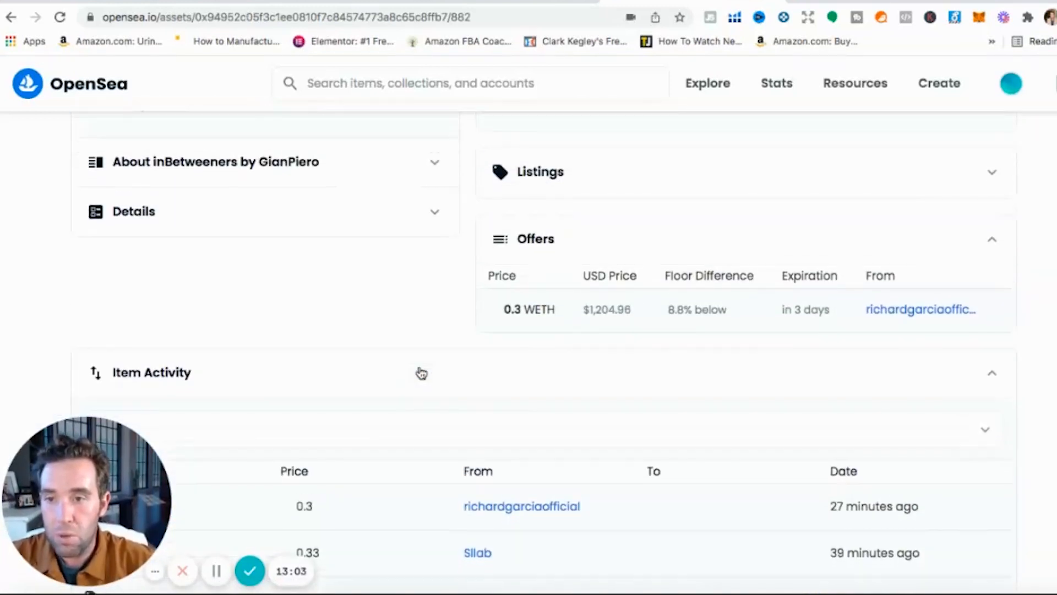
{"action": "left_click", "coordinate": [134, 211]}
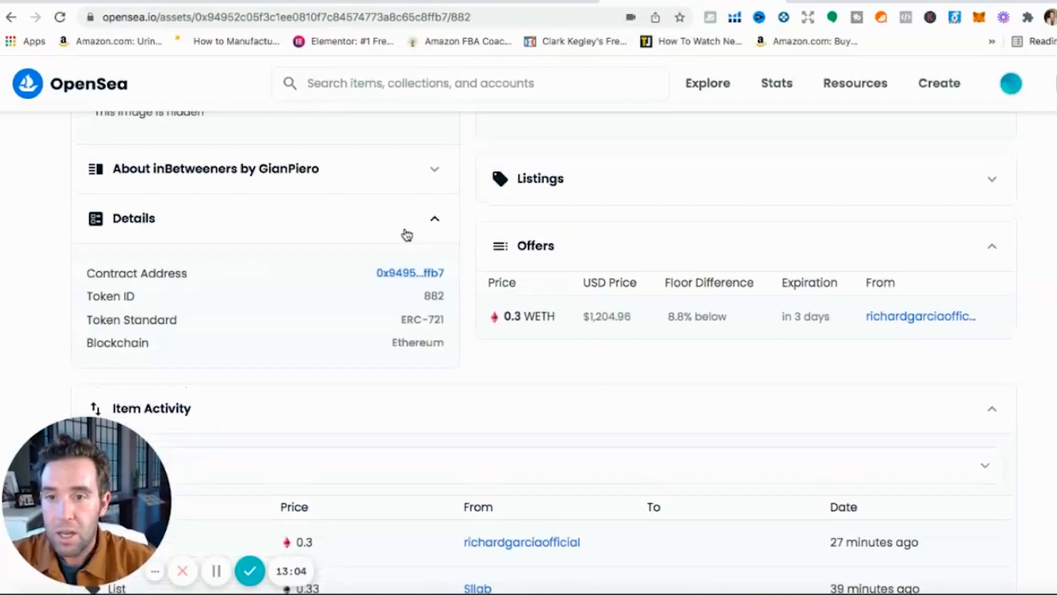
{"action": "scroll", "scroll_direction": "down", "scroll_amount": 3}
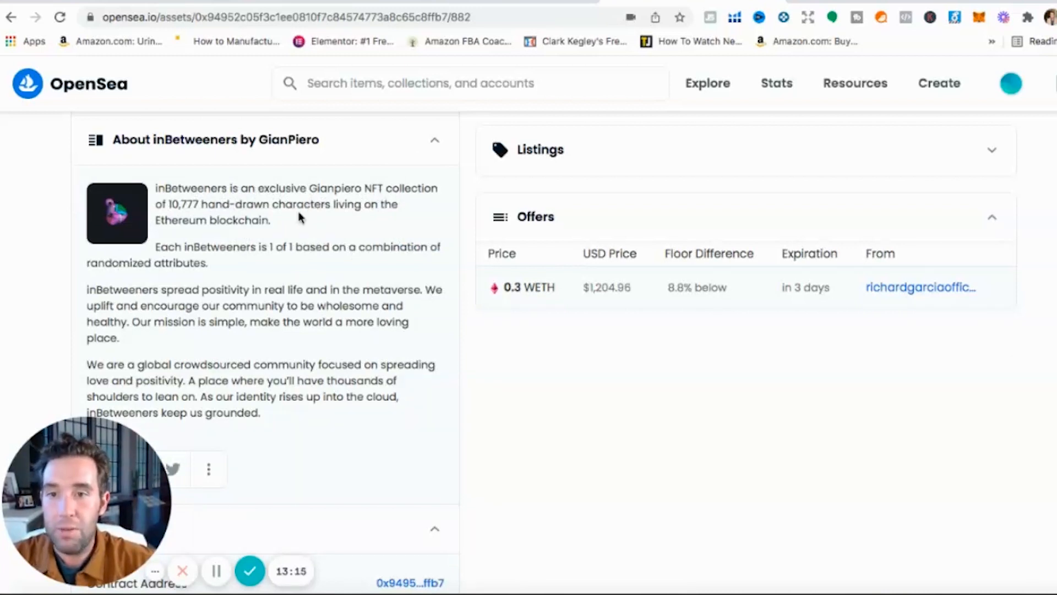
{"action": "double_click", "coordinate": [212, 220]}
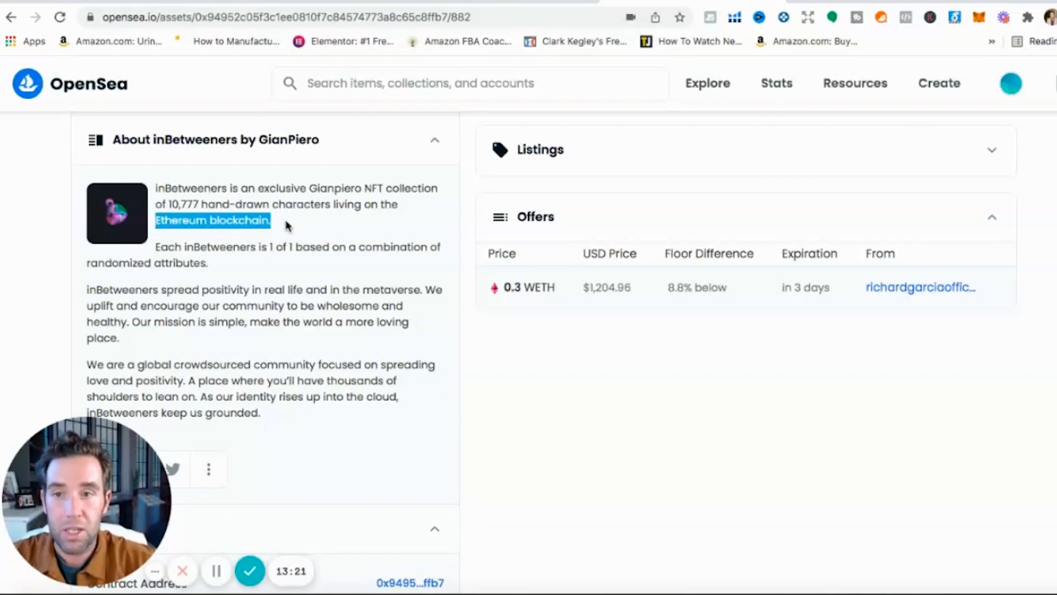
{"action": "mouse_move", "coordinate": [335, 251]}
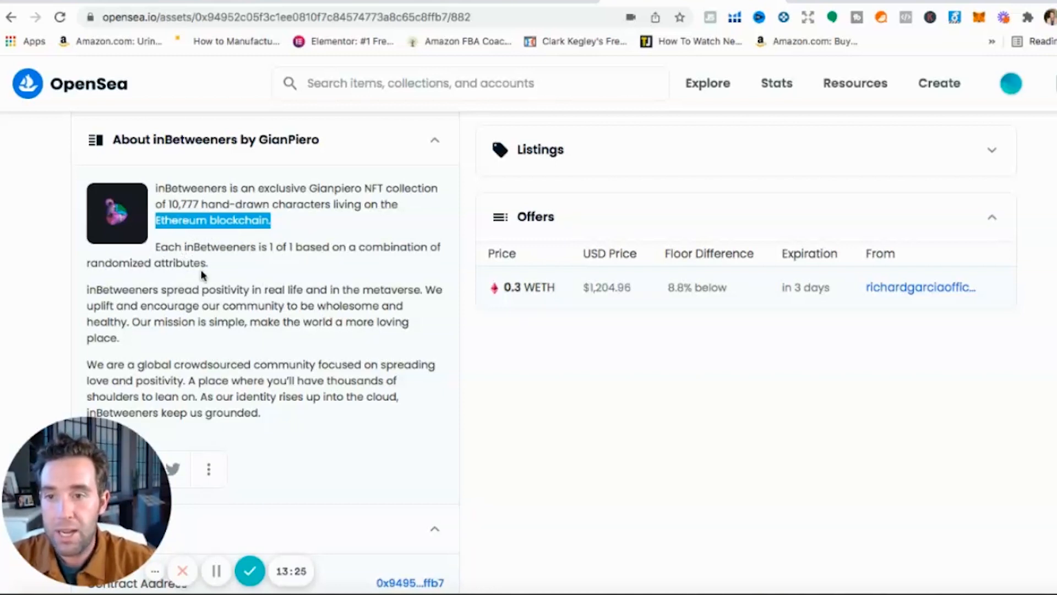
Move down through the About section and go to the inBetweeners official website
{"action": "scroll", "scroll_direction": "down", "scroll_amount": 3}
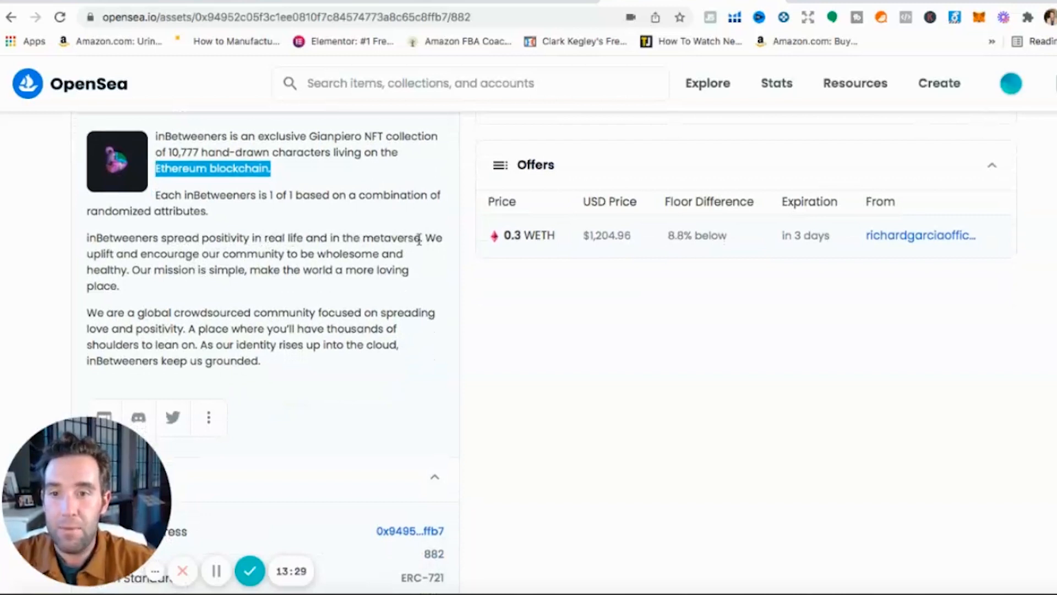
{"action": "mouse_move", "coordinate": [297, 262]}
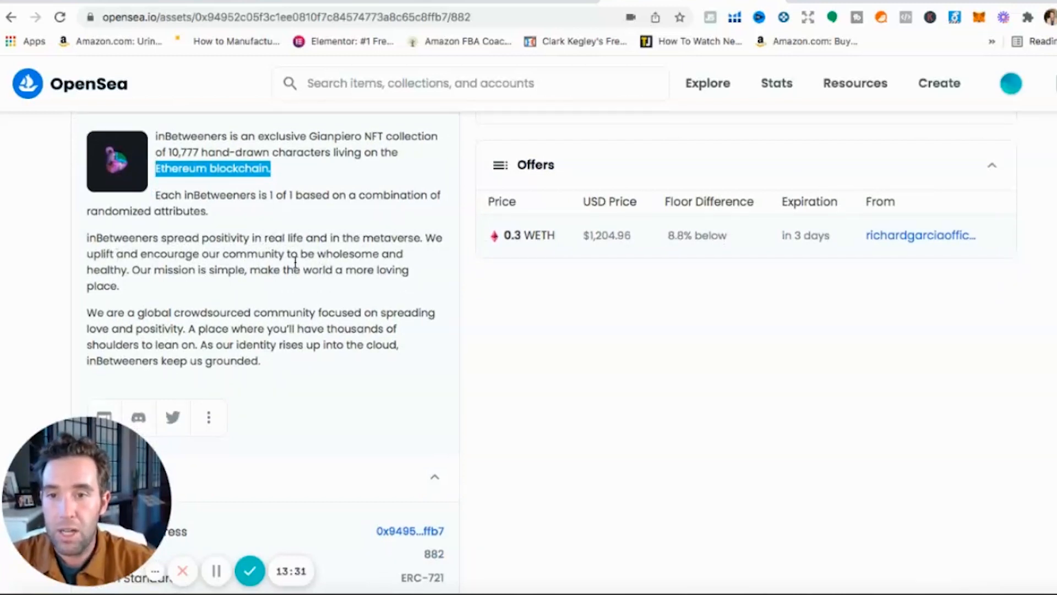
{"action": "mouse_move", "coordinate": [272, 284]}
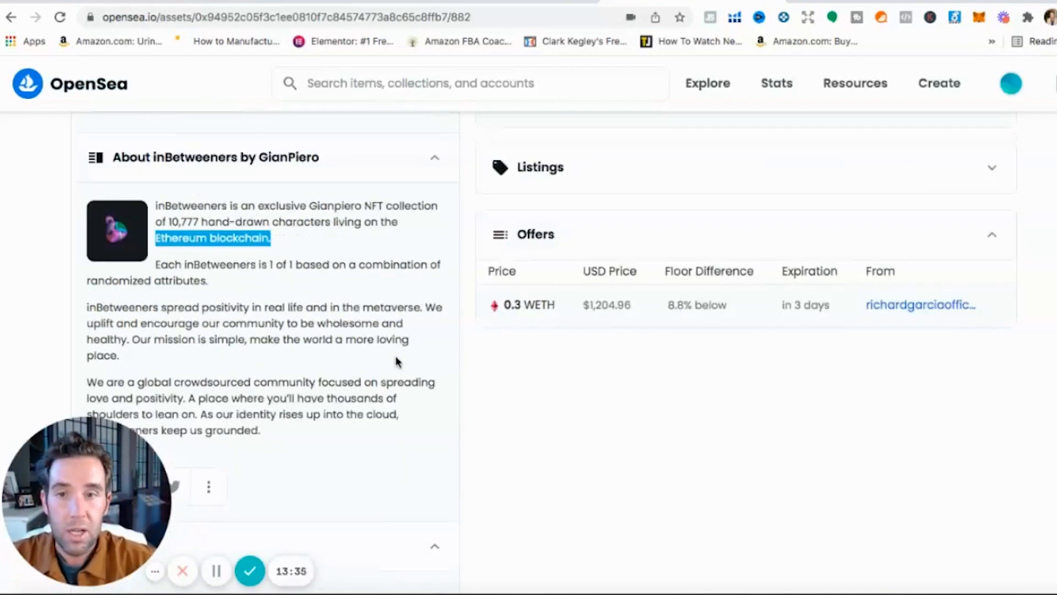
{"action": "scroll", "scroll_direction": "down", "scroll_amount": 3}
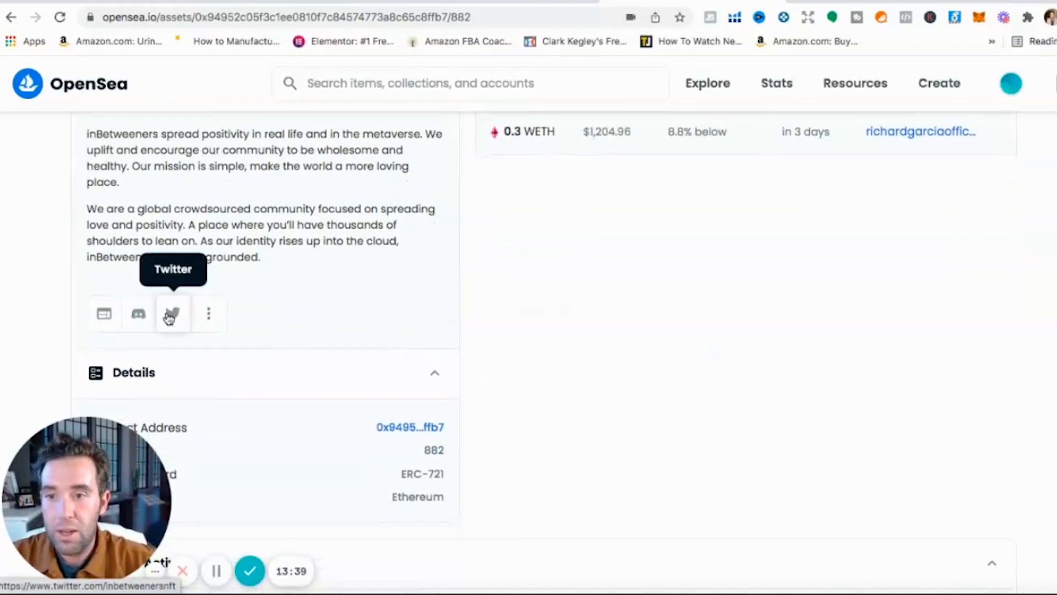
{"action": "mouse_move", "coordinate": [104, 315]}
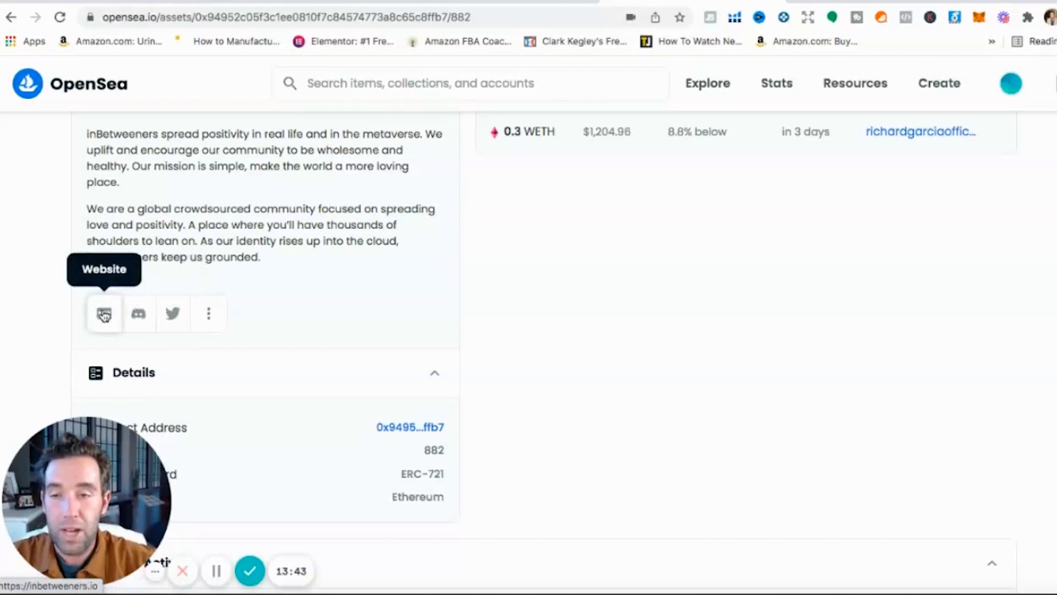
{"action": "left_click", "coordinate": [104, 314]}
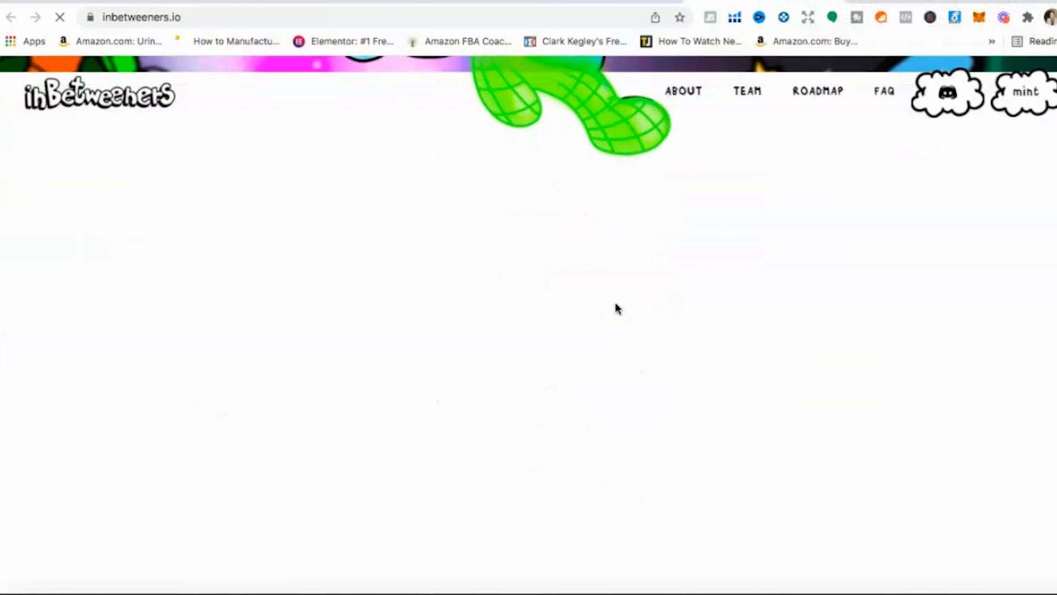
Scroll the inbetweeners.io page down to the Preview gallery of bear characters
{"action": "scroll", "scroll_direction": "down", "scroll_amount": 3}
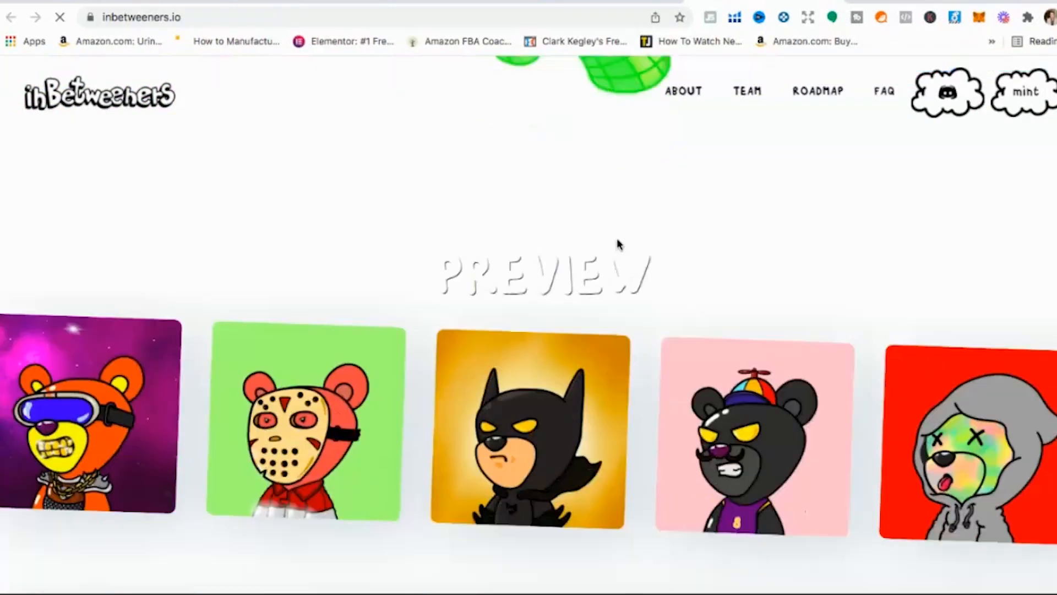
{"action": "scroll", "scroll_direction": "down", "scroll_amount": 3}
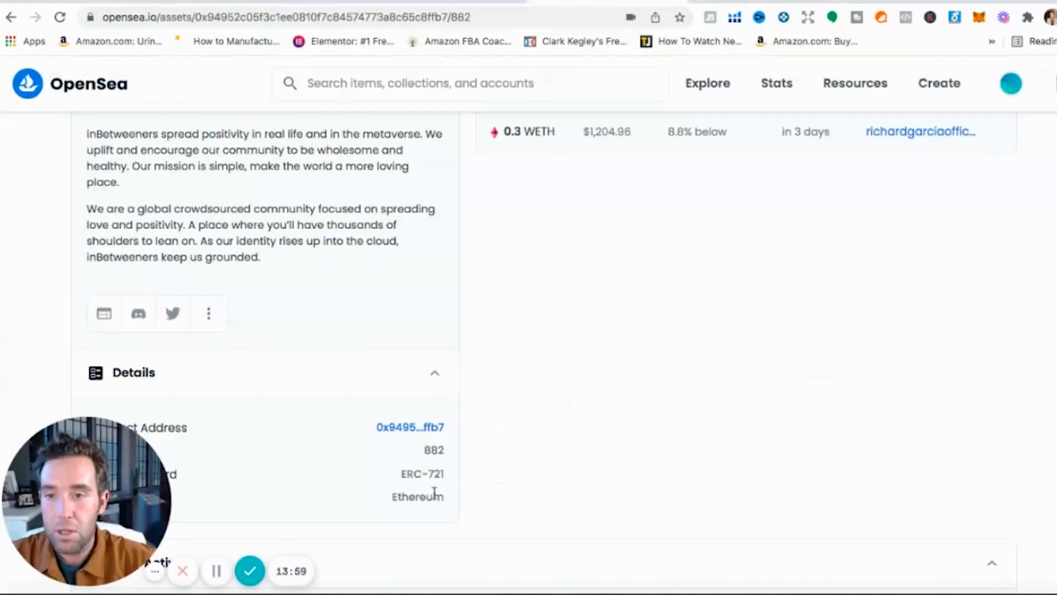
Go to the inBetweeners Twitter profile from the collection's About section on OpenSea
{"action": "left_click", "coordinate": [173, 313]}
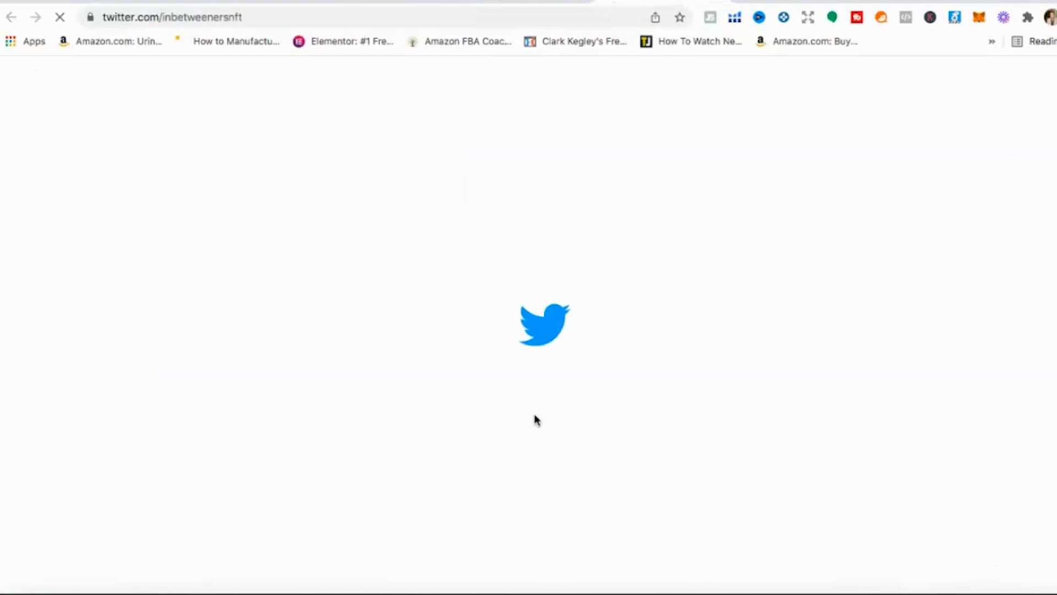
{"action": "mouse_move", "coordinate": [488, 356]}
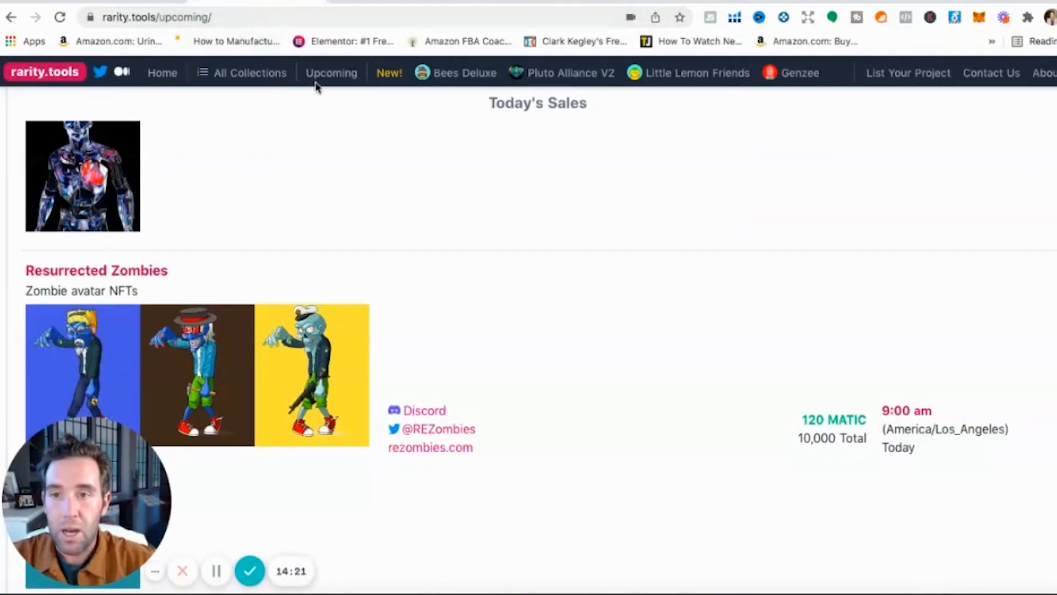
{"action": "mouse_move", "coordinate": [342, 66]}
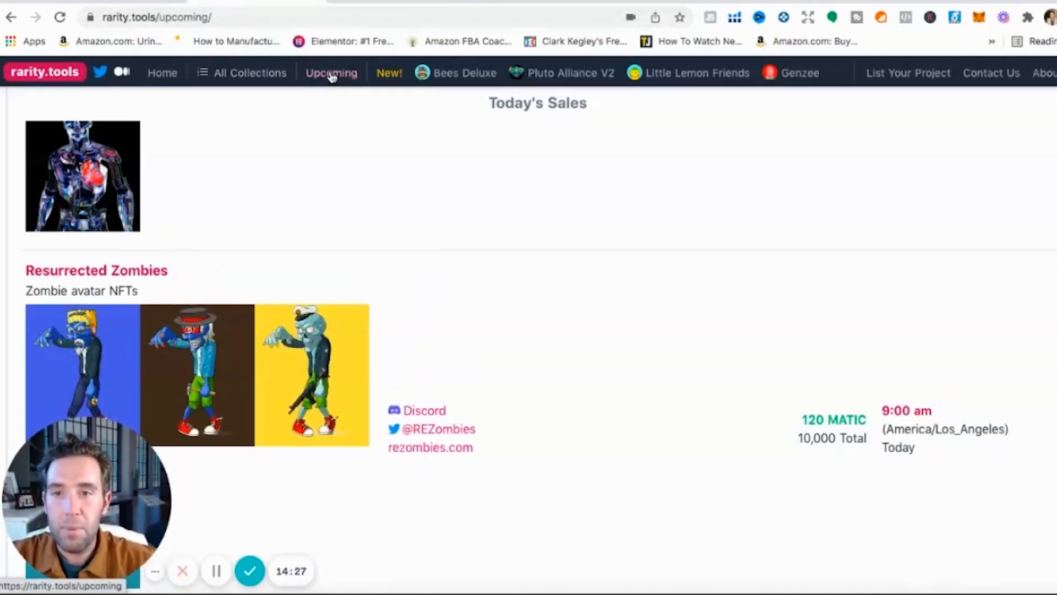
{"action": "scroll", "scroll_direction": "down", "scroll_amount": 3}
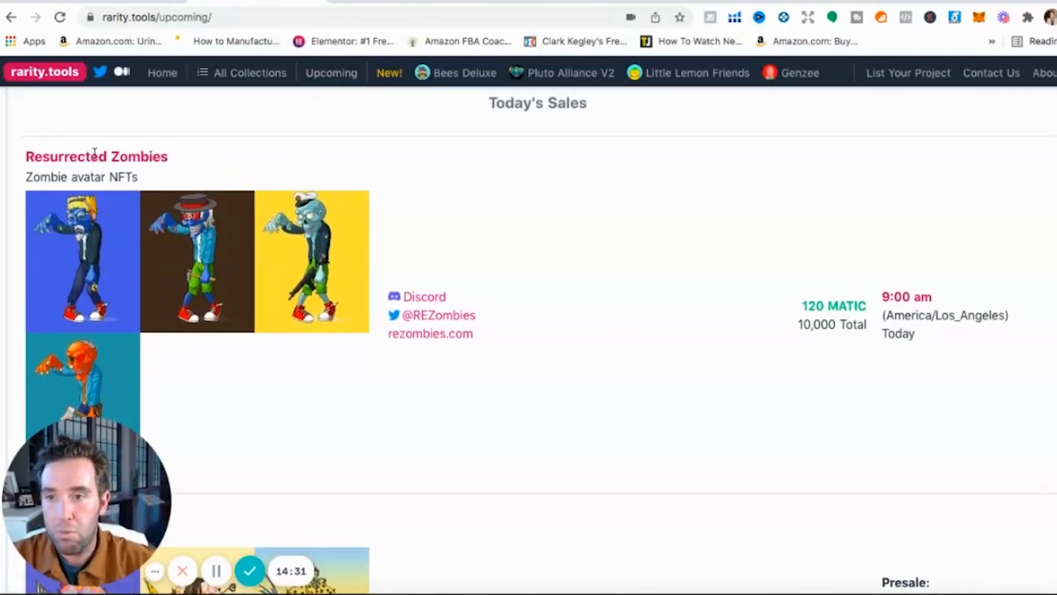
{"action": "scroll", "scroll_direction": "down", "scroll_amount": 3}
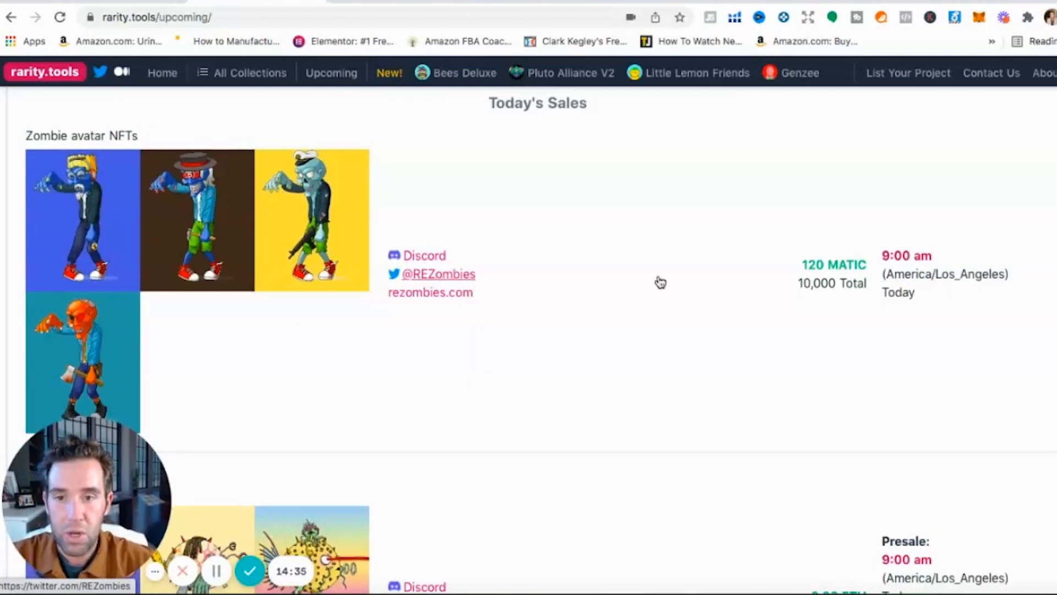
{"action": "mouse_move", "coordinate": [806, 286]}
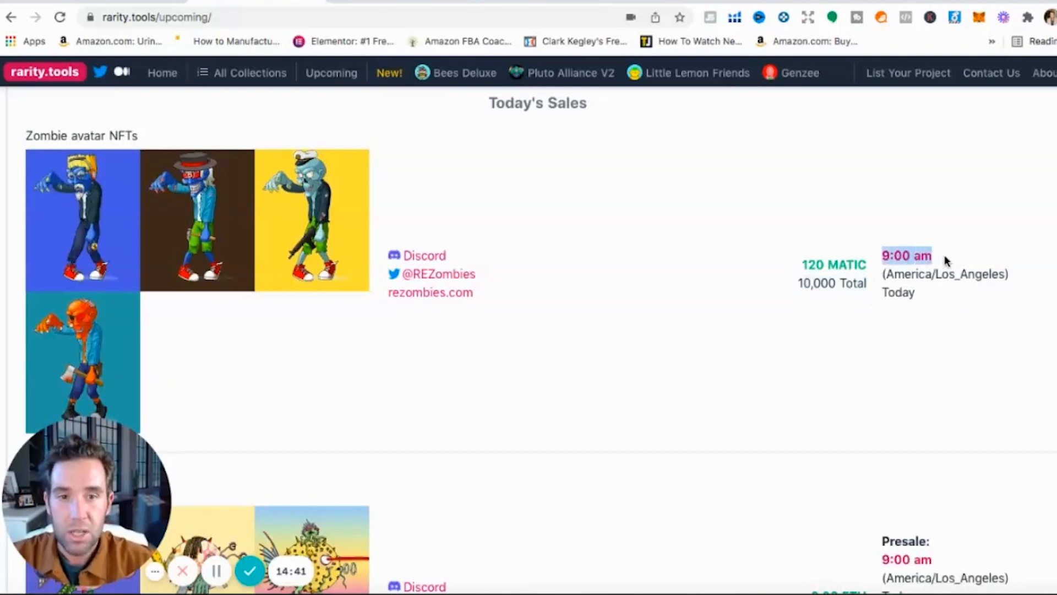
{"action": "scroll", "scroll_direction": "down", "scroll_amount": 3}
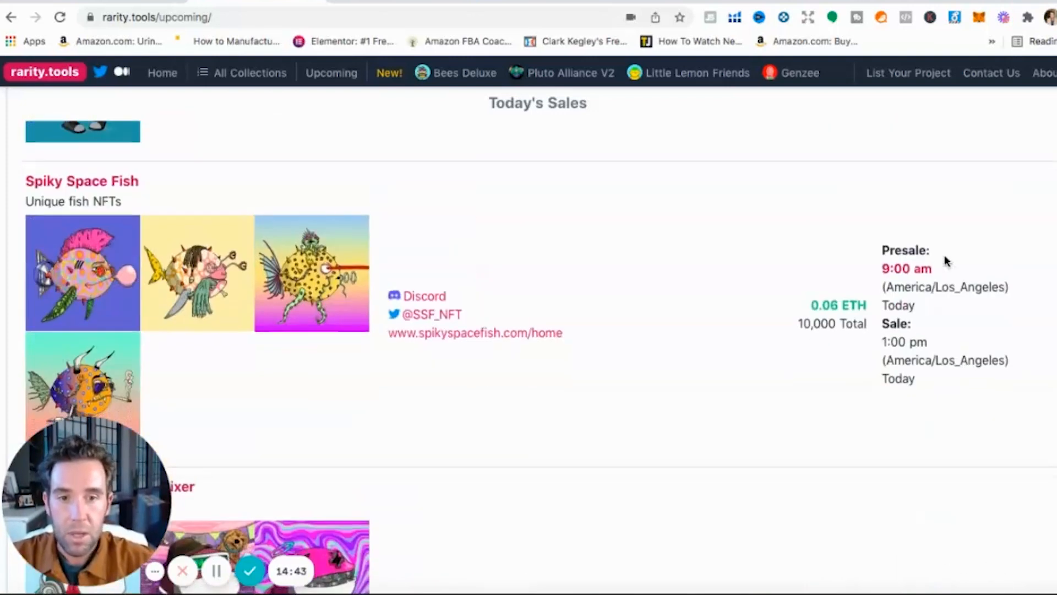
{"action": "scroll", "scroll_direction": "down", "scroll_amount": 3}
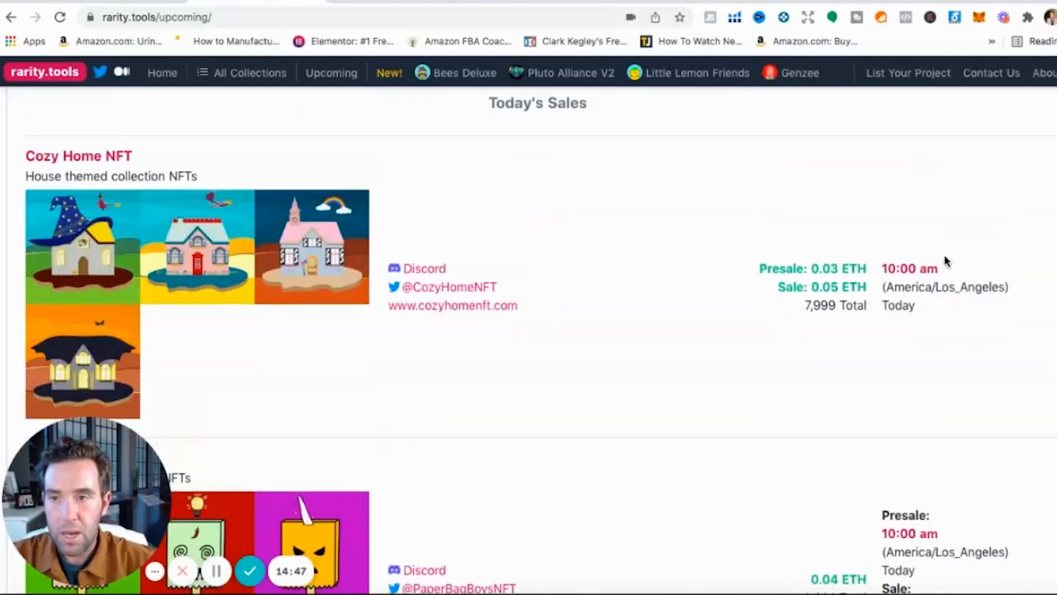
{"action": "scroll", "scroll_direction": "down", "scroll_amount": 3}
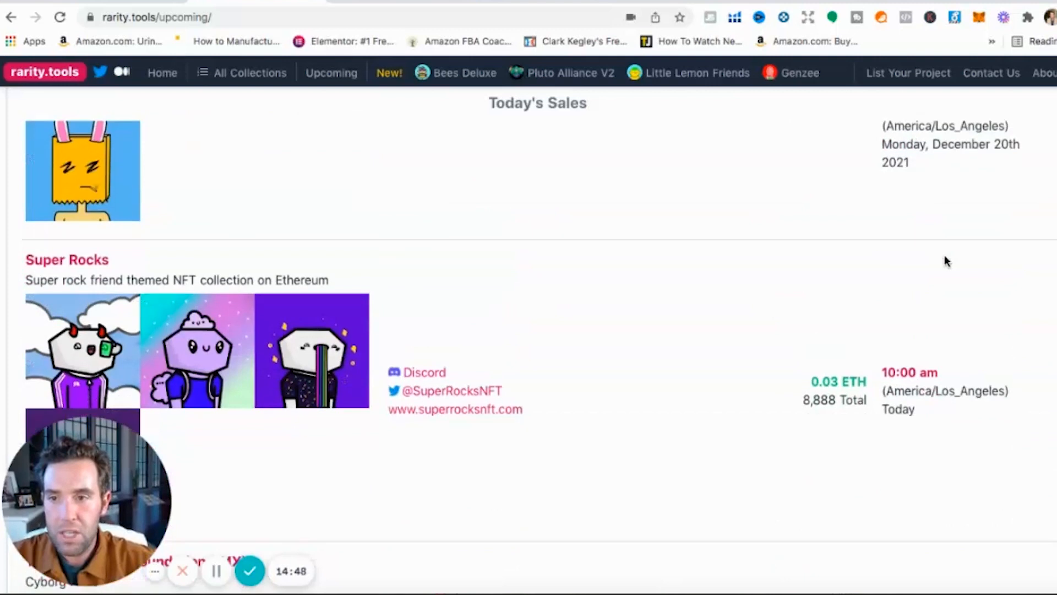
{"action": "scroll", "scroll_direction": "down", "scroll_amount": 3}
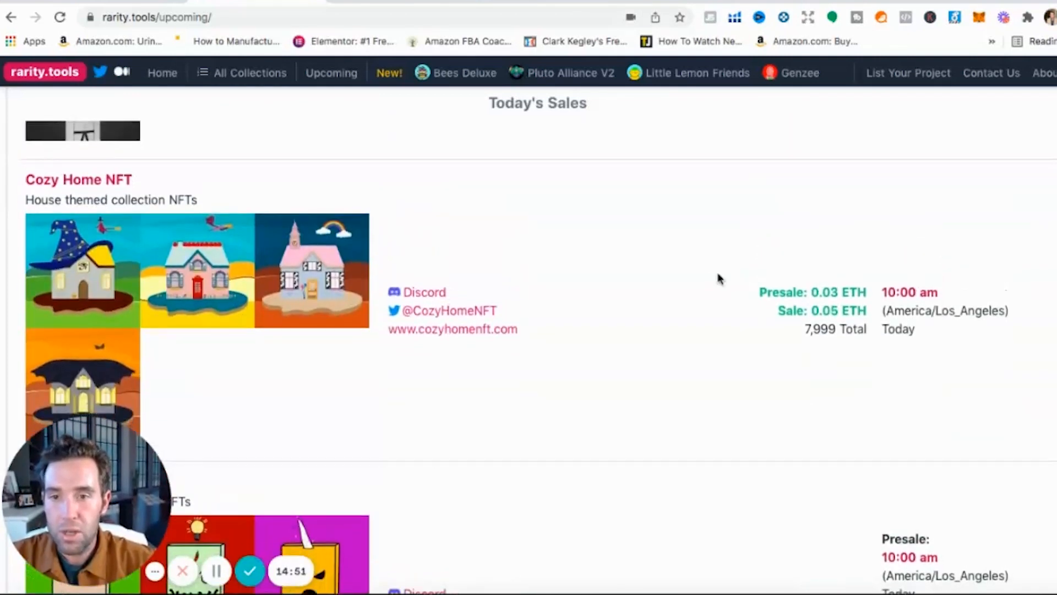
{"action": "left_click", "coordinate": [452, 310]}
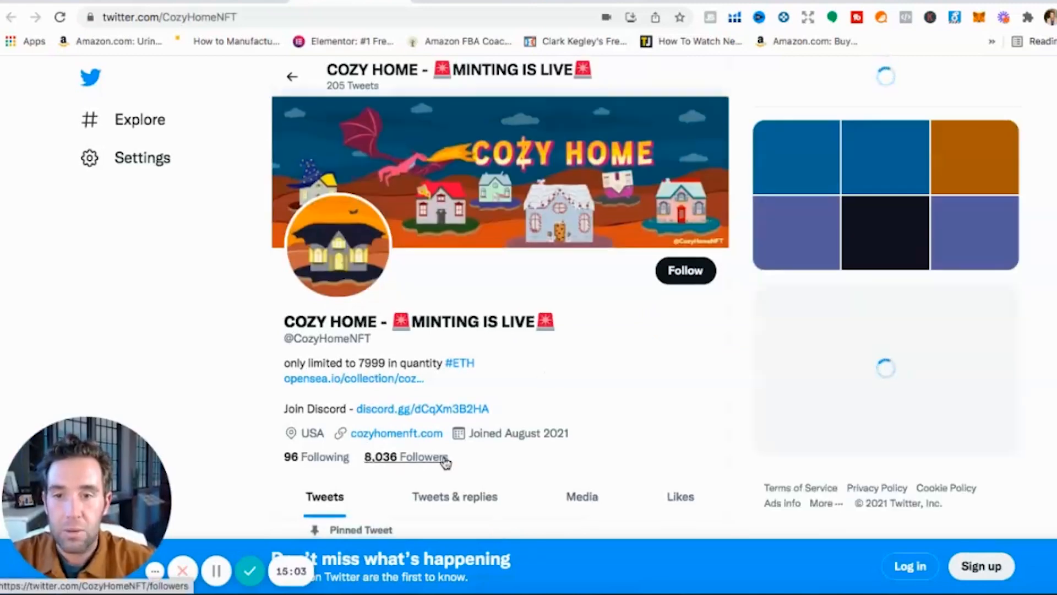
Scroll the rarity.tools sales list to the Super Rocks collection (8,888 items at 0.03 ETH)
{"action": "scroll", "scroll_direction": "down", "scroll_amount": 3}
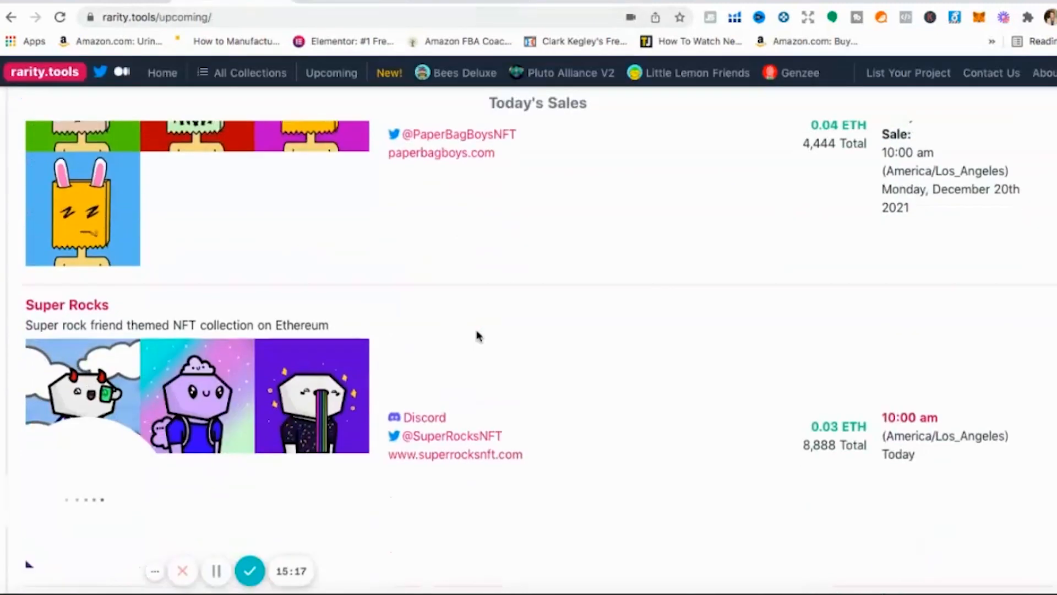
Scroll to The Infernity listing and highlight its 0.1 ETH presale and 0.12 ETH sale prices
{"action": "scroll", "scroll_direction": "down", "scroll_amount": 3}
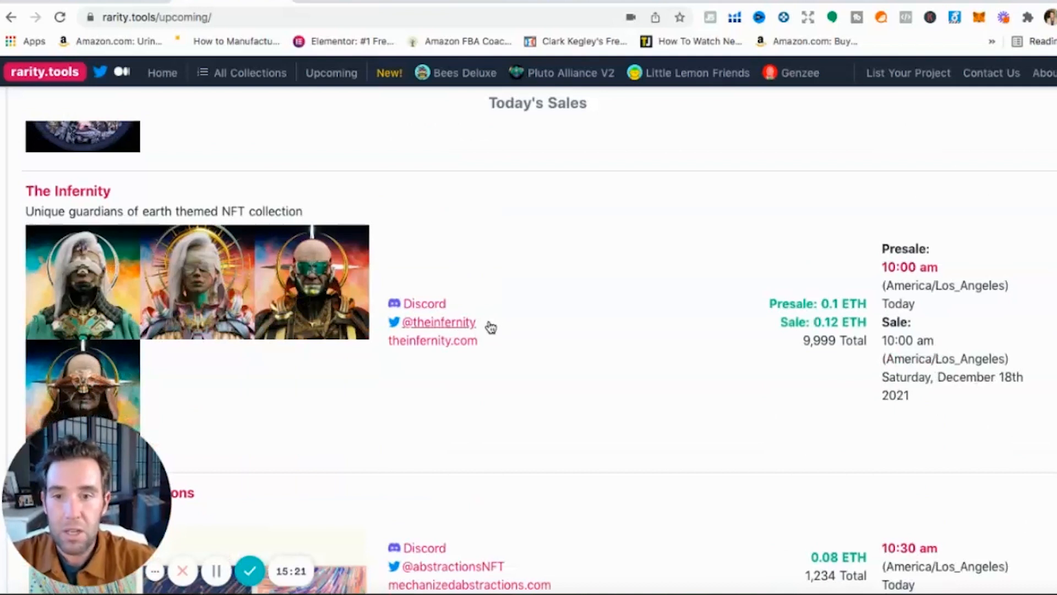
{"action": "mouse_move", "coordinate": [442, 352]}
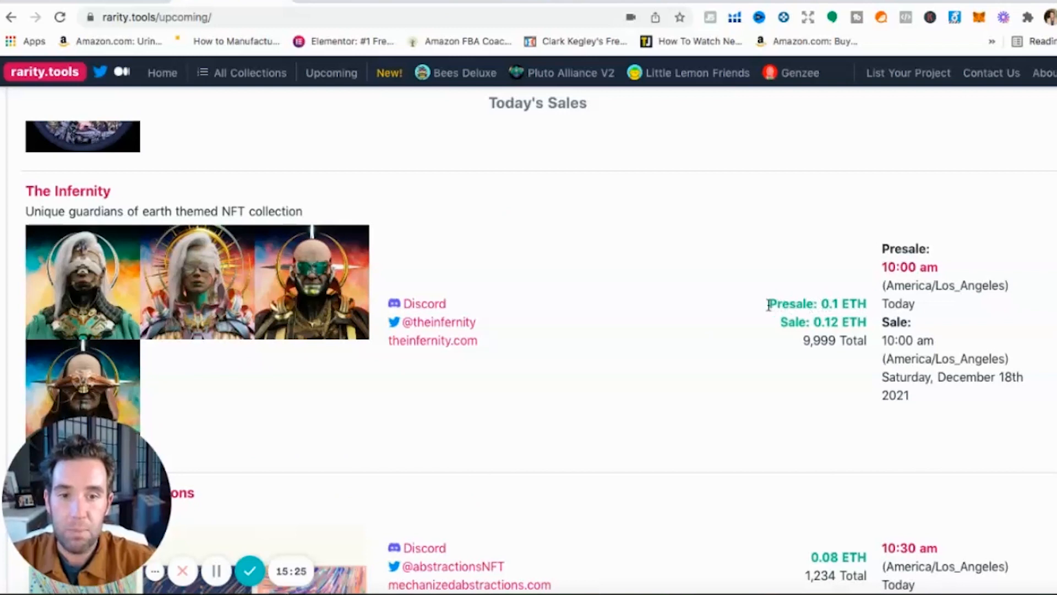
{"action": "left_click_drag", "start_coordinate": [768, 304], "coordinate": [868, 304]}
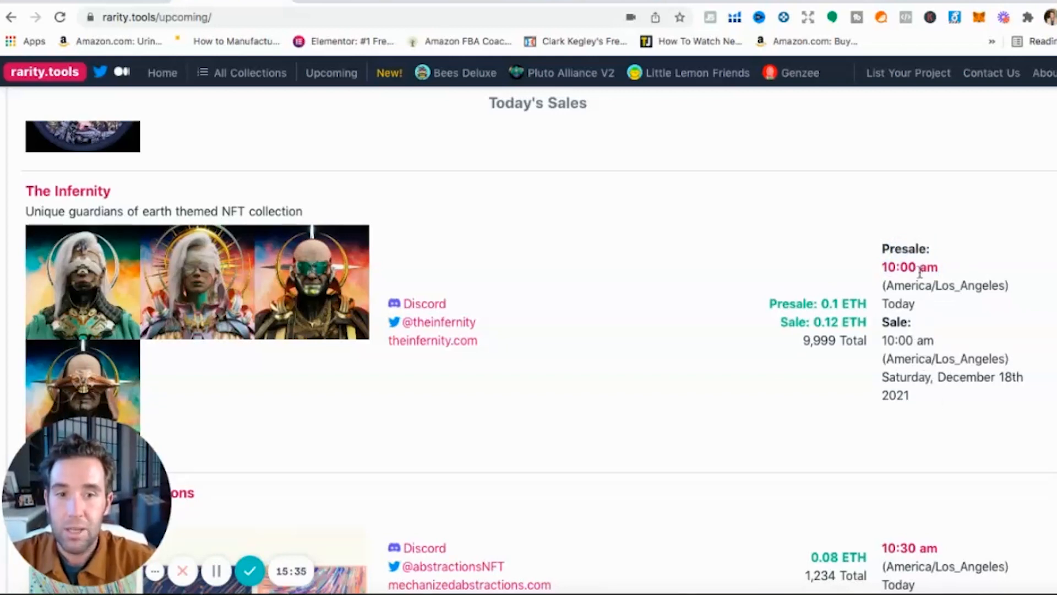
{"action": "mouse_move", "coordinate": [918, 280]}
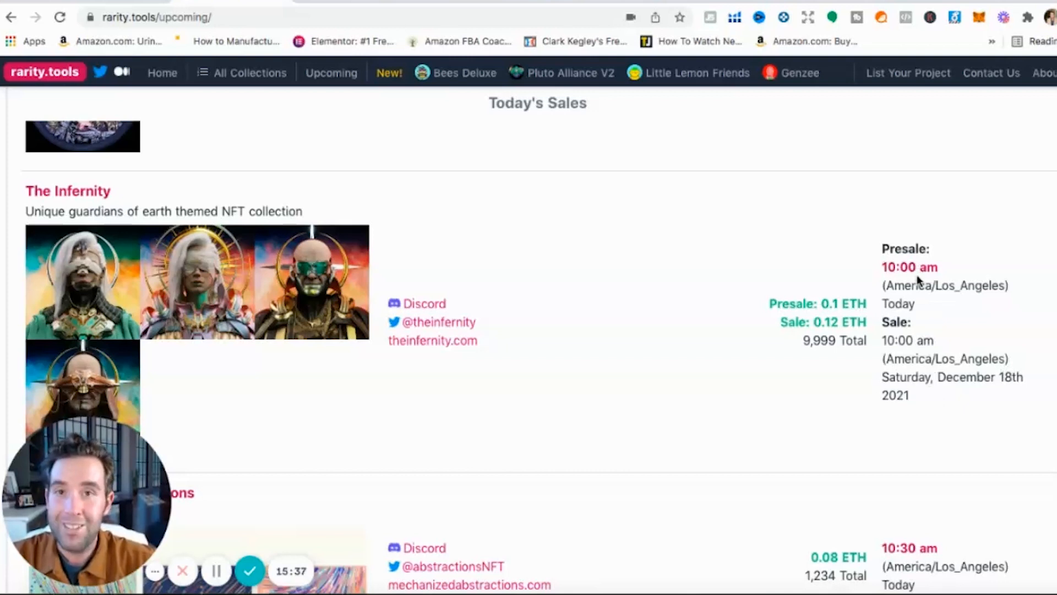
{"action": "mouse_move", "coordinate": [921, 306]}
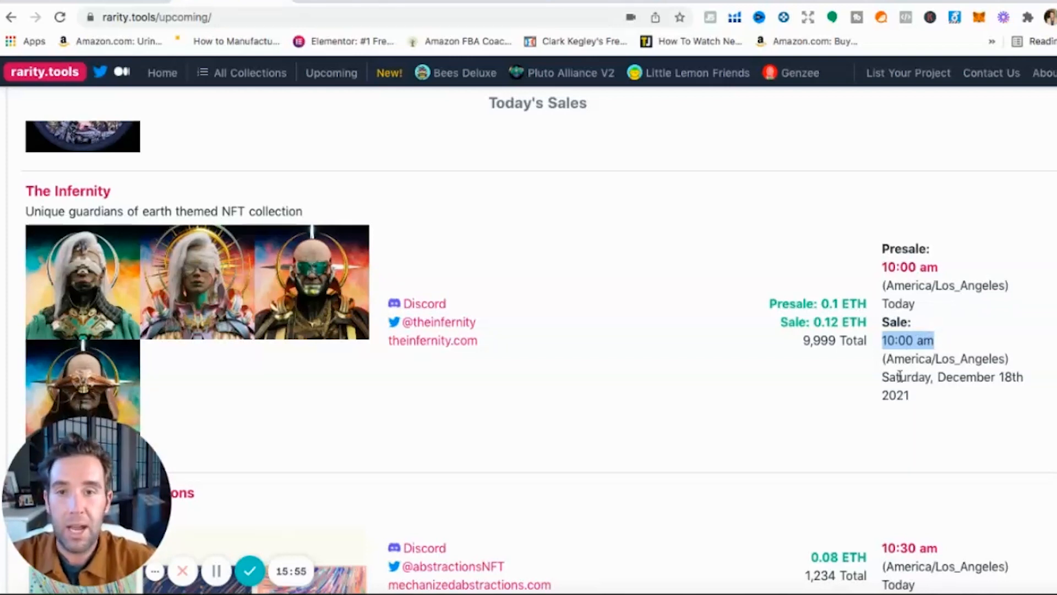
{"action": "mouse_move", "coordinate": [825, 444]}
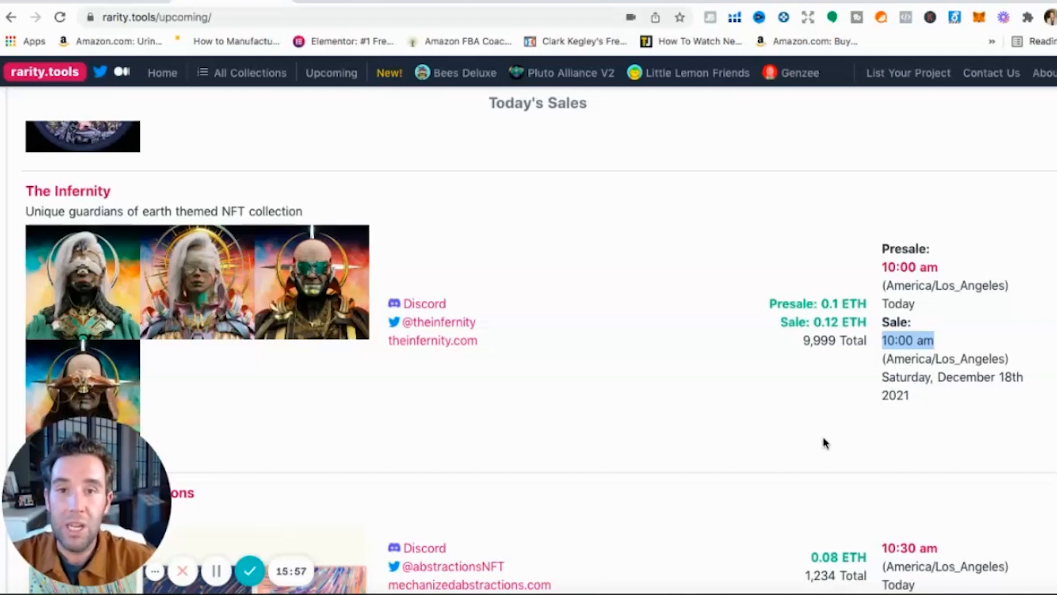
{"action": "mouse_move", "coordinate": [755, 450]}
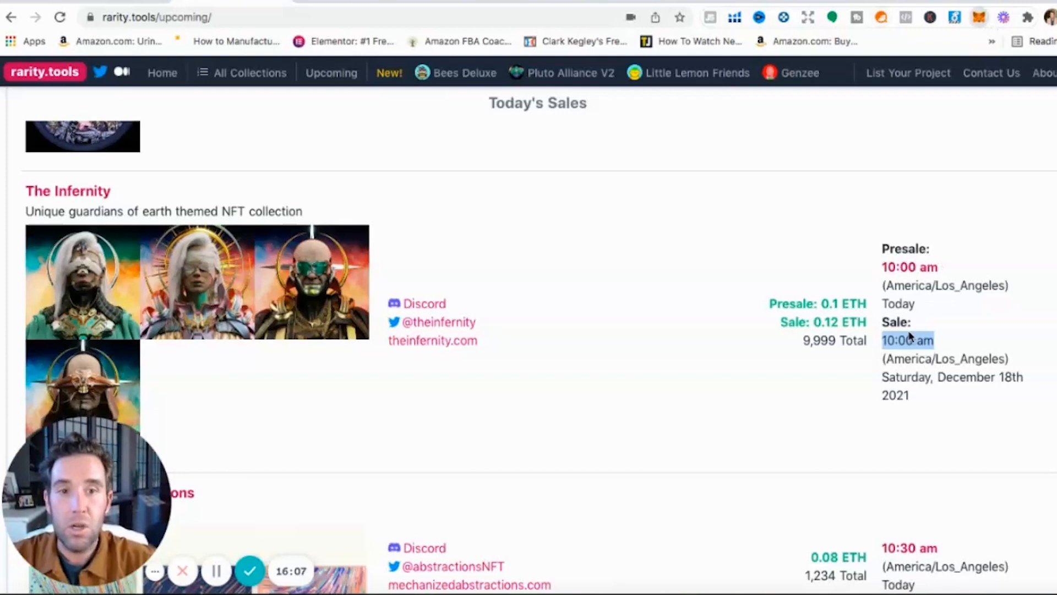
{"action": "left_click", "coordinate": [982, 18]}
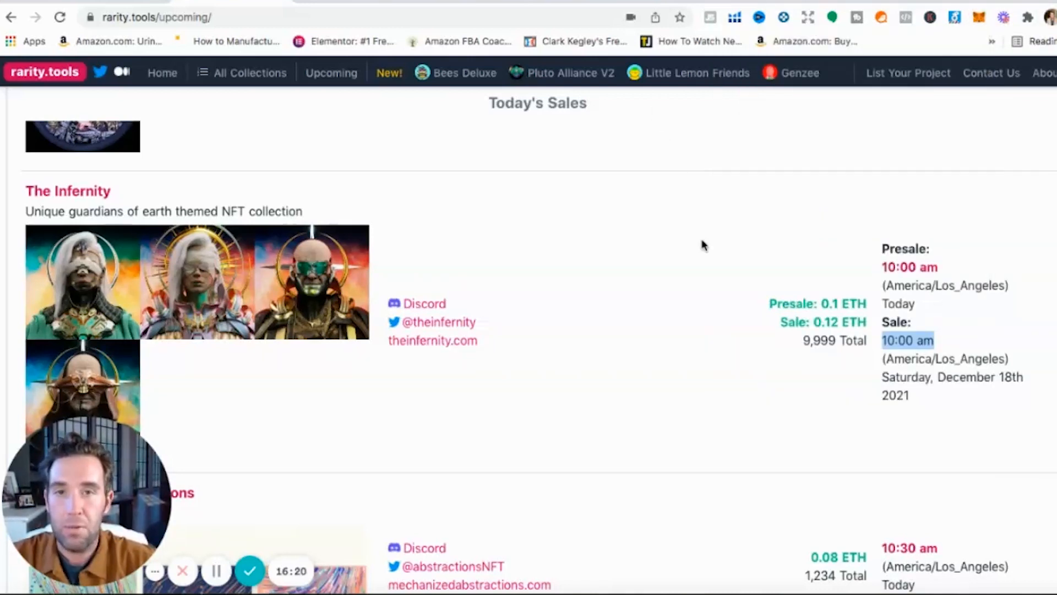
{"action": "scroll", "scroll_direction": "down", "scroll_amount": 3}
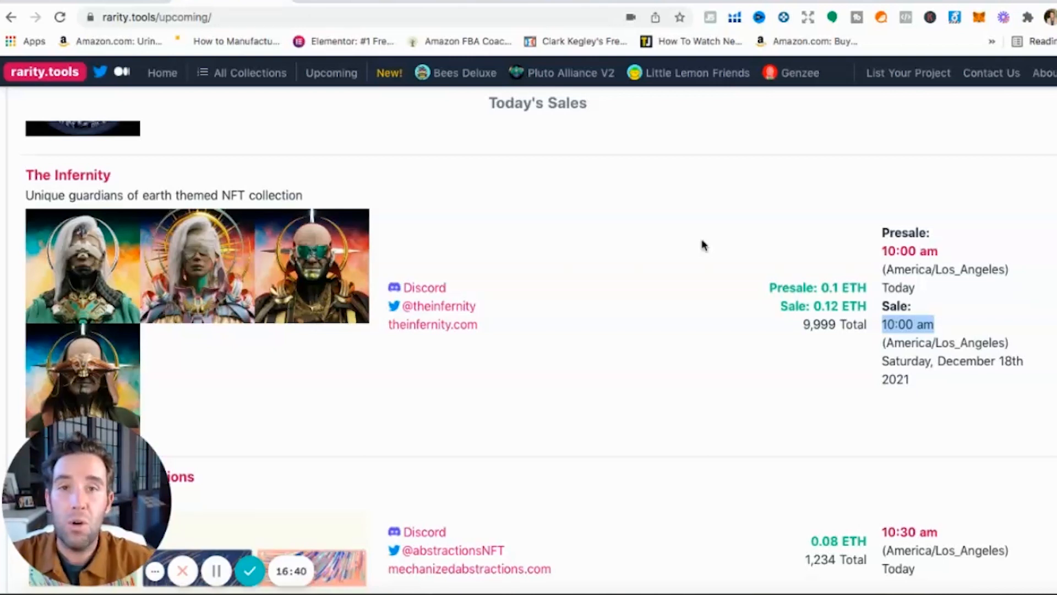
{"action": "mouse_move", "coordinate": [681, 339]}
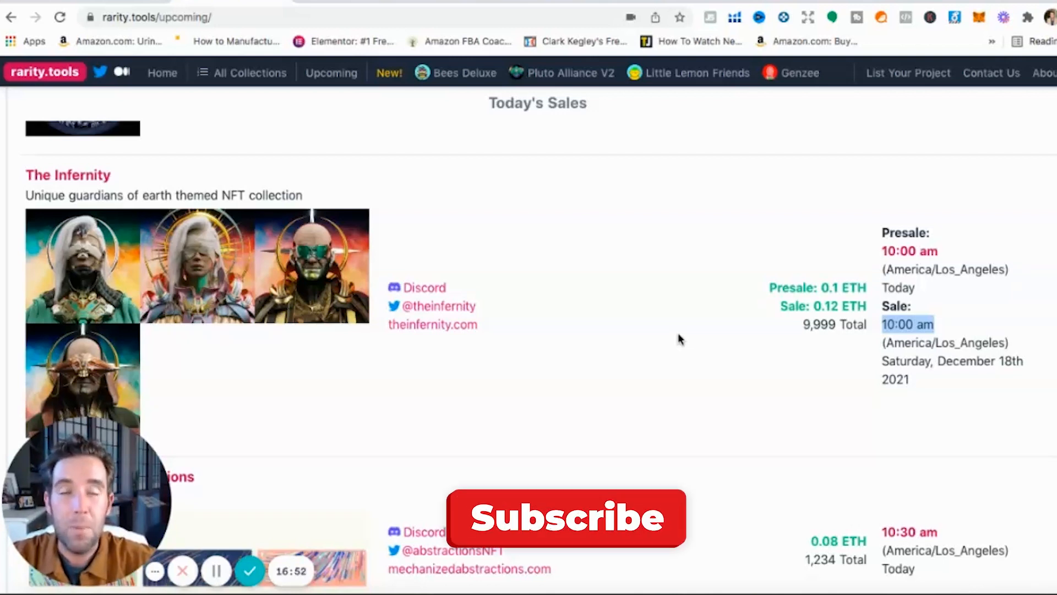
{"action": "left_click", "coordinate": [565, 521]}
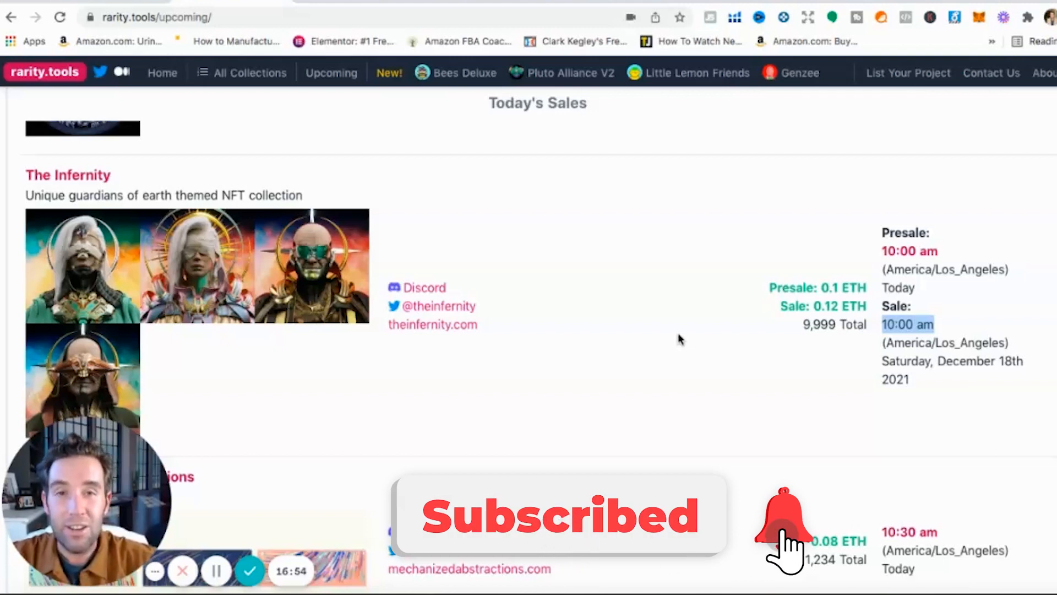